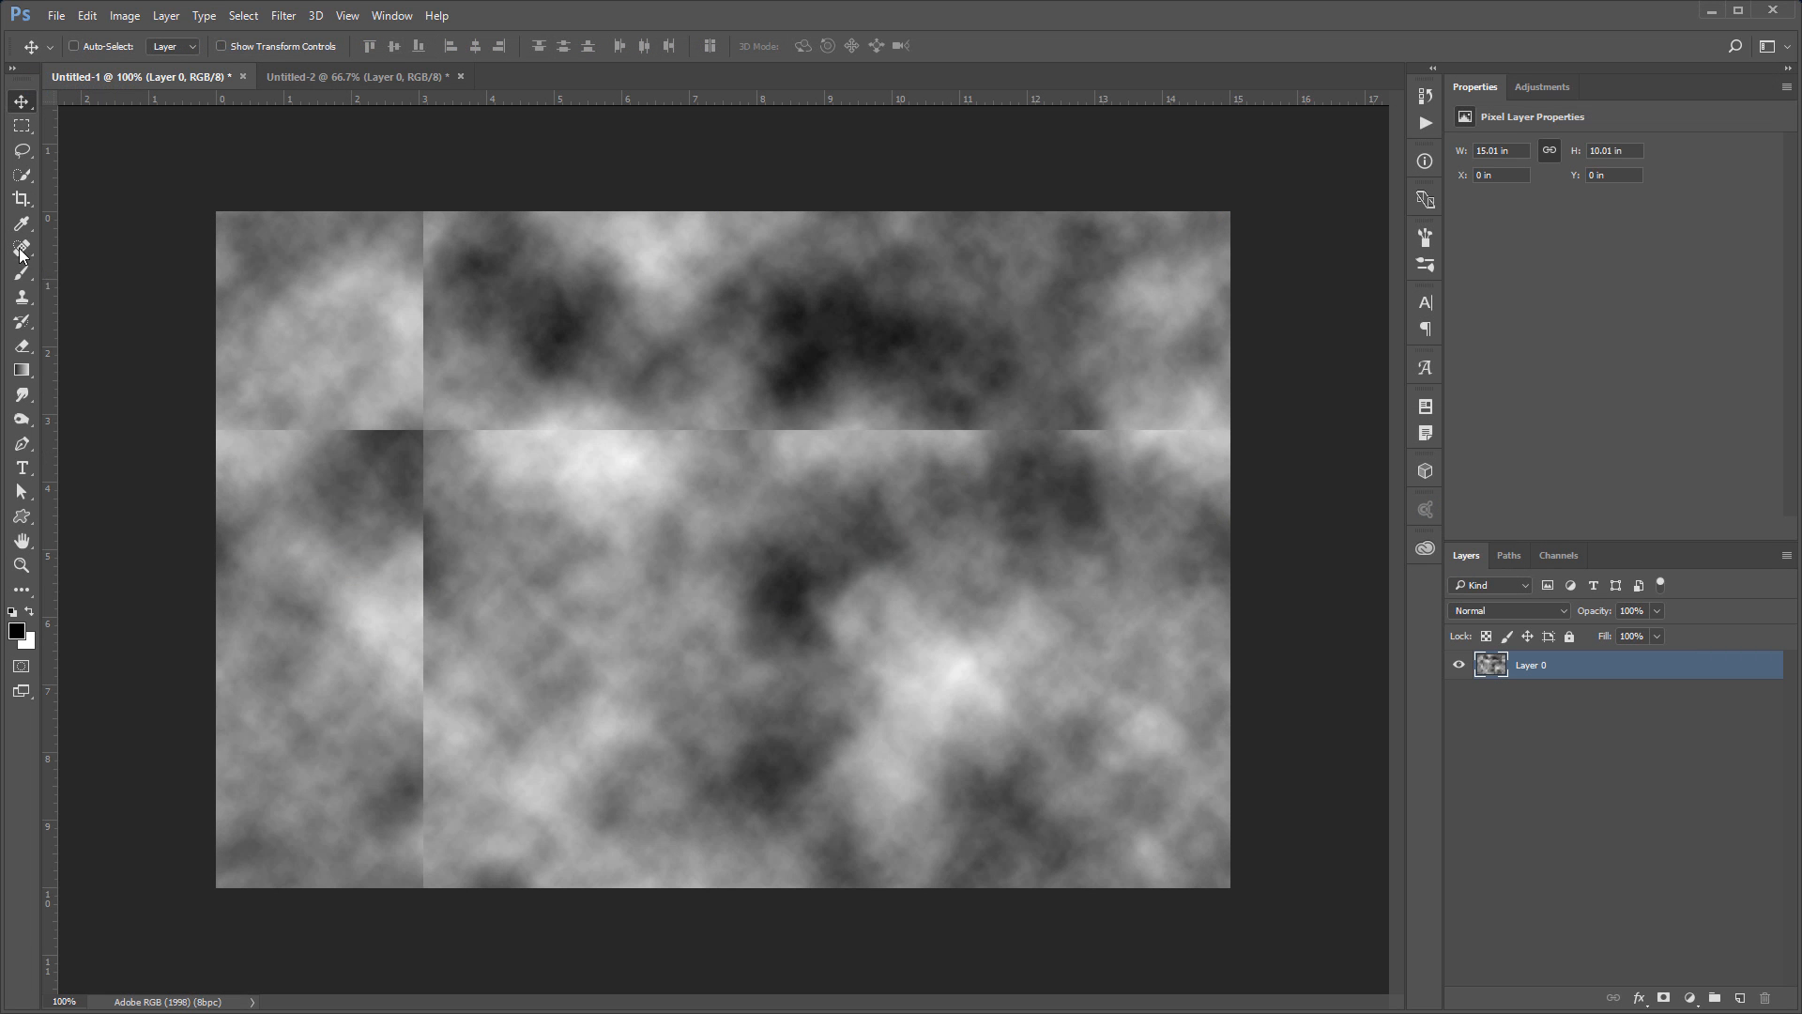
Step: Close the seamed cloud-texture document to return to the start screen
{"action": "left_click", "coordinate": [21, 248]}
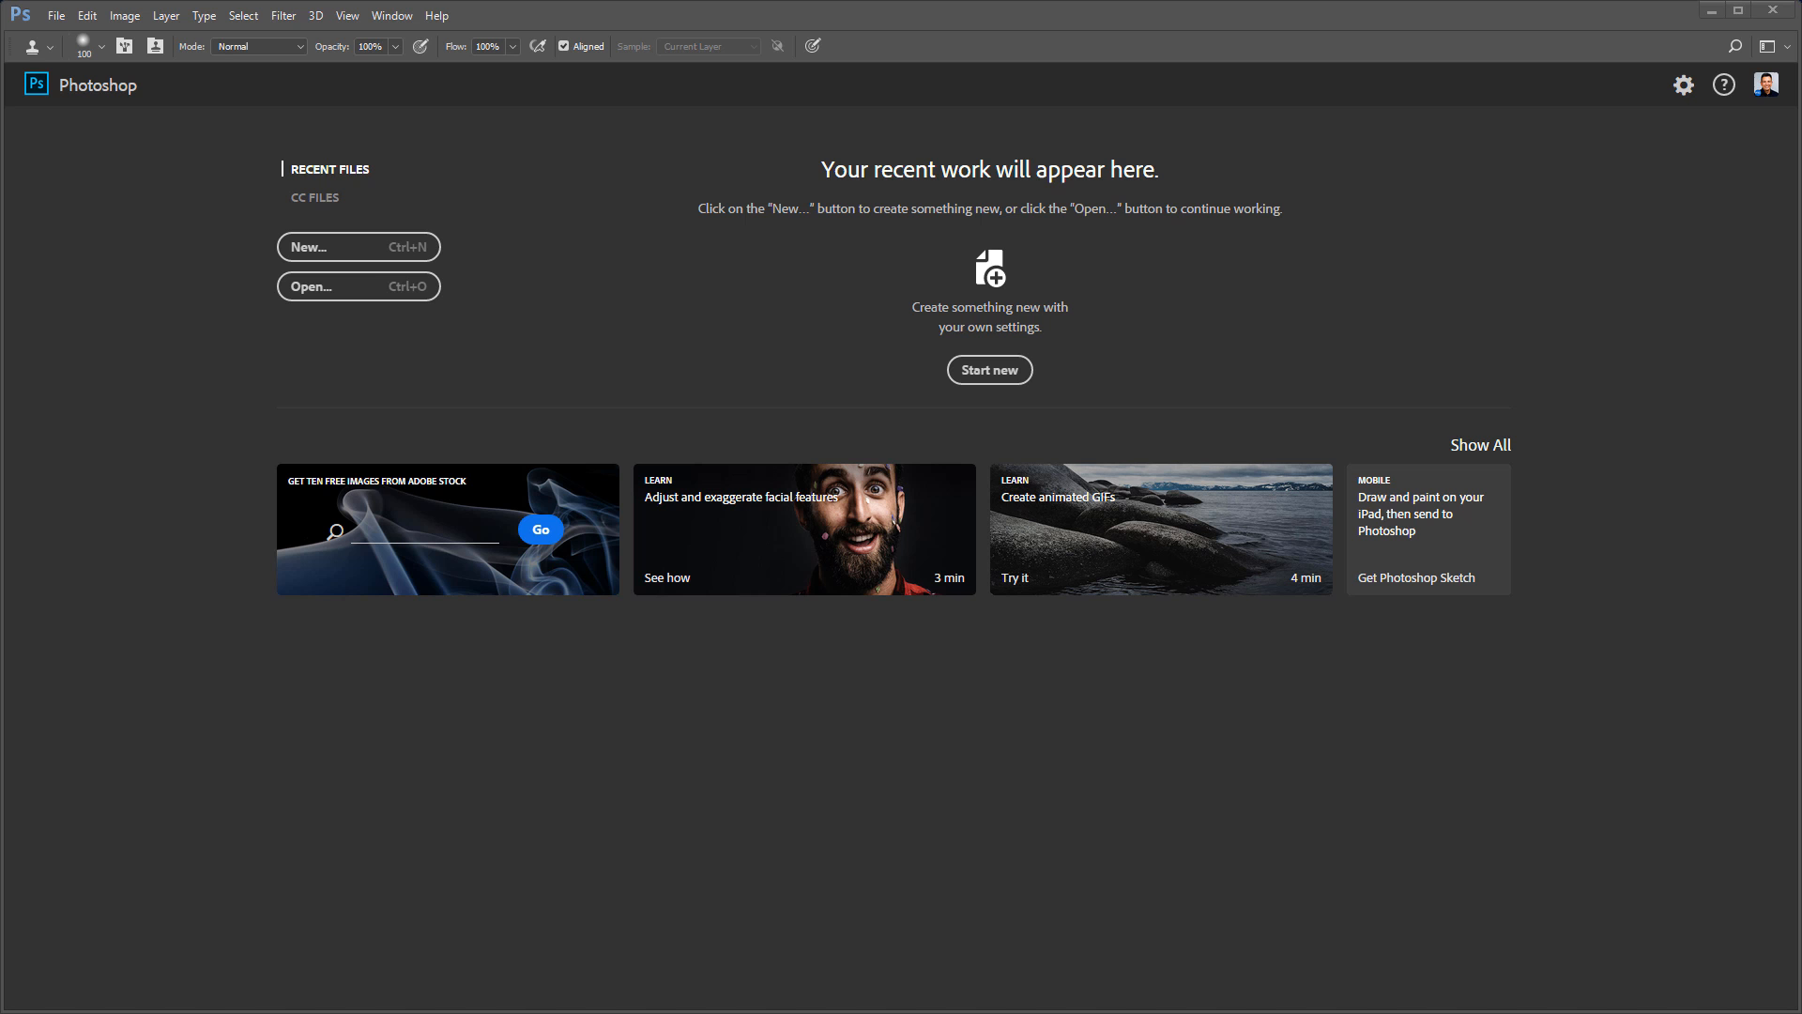
{"action": "mouse_move", "coordinate": [138, 594]}
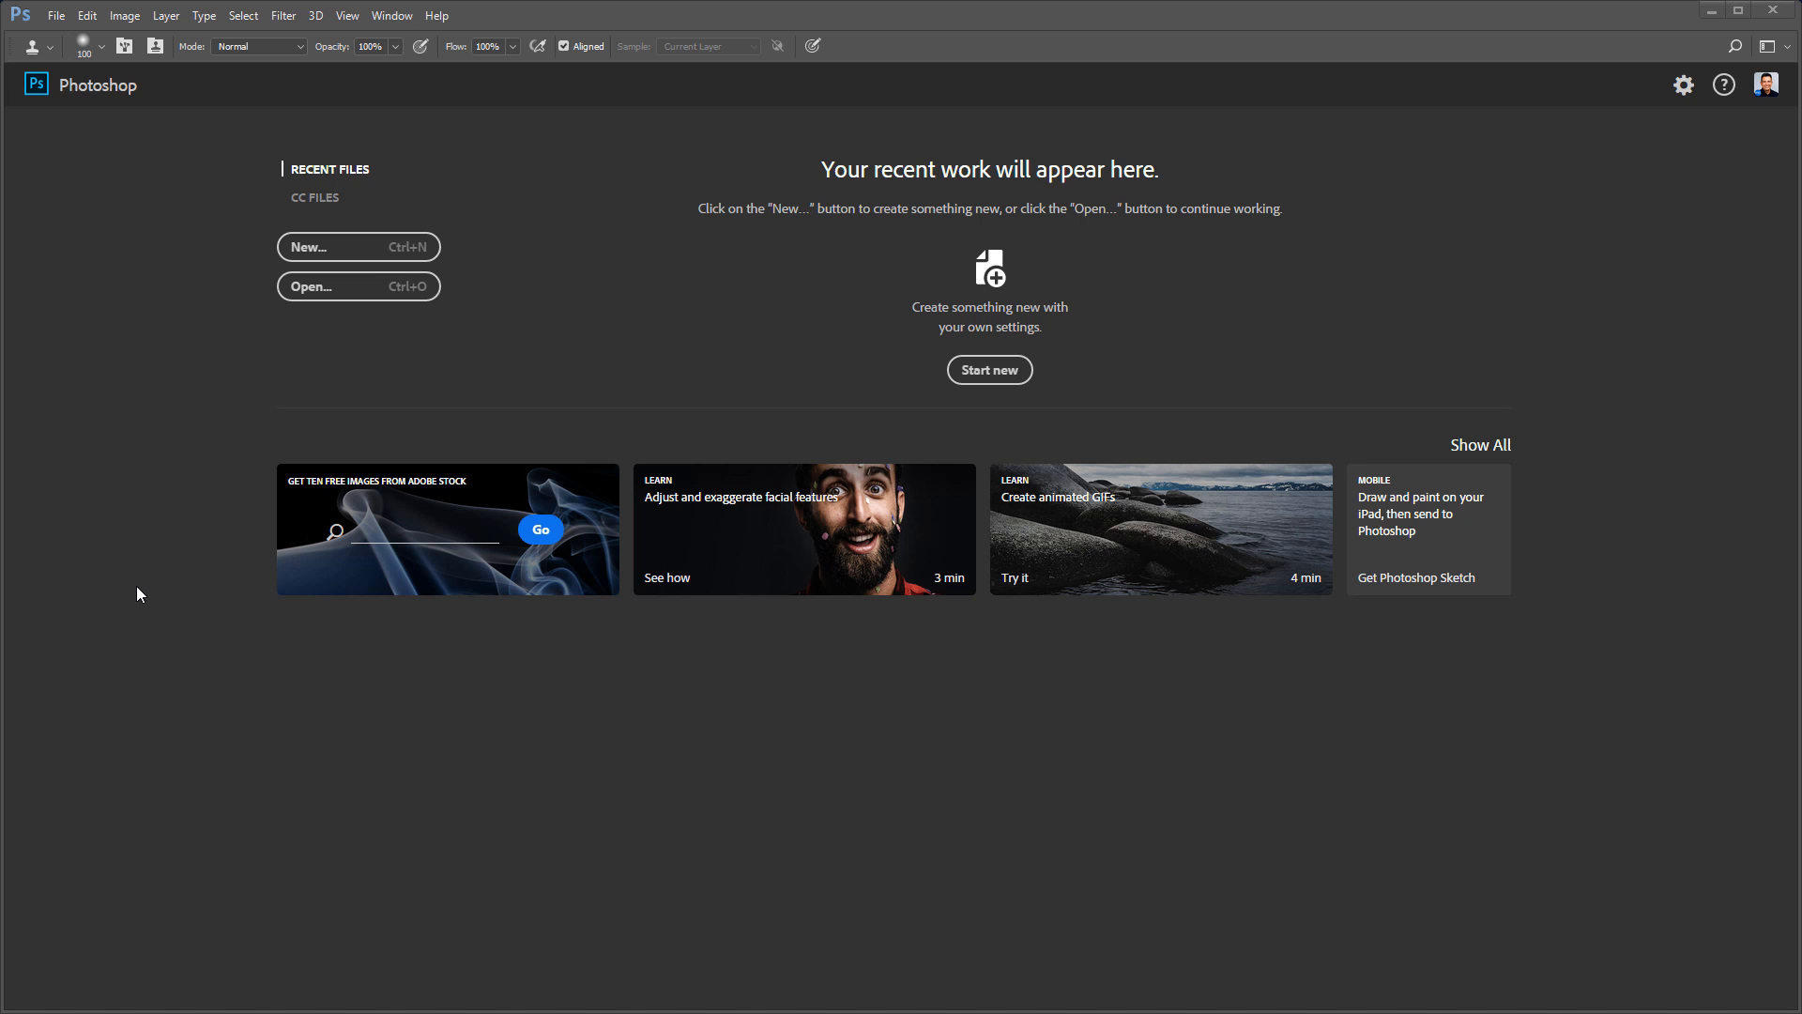
{"action": "mouse_move", "coordinate": [337, 255]}
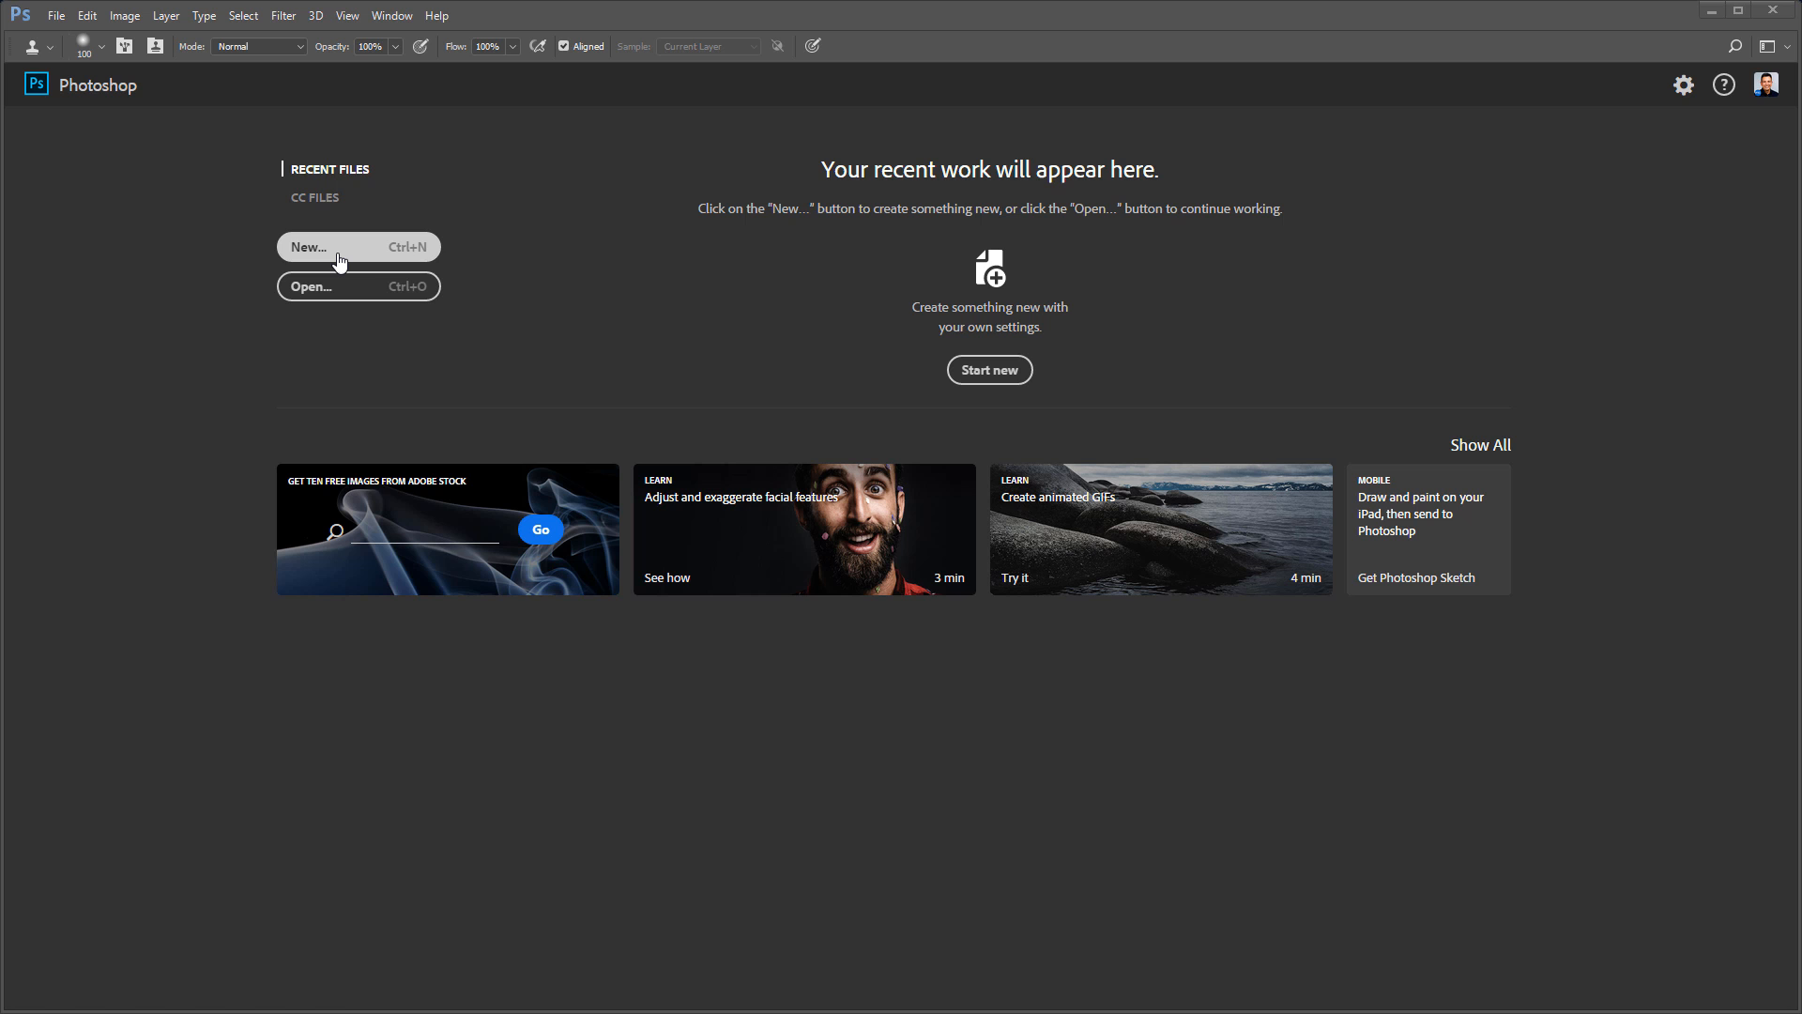
Step: Create a 1081×721 px document and fill it with a Filter > Render > Clouds render
{"action": "left_click", "coordinate": [358, 246]}
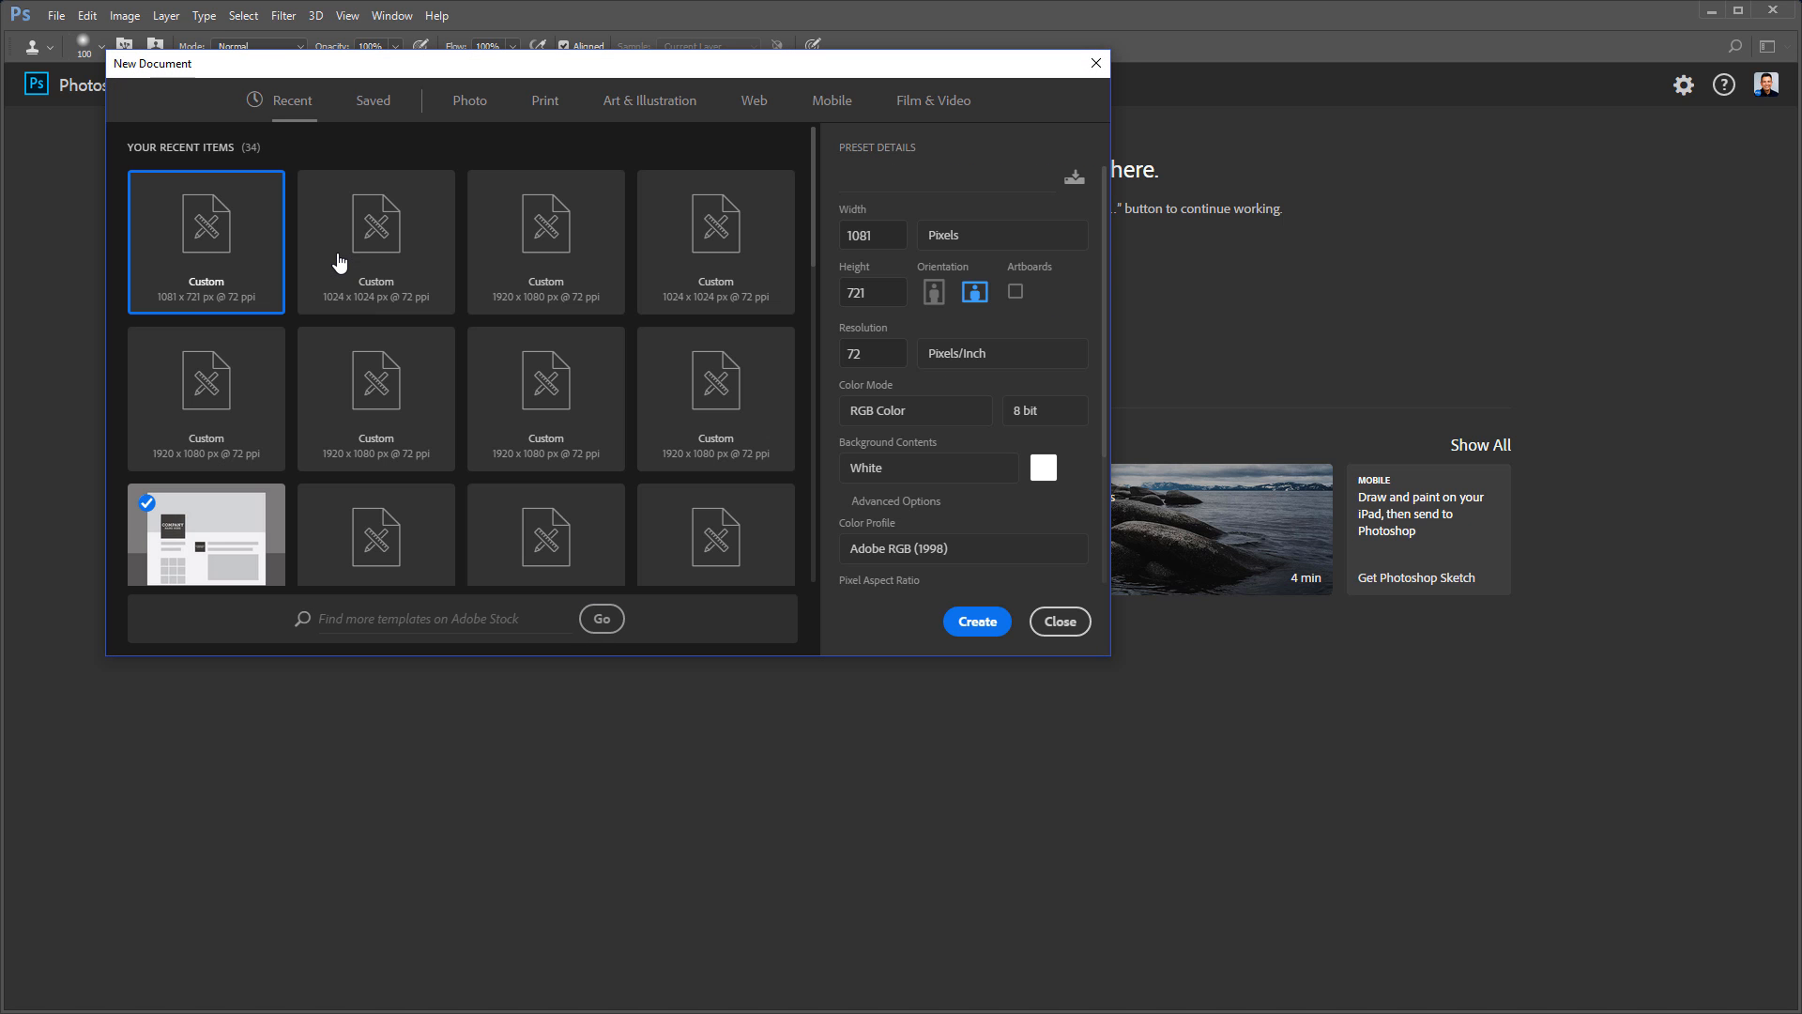
{"action": "left_click", "coordinate": [206, 241]}
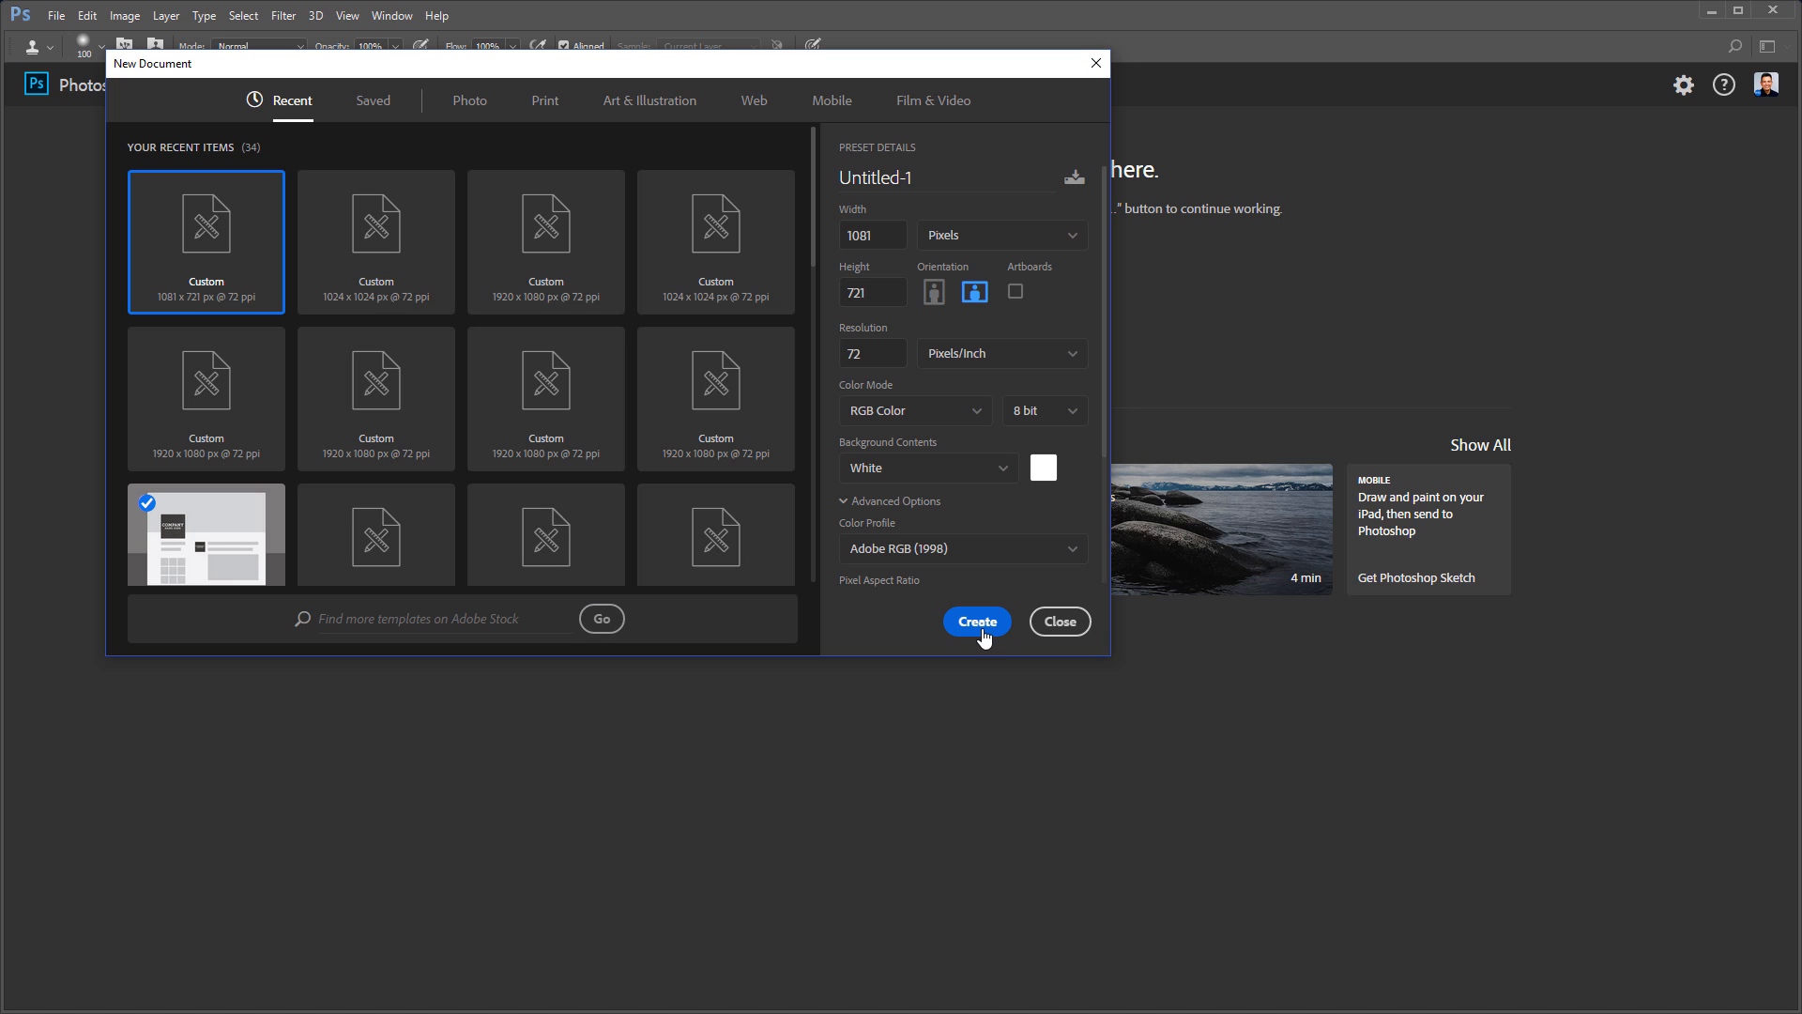
{"action": "left_click", "coordinate": [976, 620]}
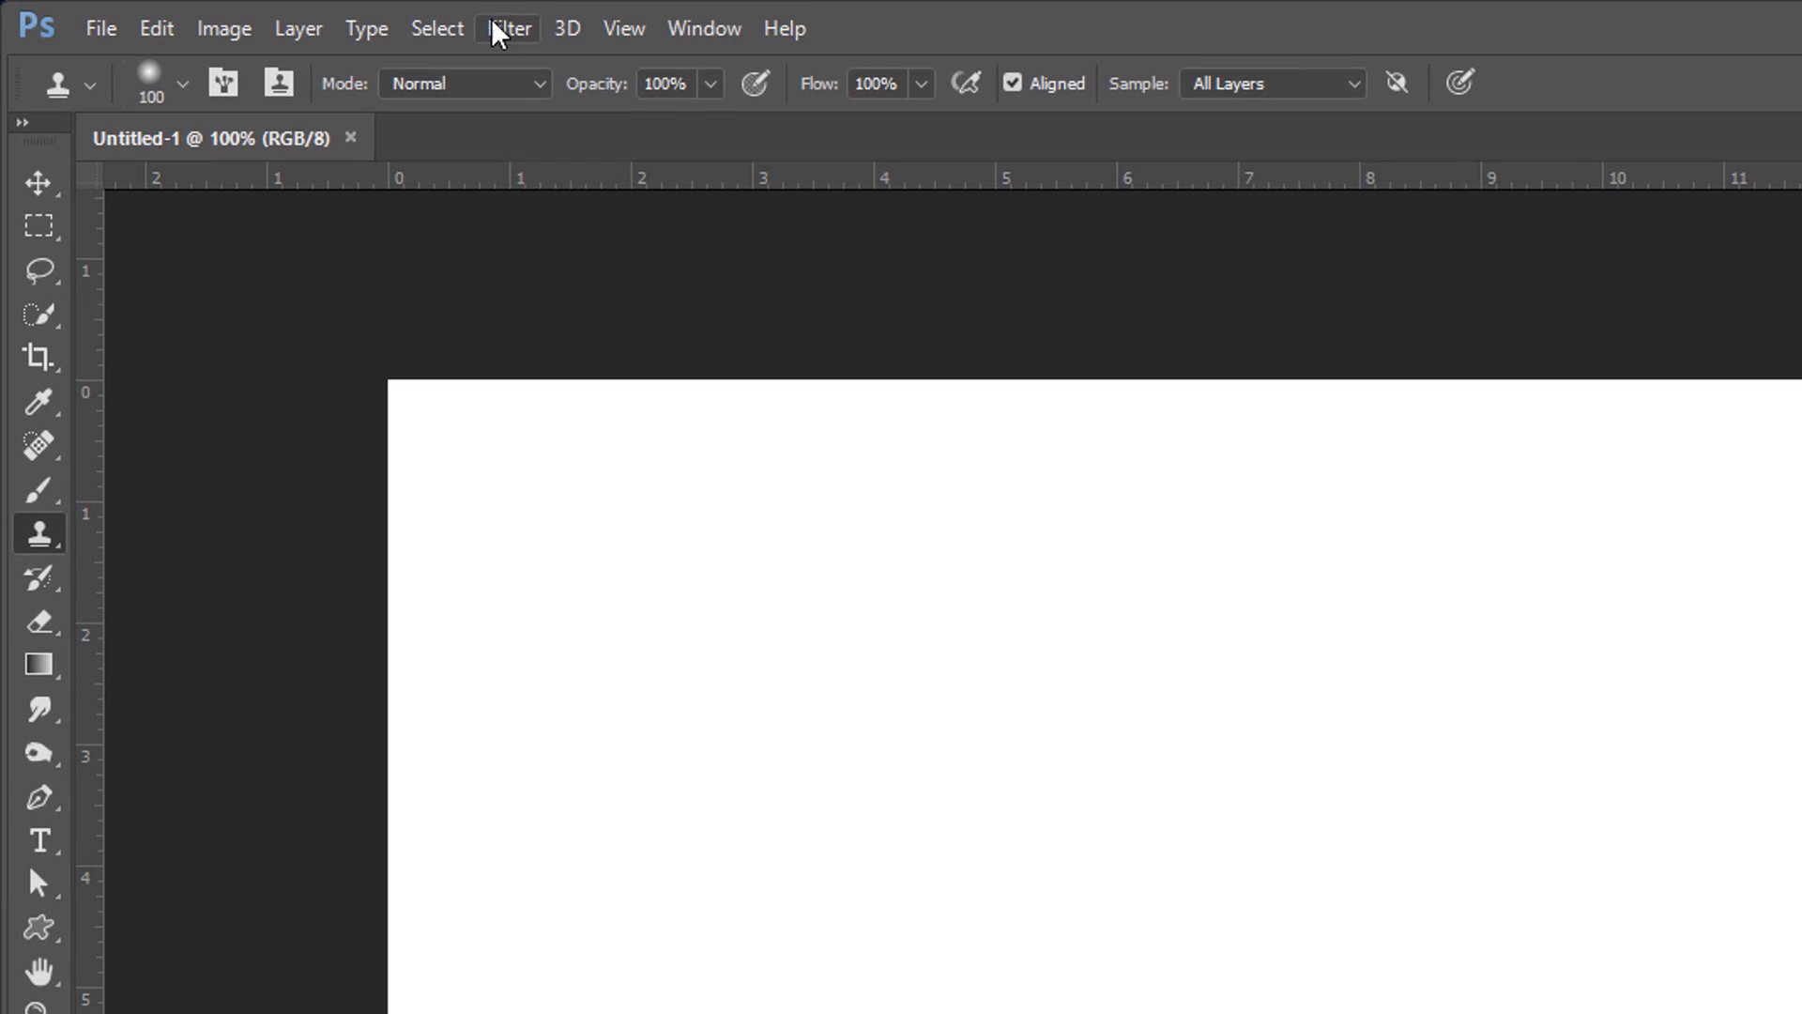
{"action": "left_click", "coordinate": [507, 27]}
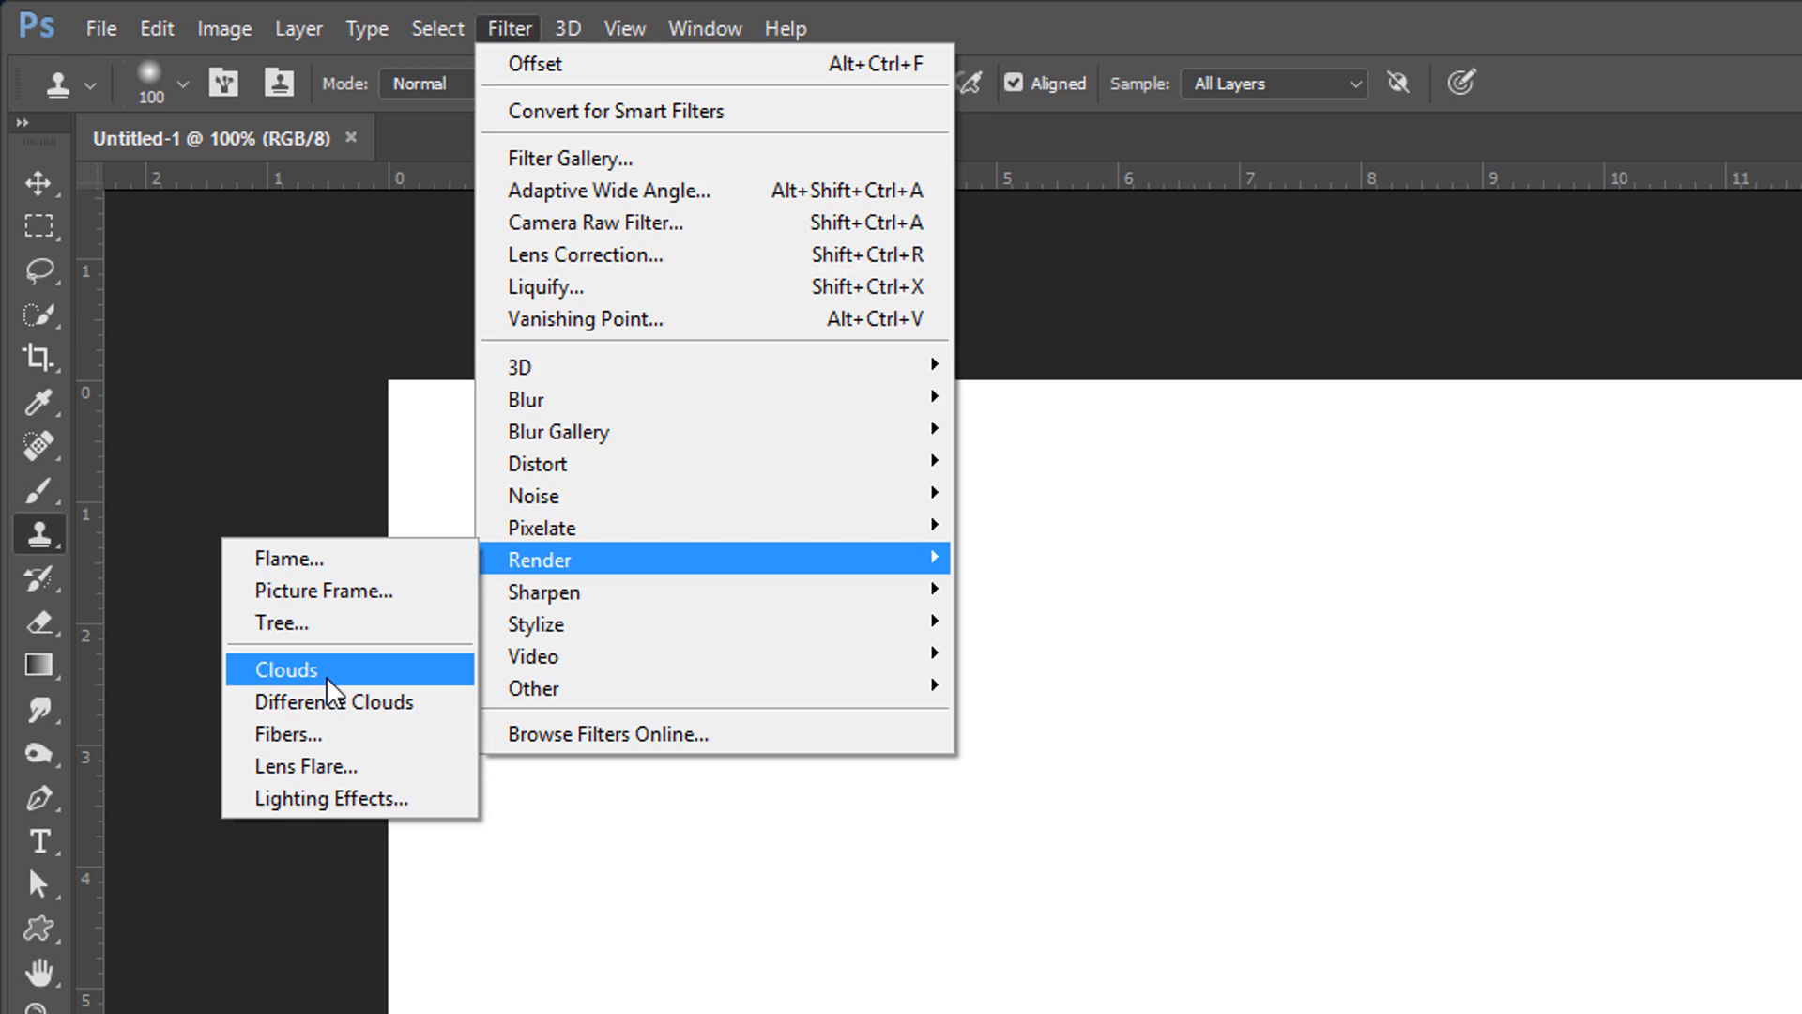
{"action": "left_click", "coordinate": [285, 669]}
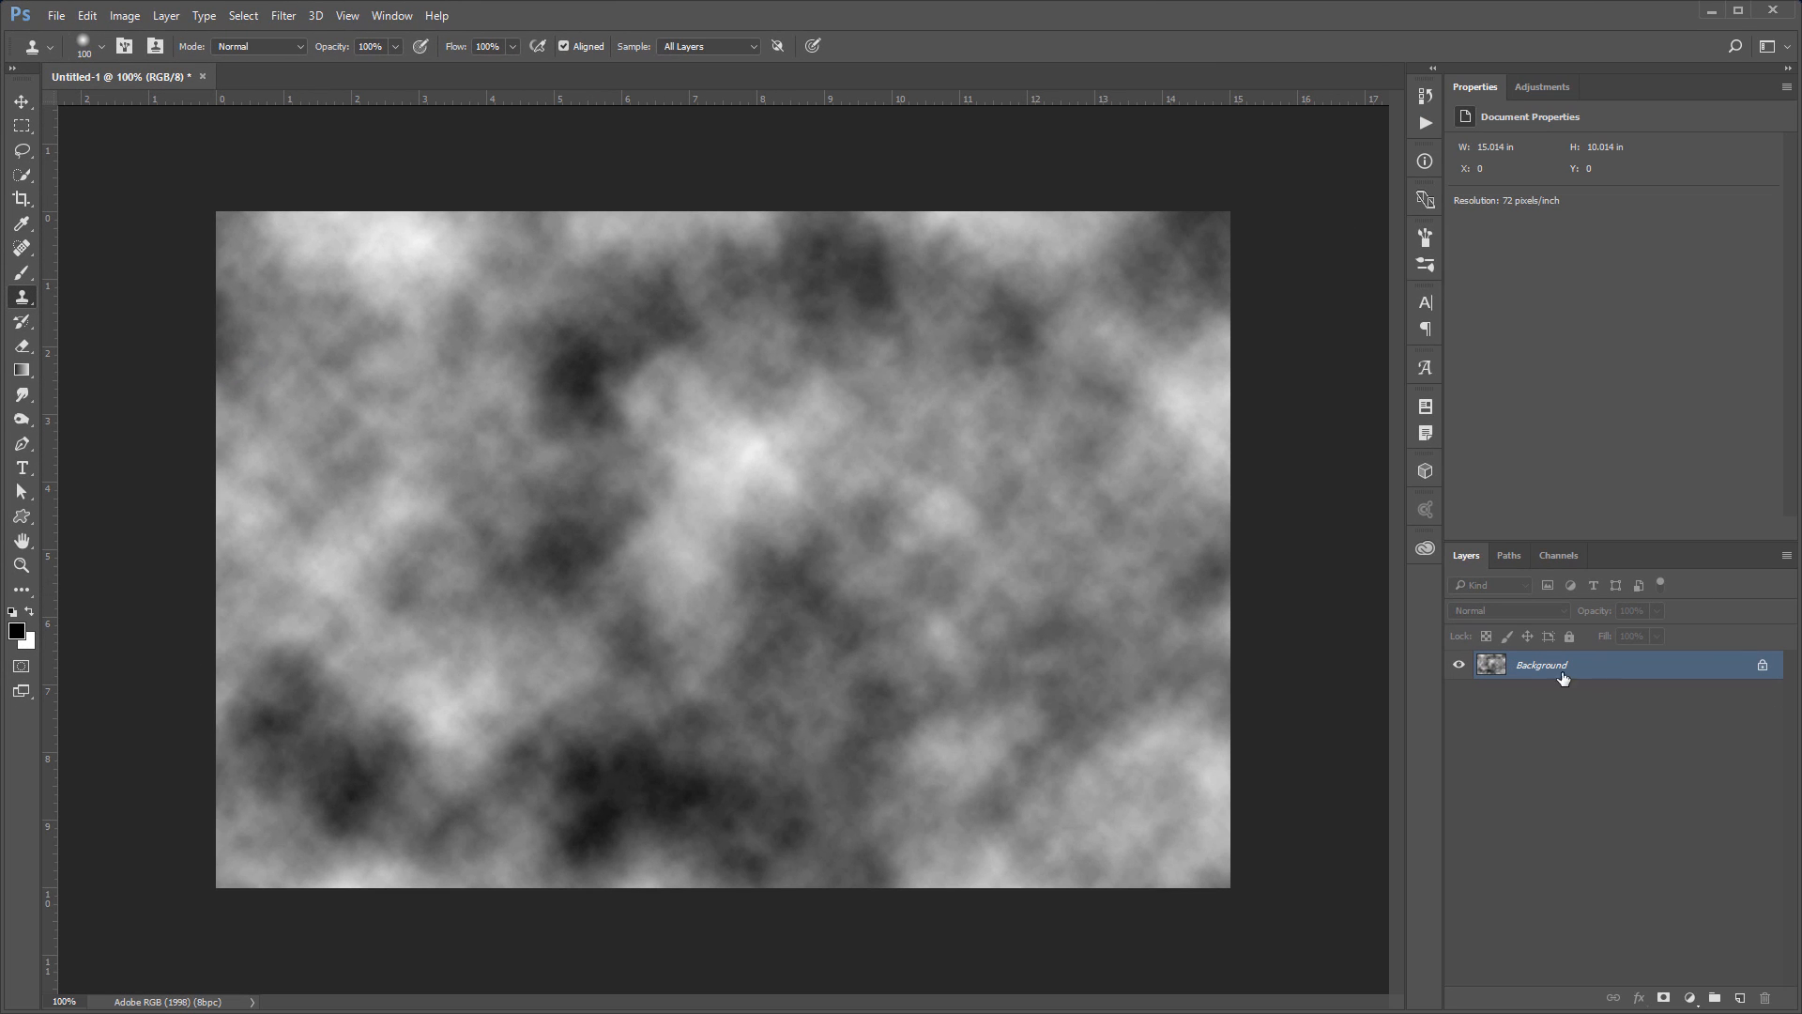
Step: Convert the locked Background layer of the cloud image into editable Layer 0
{"action": "double_click", "coordinate": [1542, 665]}
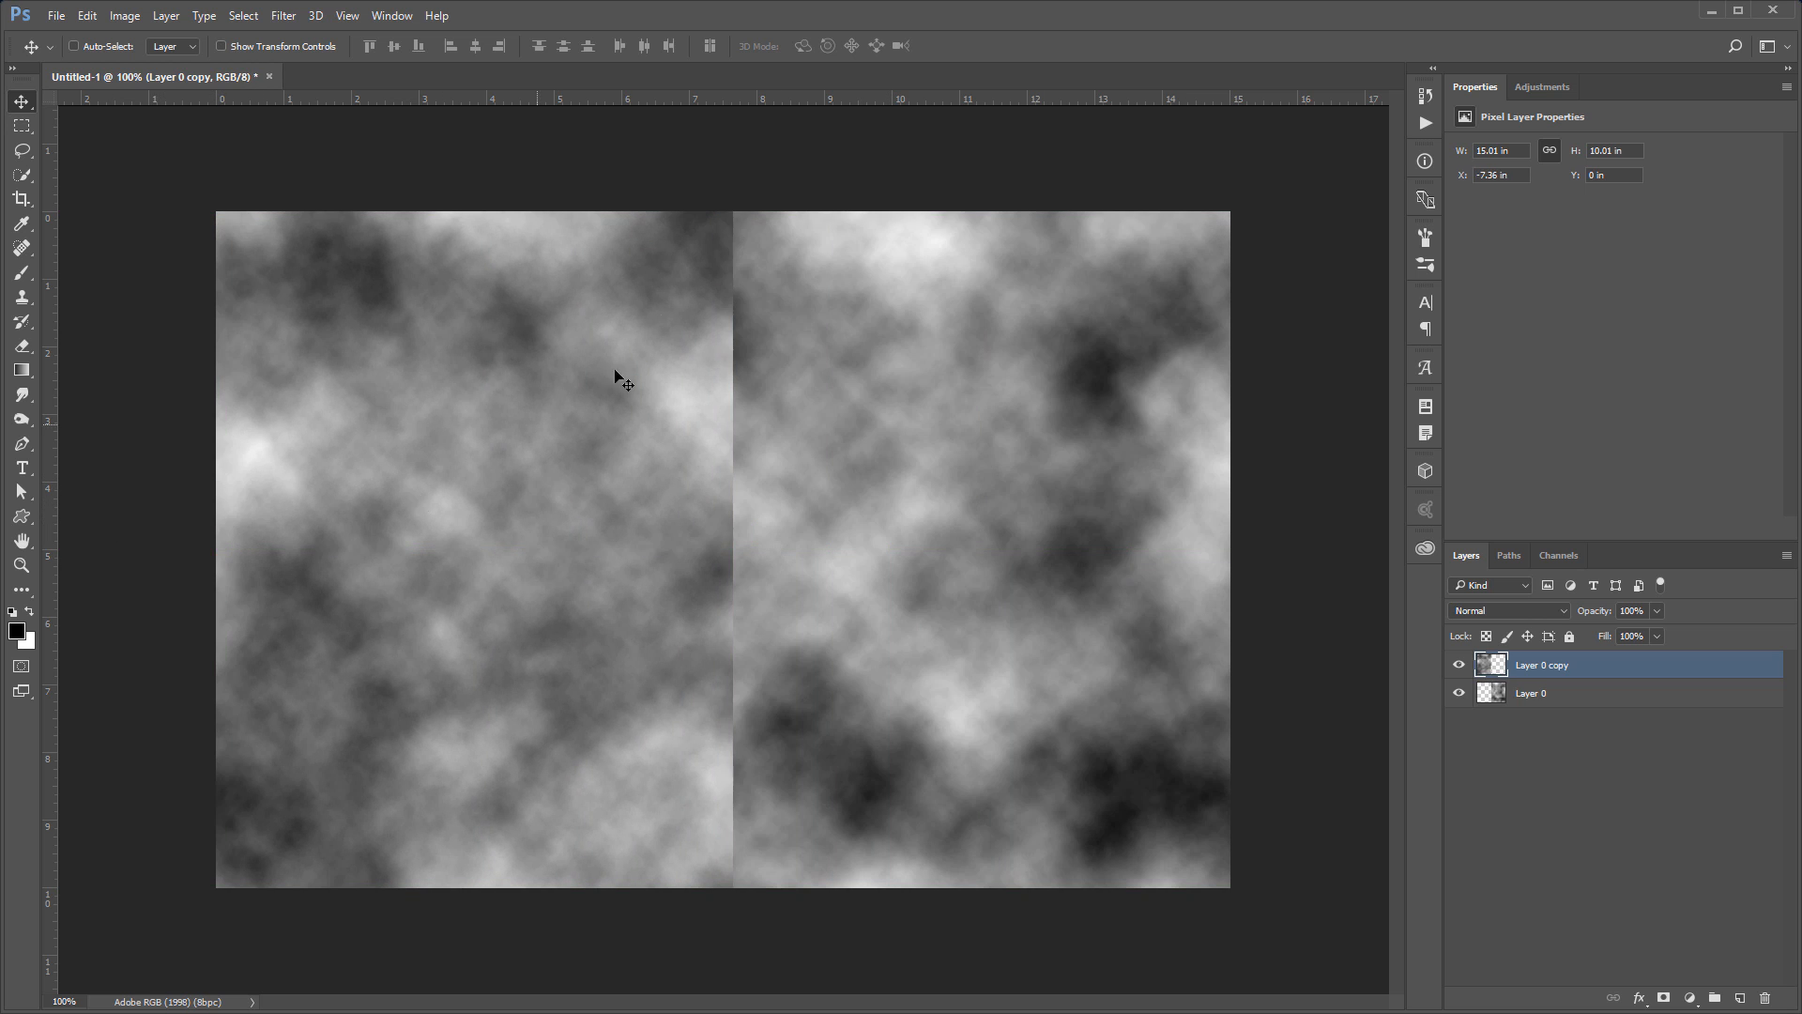
{"action": "mouse_move", "coordinate": [710, 618]}
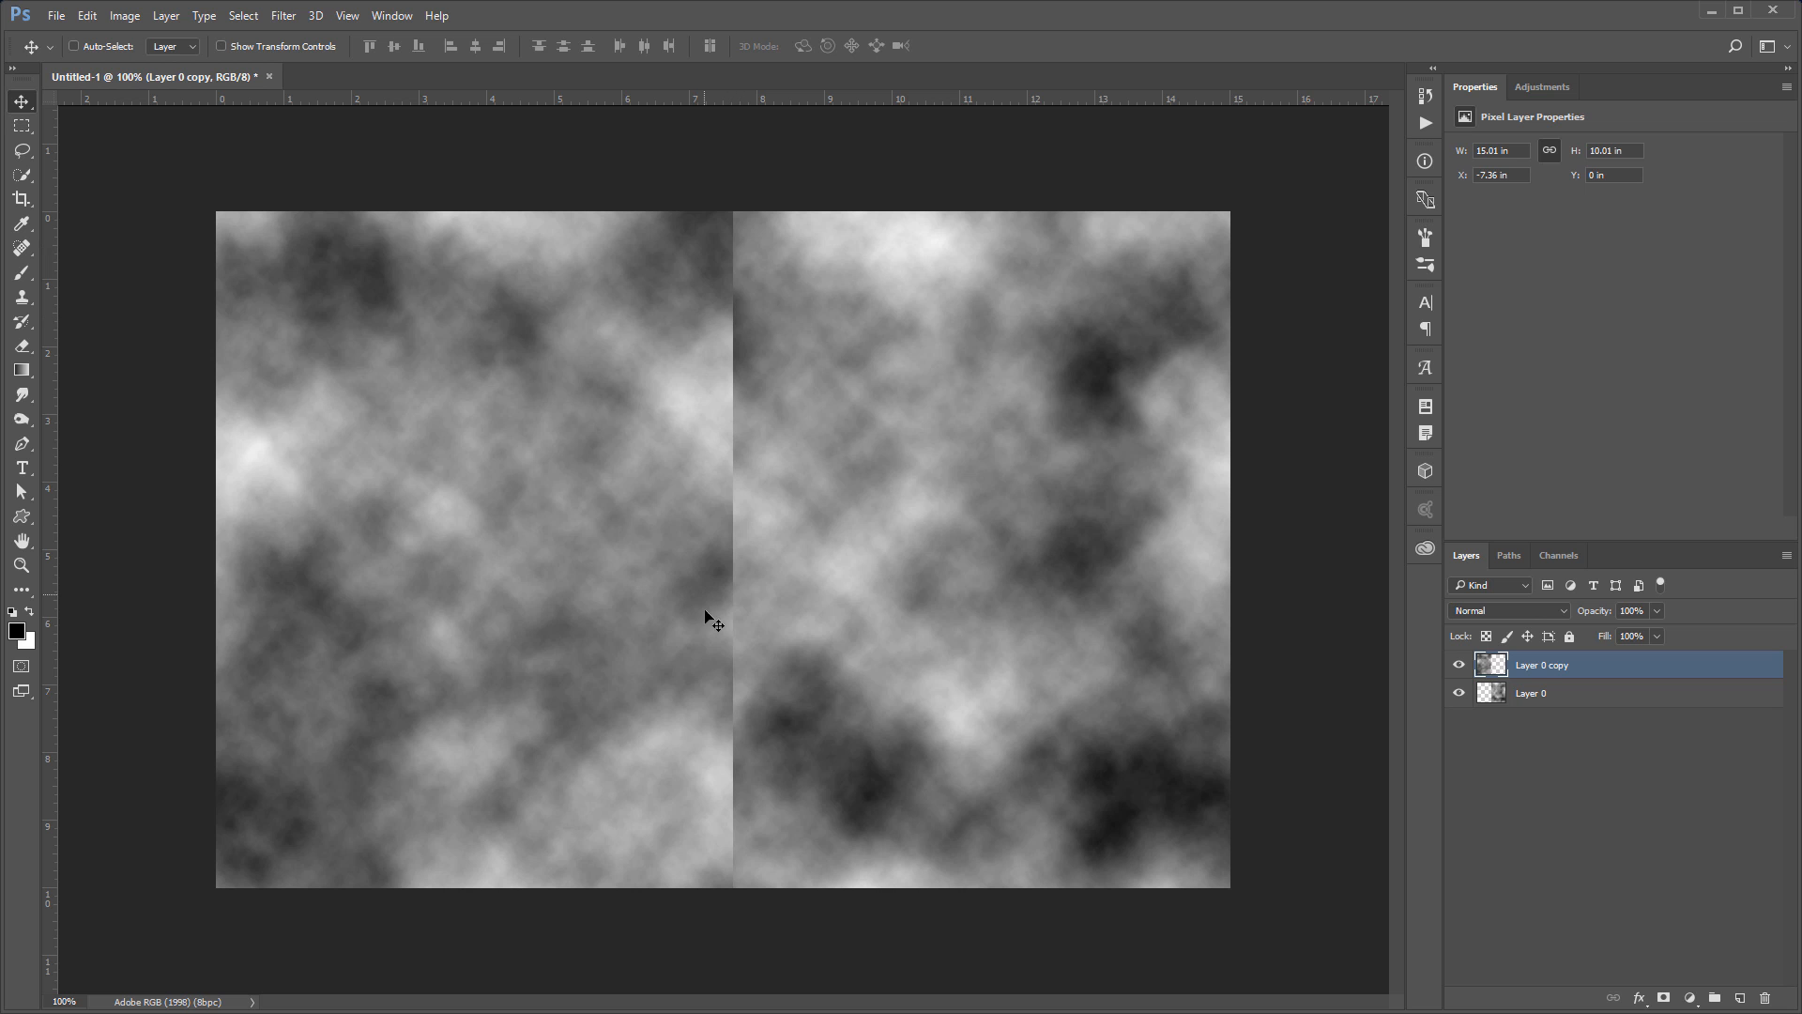
{"action": "mouse_move", "coordinate": [710, 613]}
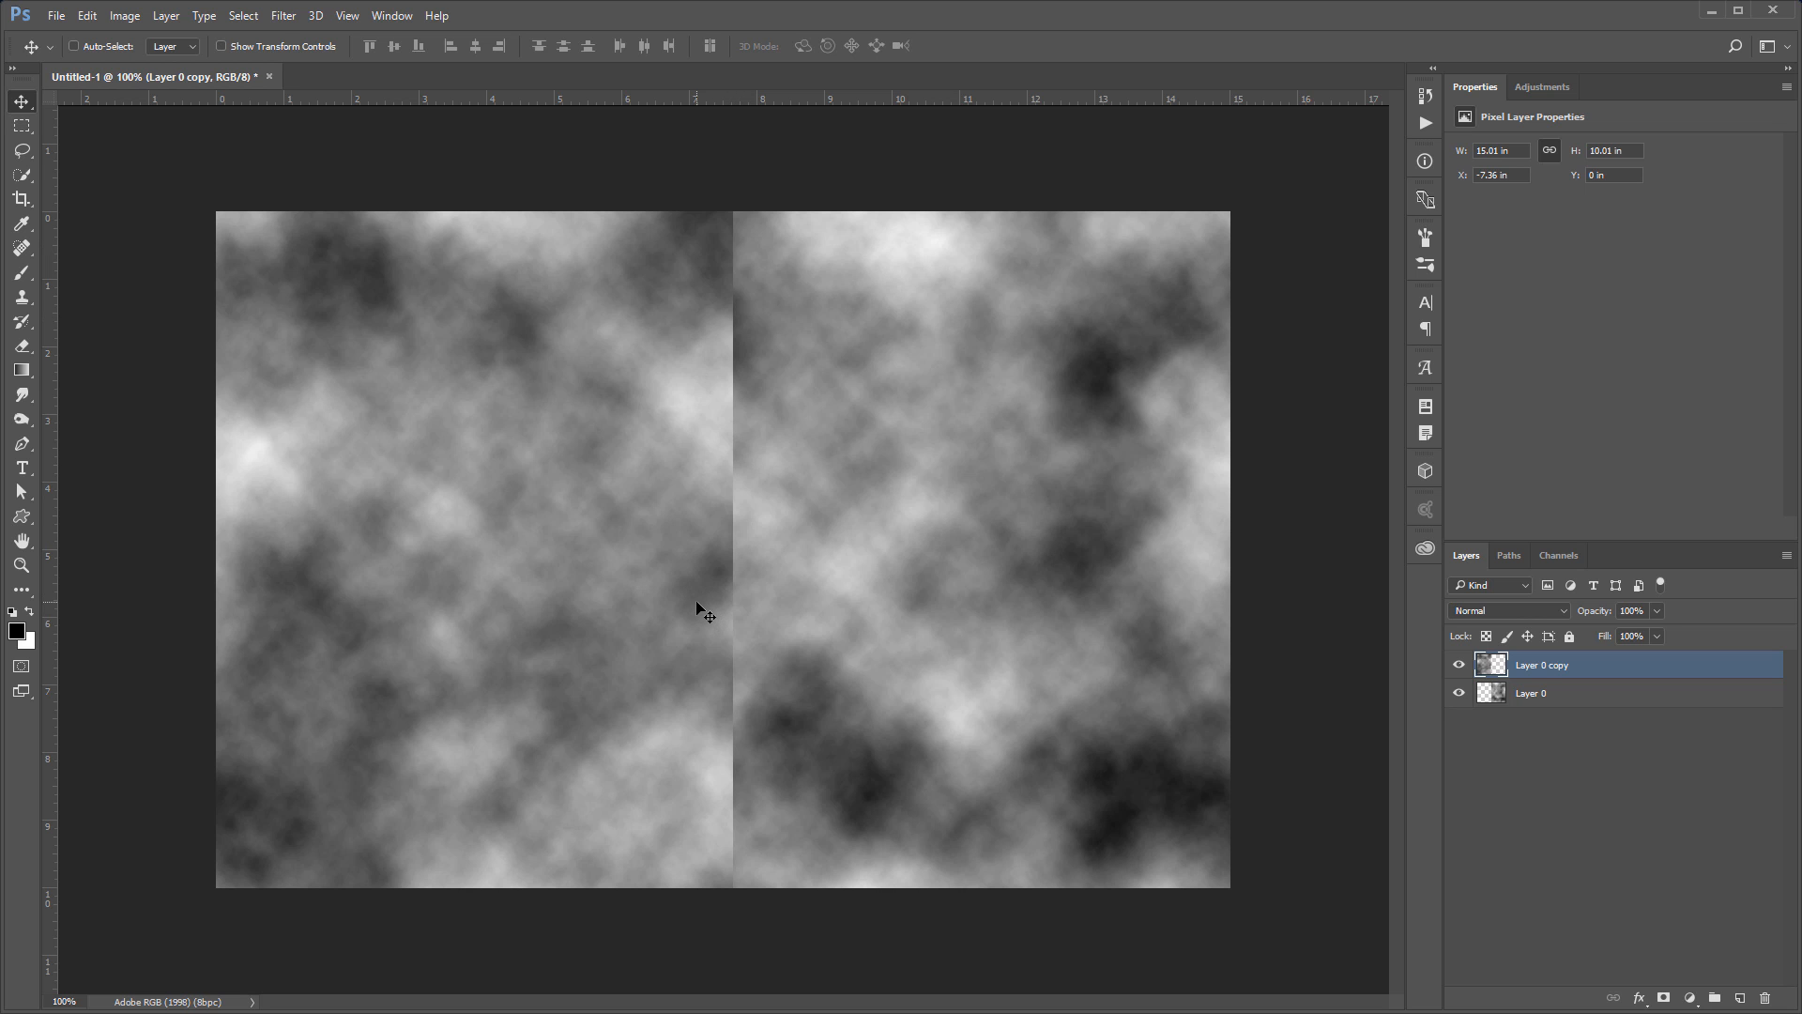
{"action": "mouse_move", "coordinate": [952, 618]}
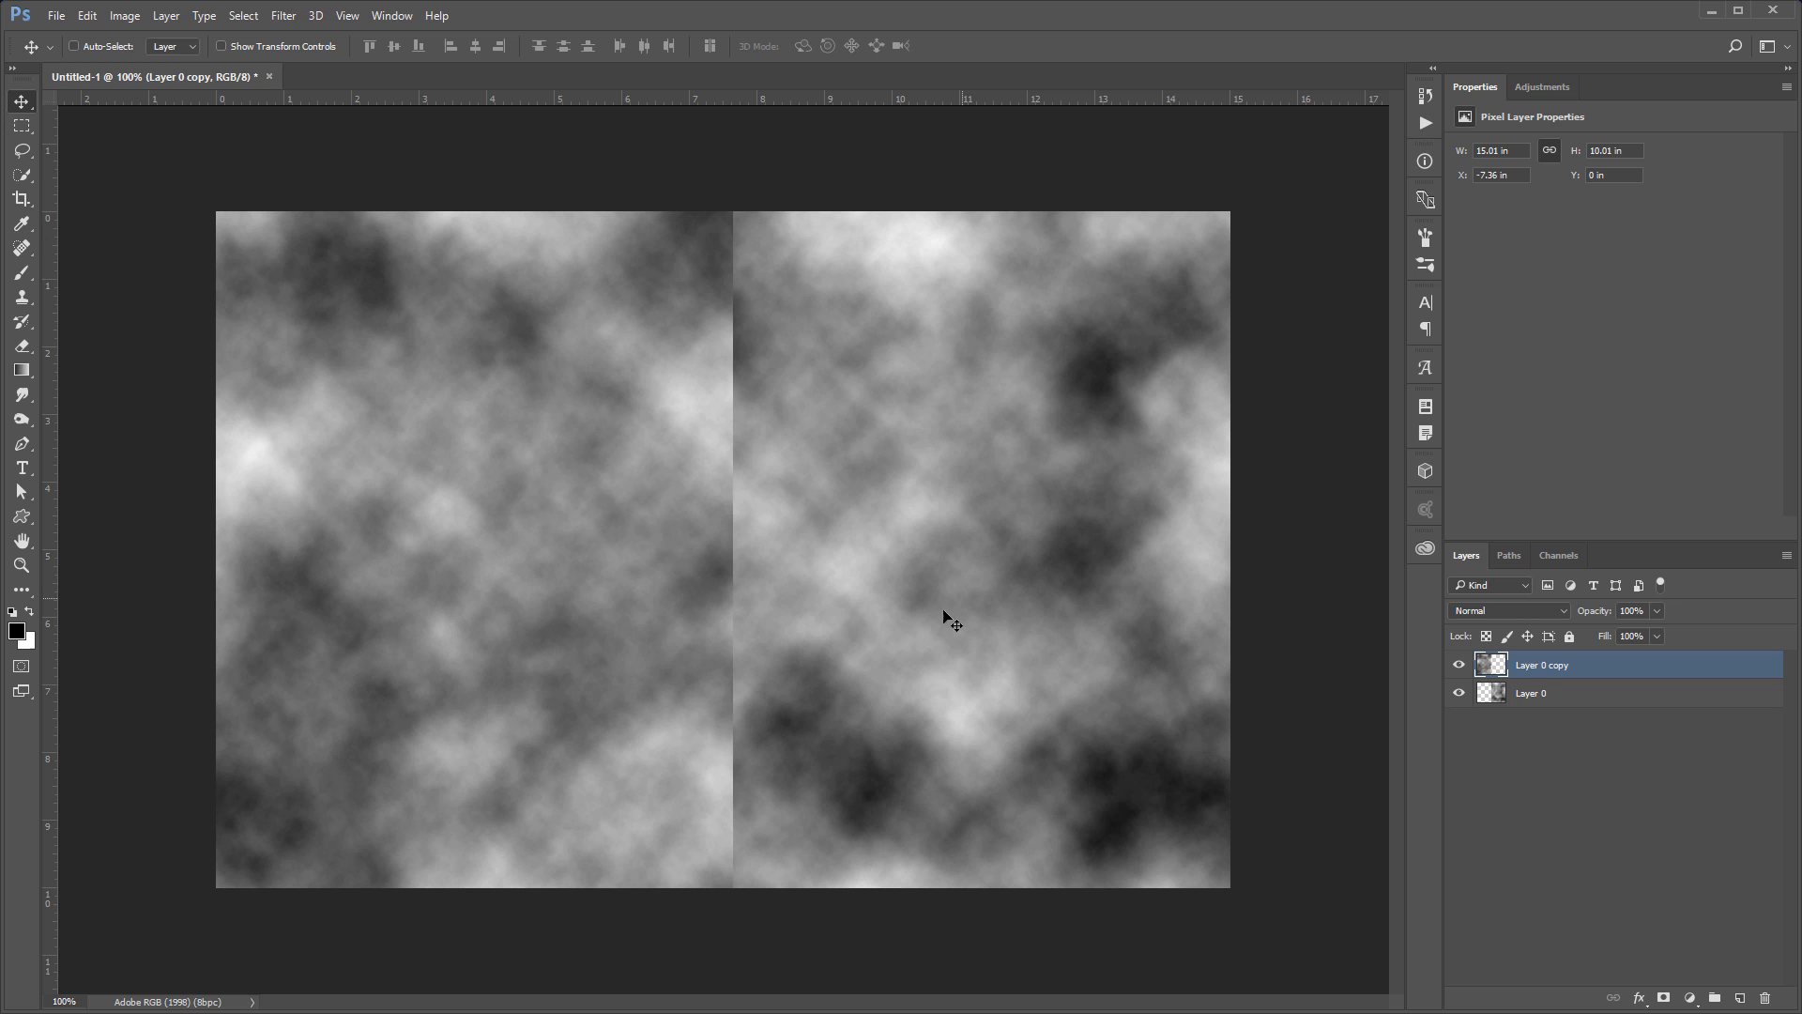
{"action": "mouse_move", "coordinate": [931, 598]}
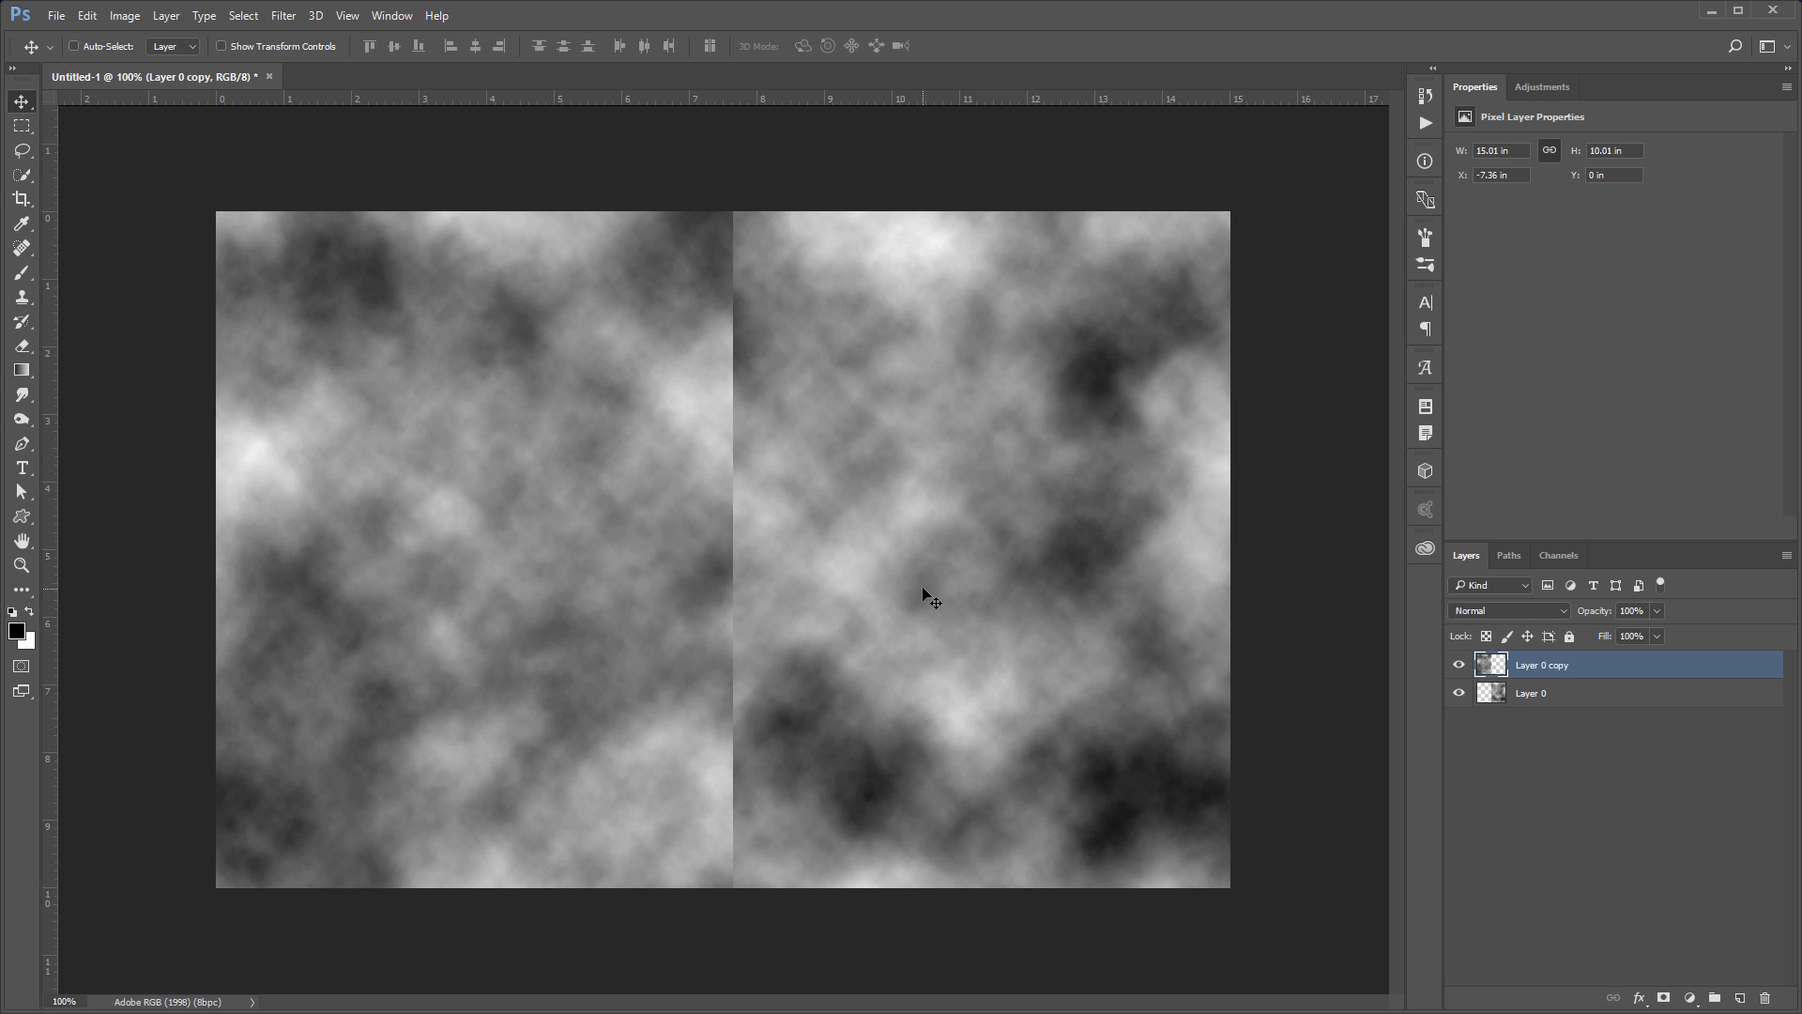
{"action": "mouse_move", "coordinate": [716, 439]}
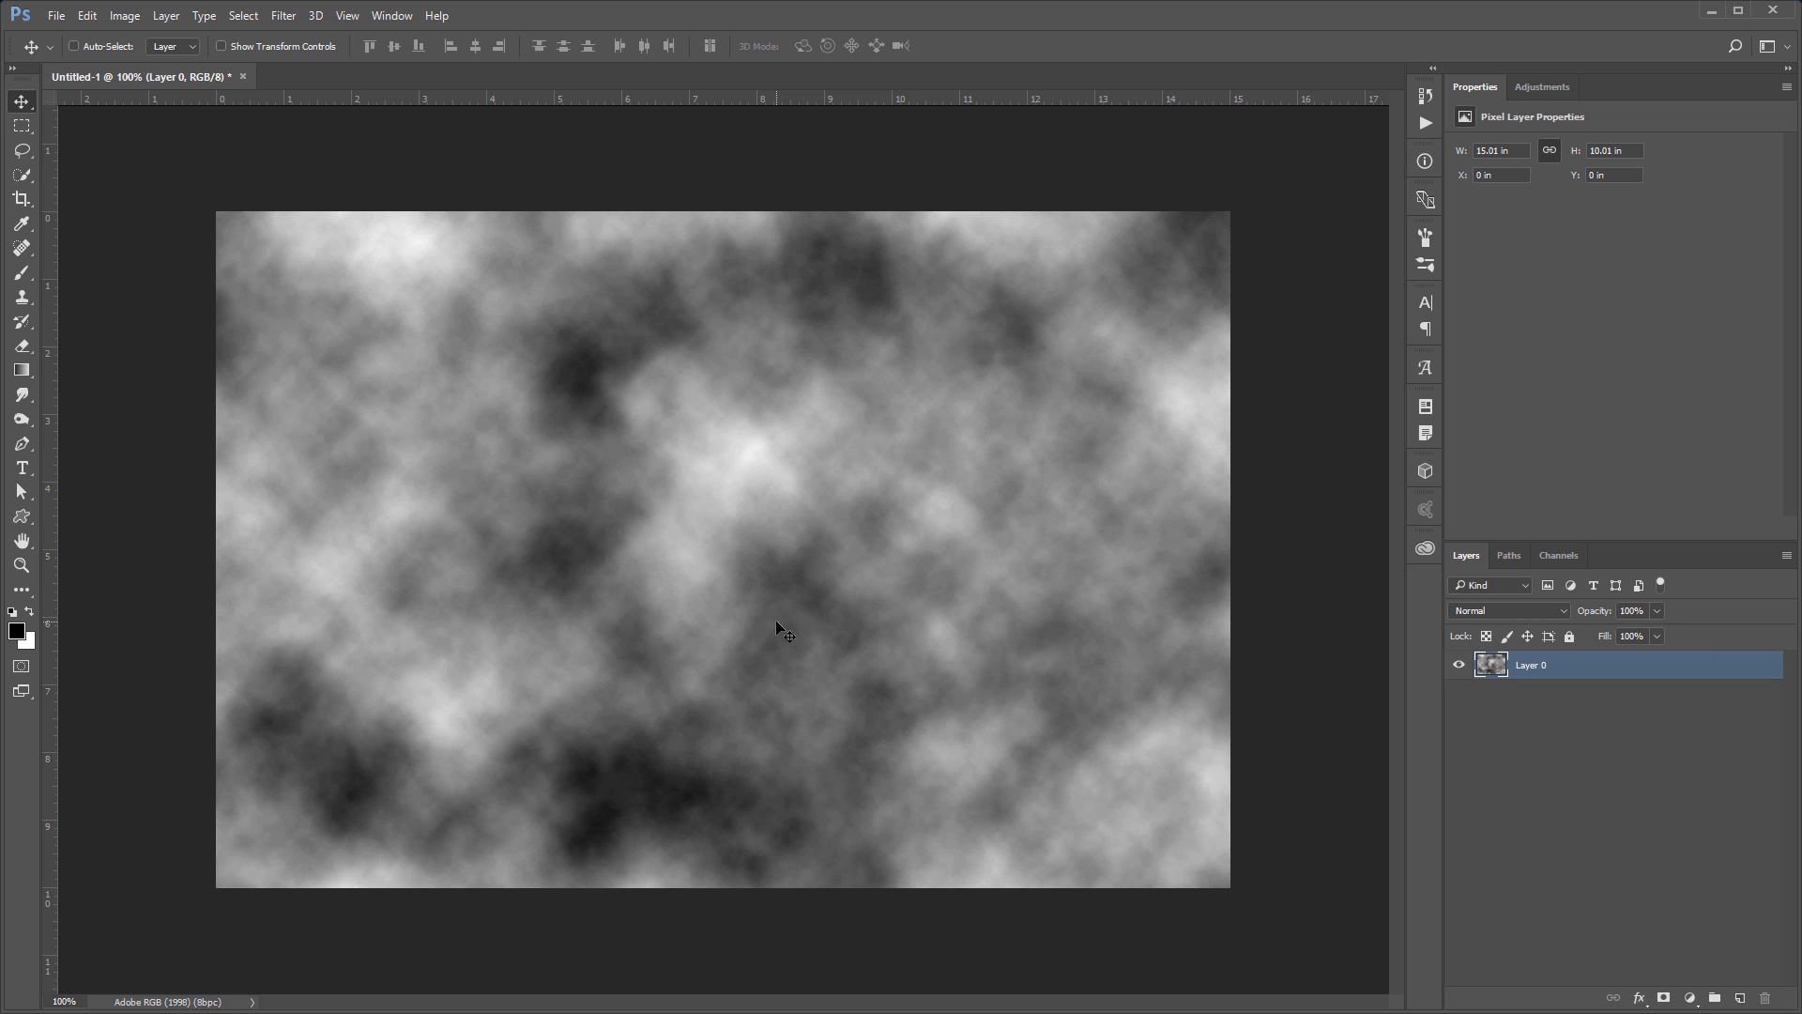
{"action": "mouse_move", "coordinate": [672, 424]}
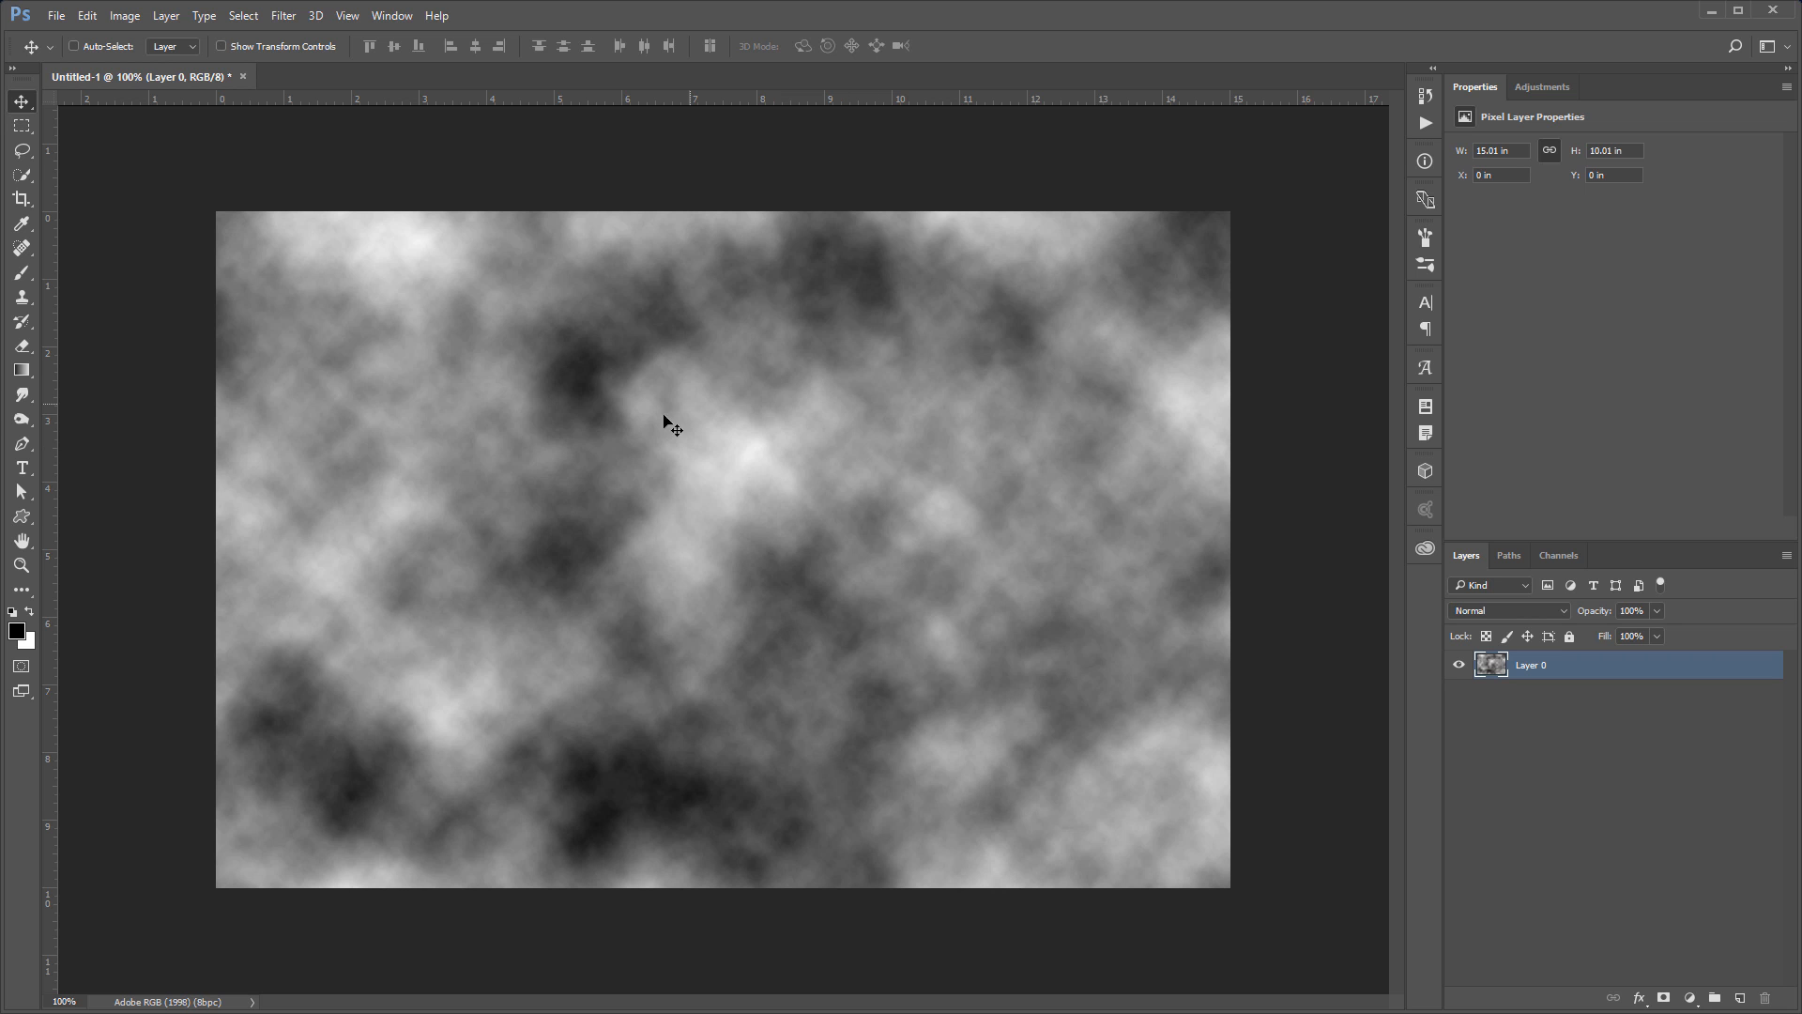
{"action": "mouse_move", "coordinate": [789, 594]}
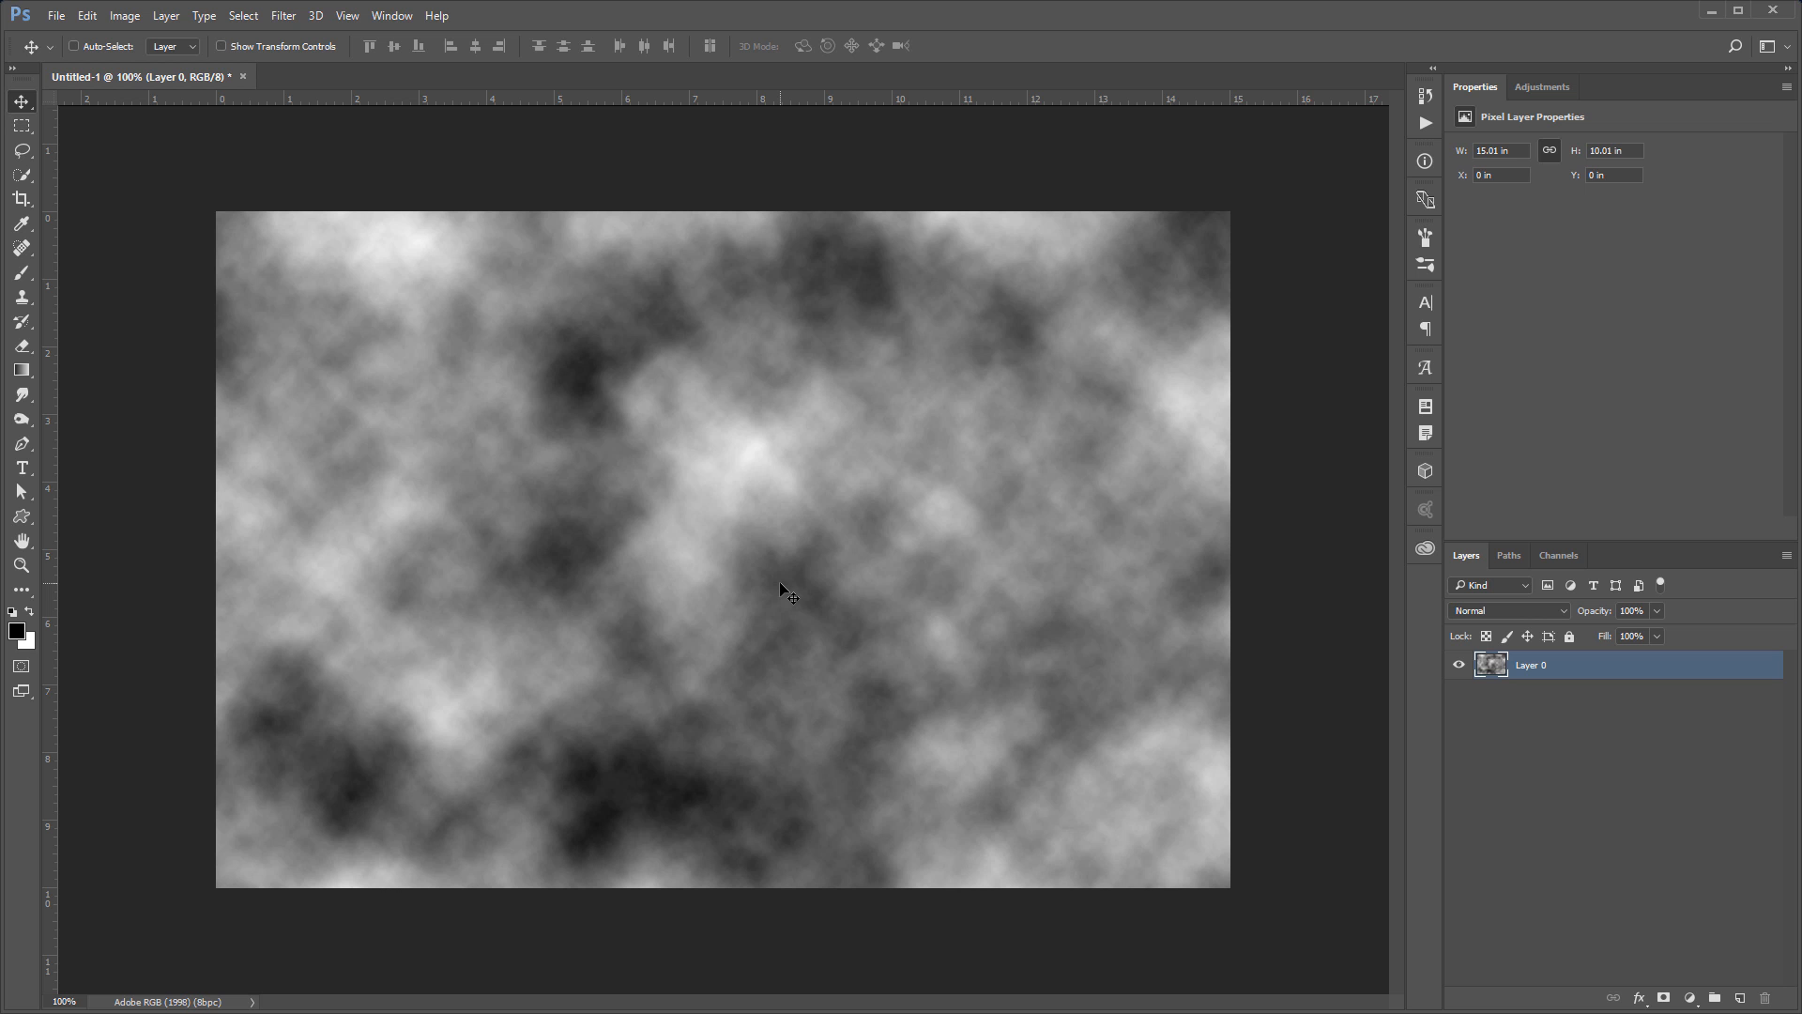
{"action": "mouse_move", "coordinate": [333, 345]}
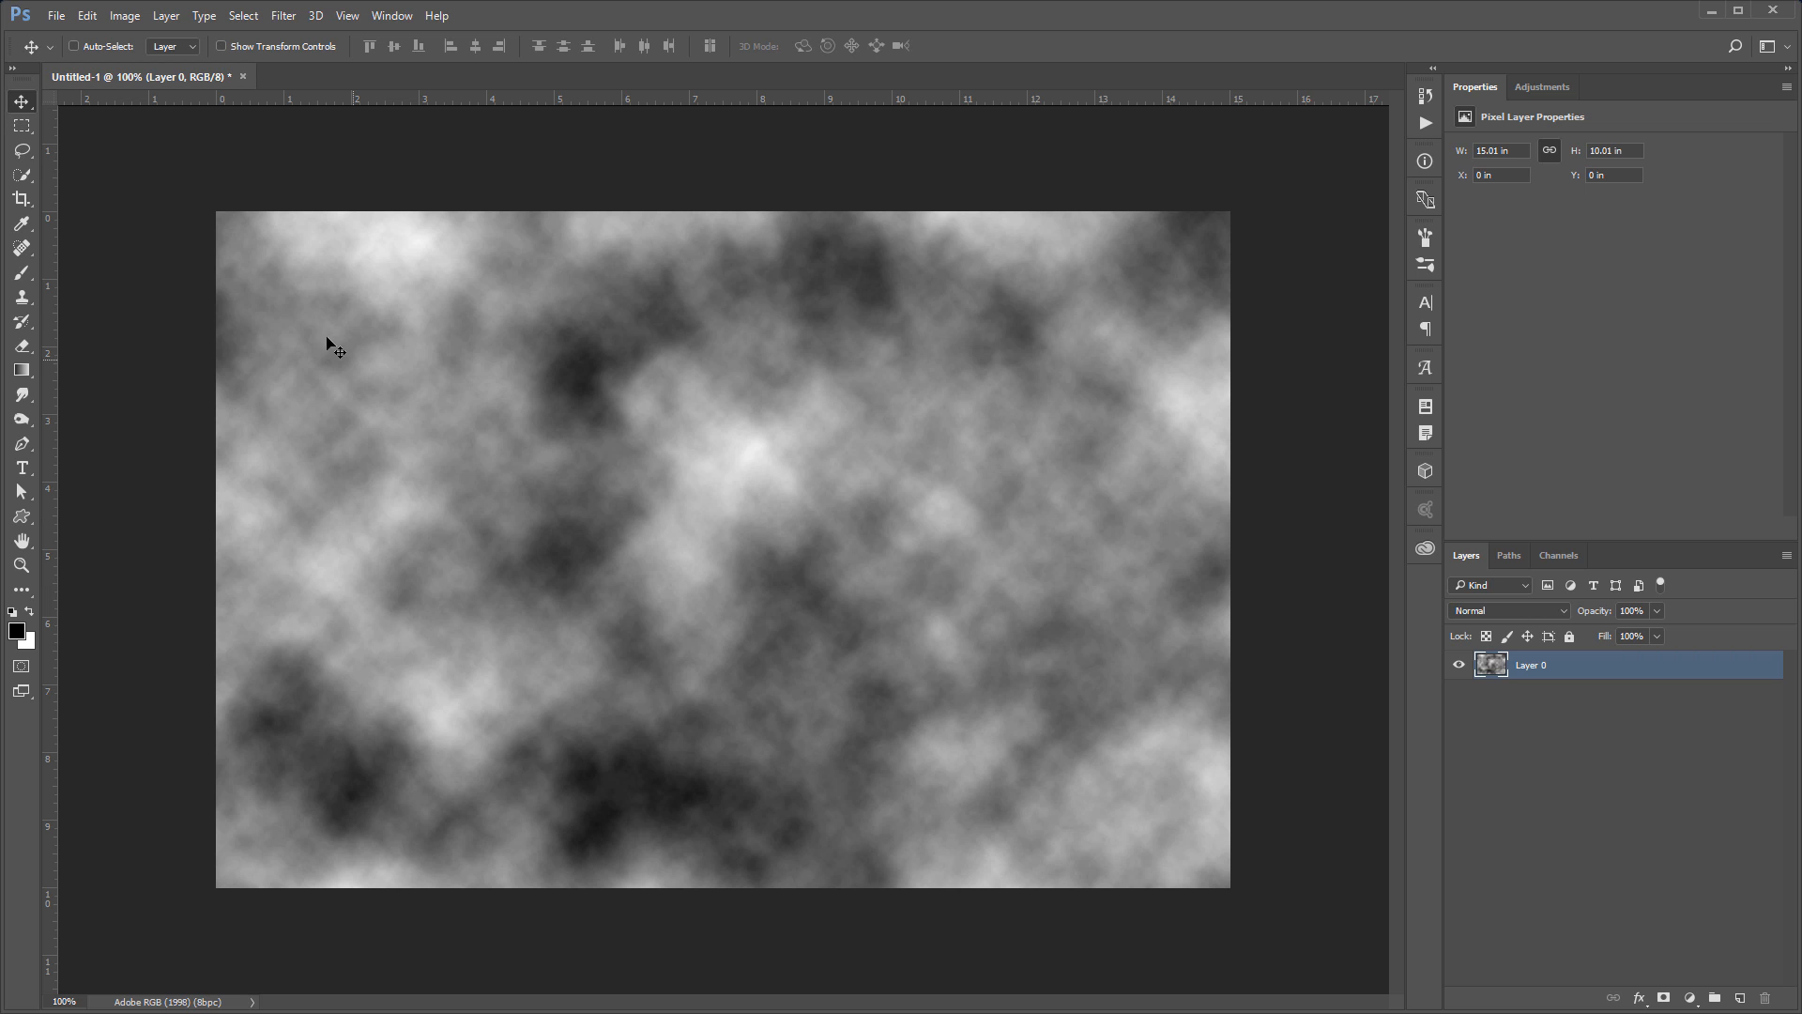
Step: Create a second blank white 1024×1024 px document with File > New
{"action": "left_click", "coordinate": [55, 15]}
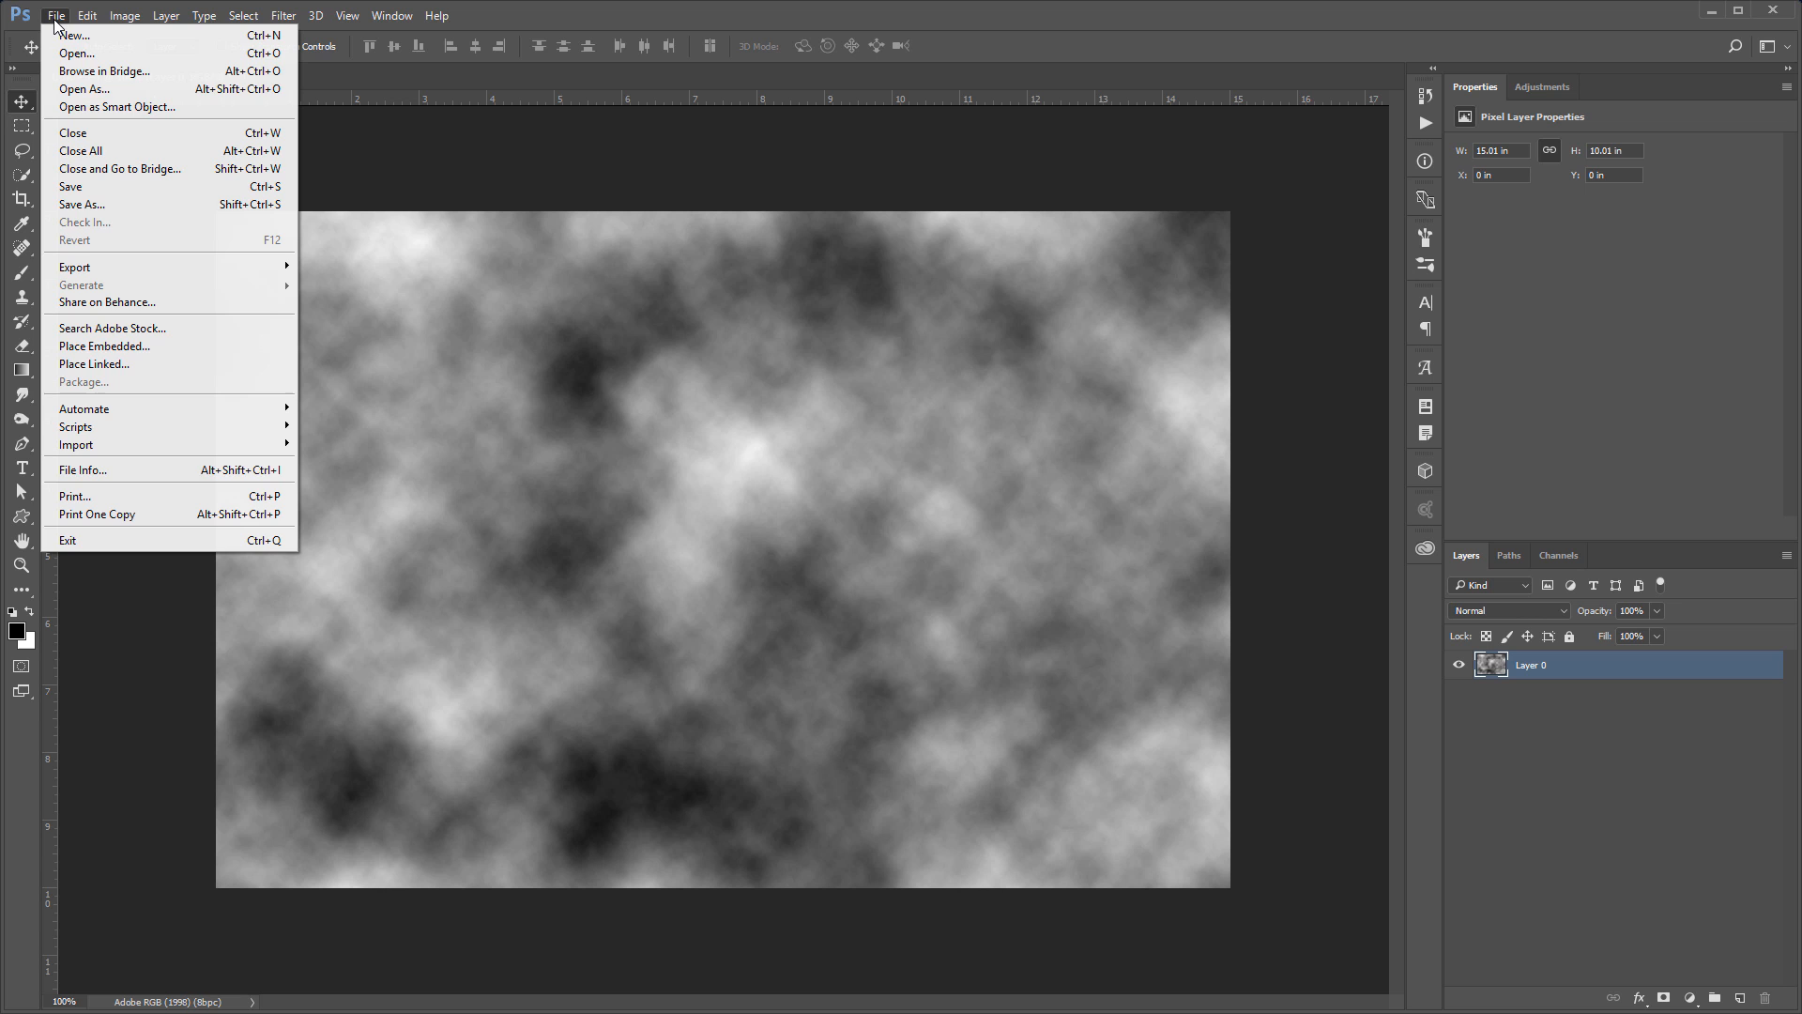
{"action": "left_click", "coordinate": [72, 35]}
{"action": "type", "text": "1024"}
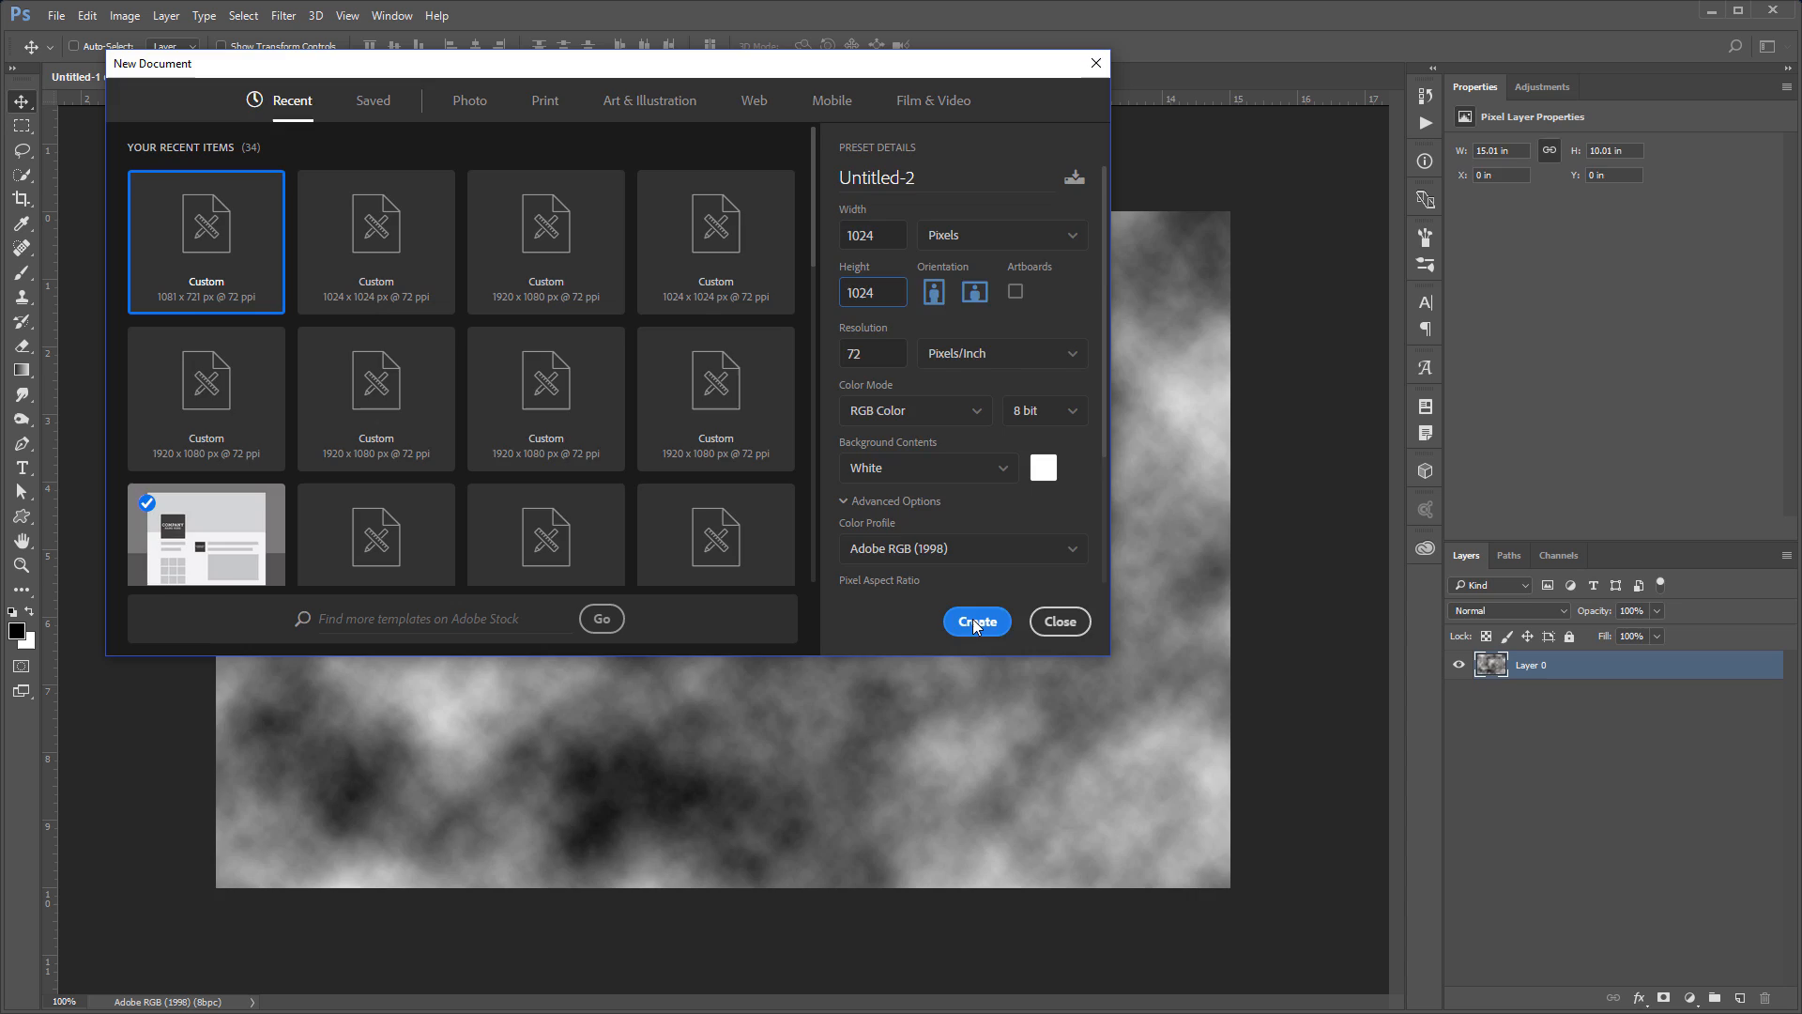
{"action": "left_click", "coordinate": [282, 15]}
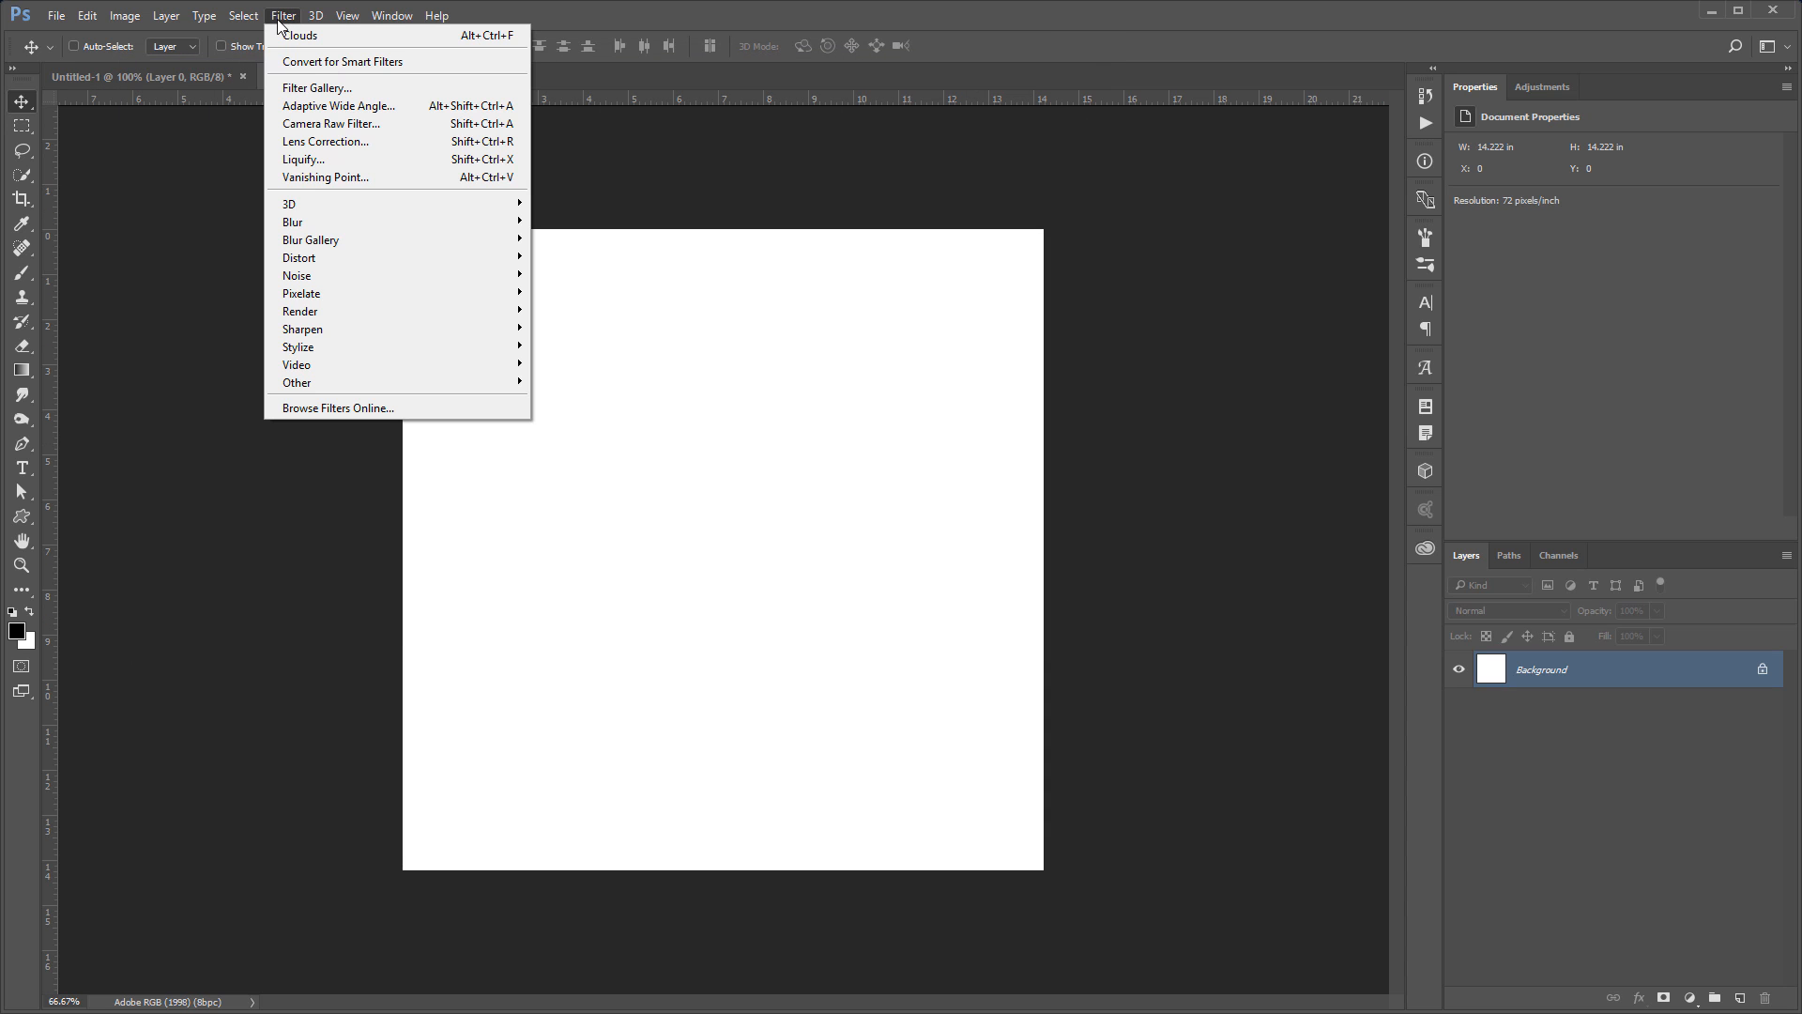
{"action": "mouse_move", "coordinate": [300, 310]}
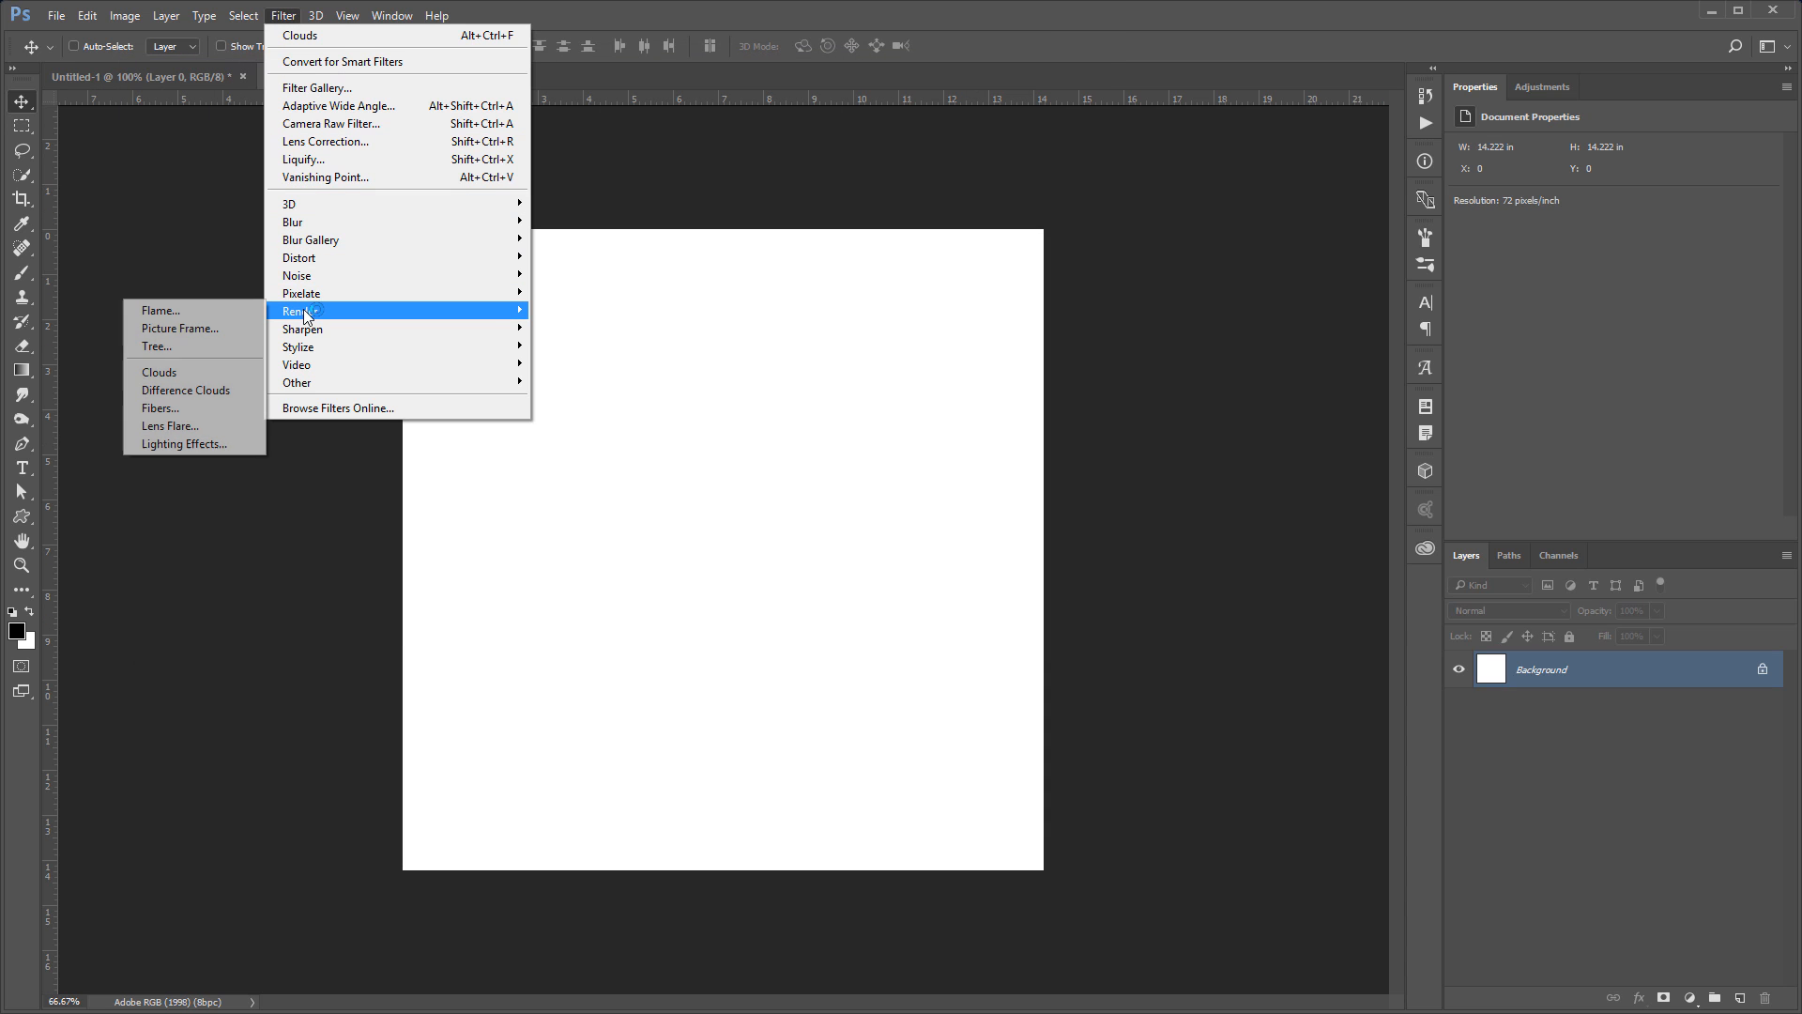
Step: Render Clouds in the square document and convert its Background into Layer 0
{"action": "left_click", "coordinate": [159, 372]}
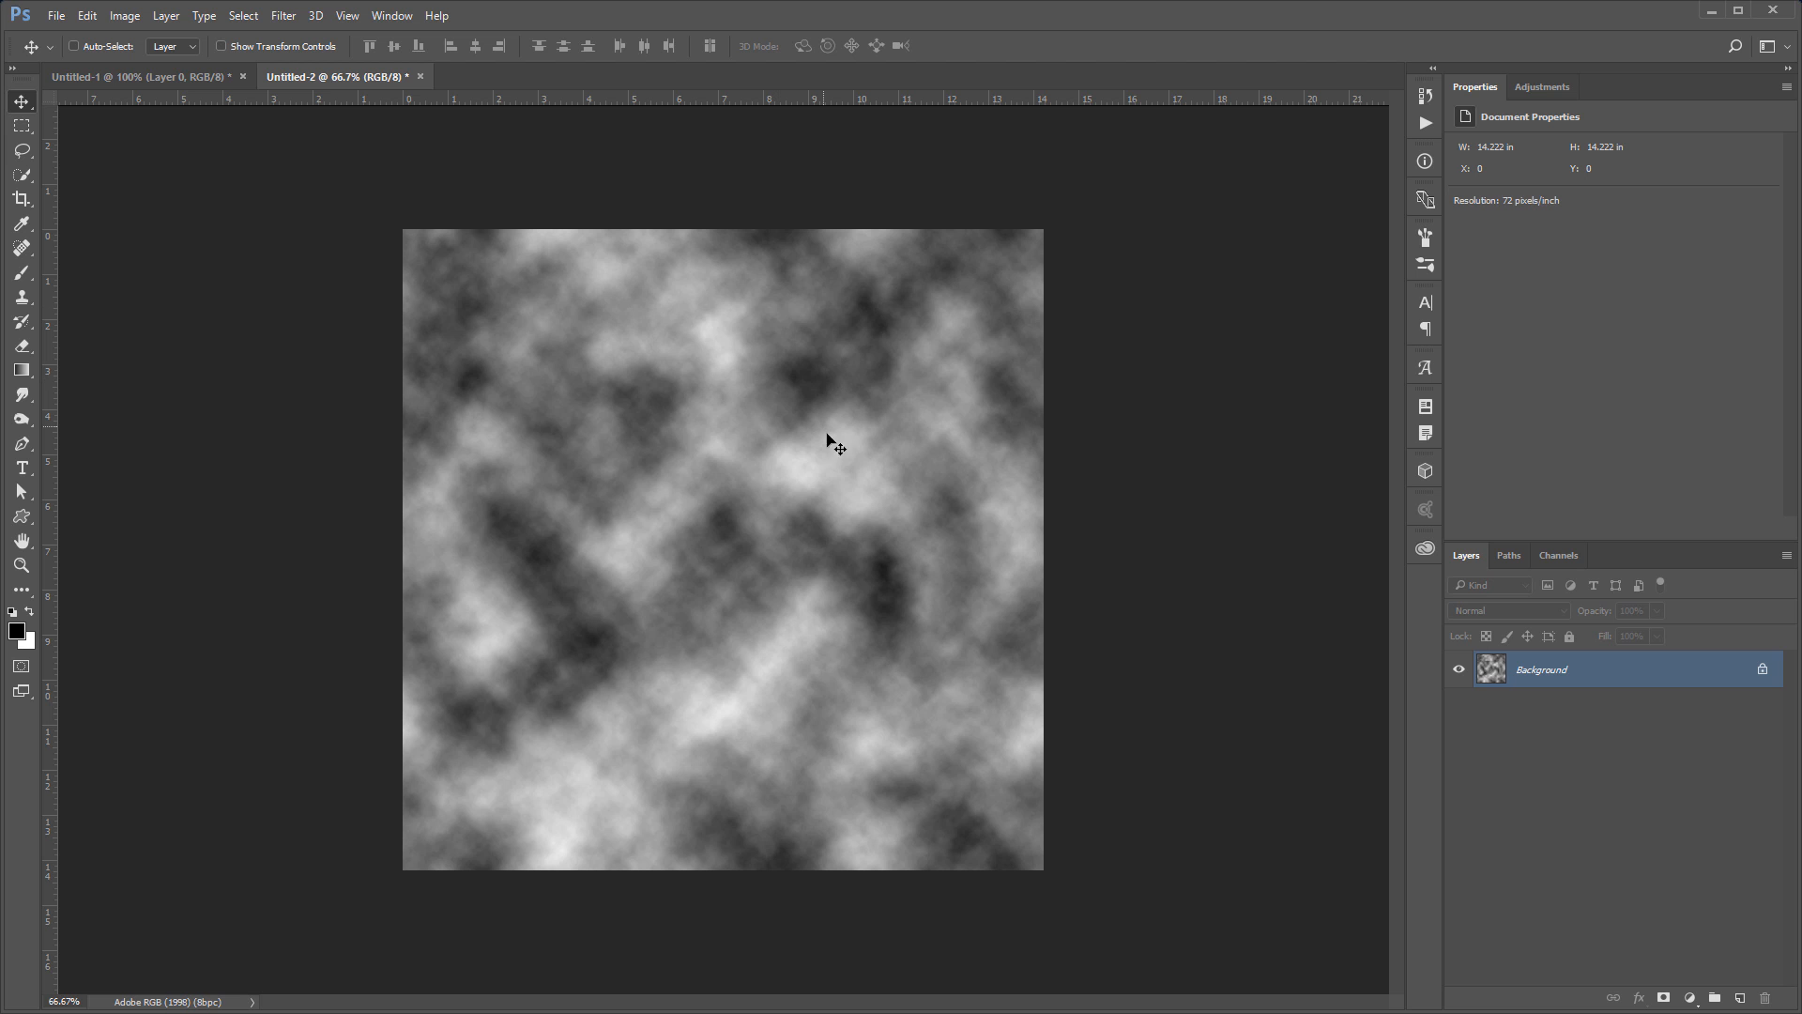
{"action": "double_click", "coordinate": [1540, 669]}
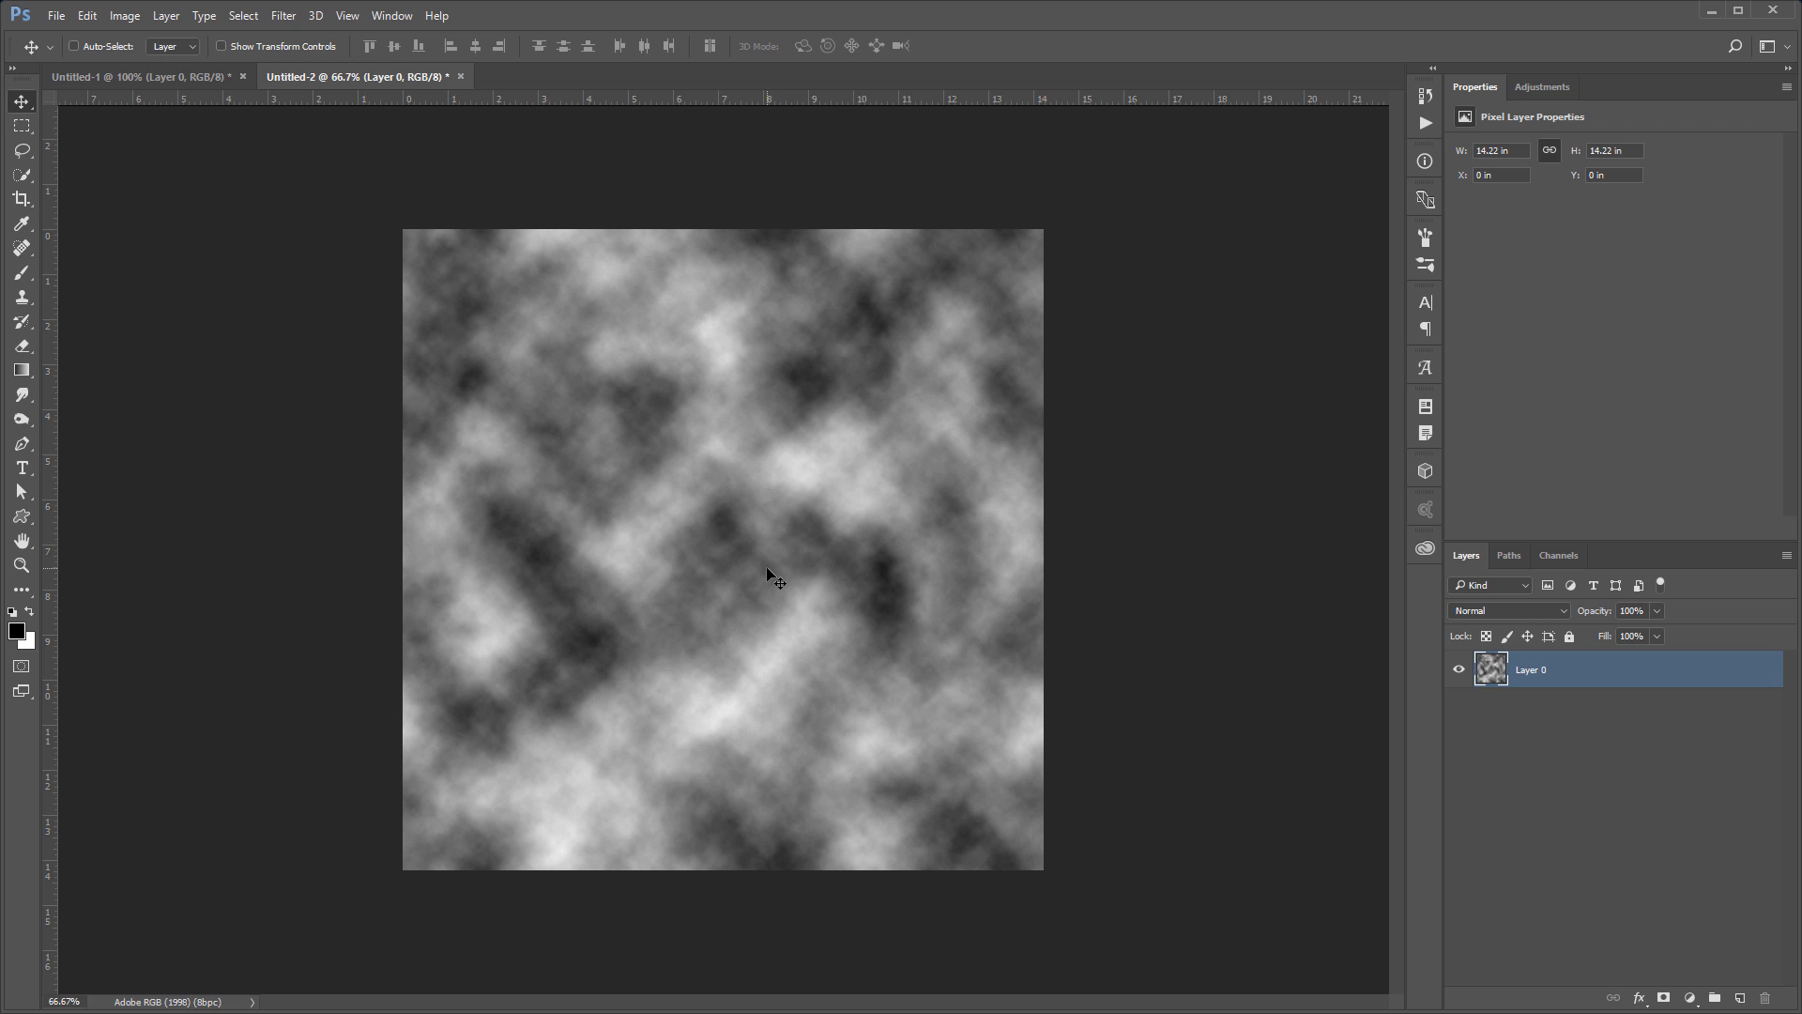
Step: Preview a wrap-around Offset of +853 px horizontal and −582 px vertical on the square clouds
{"action": "left_click", "coordinate": [283, 15]}
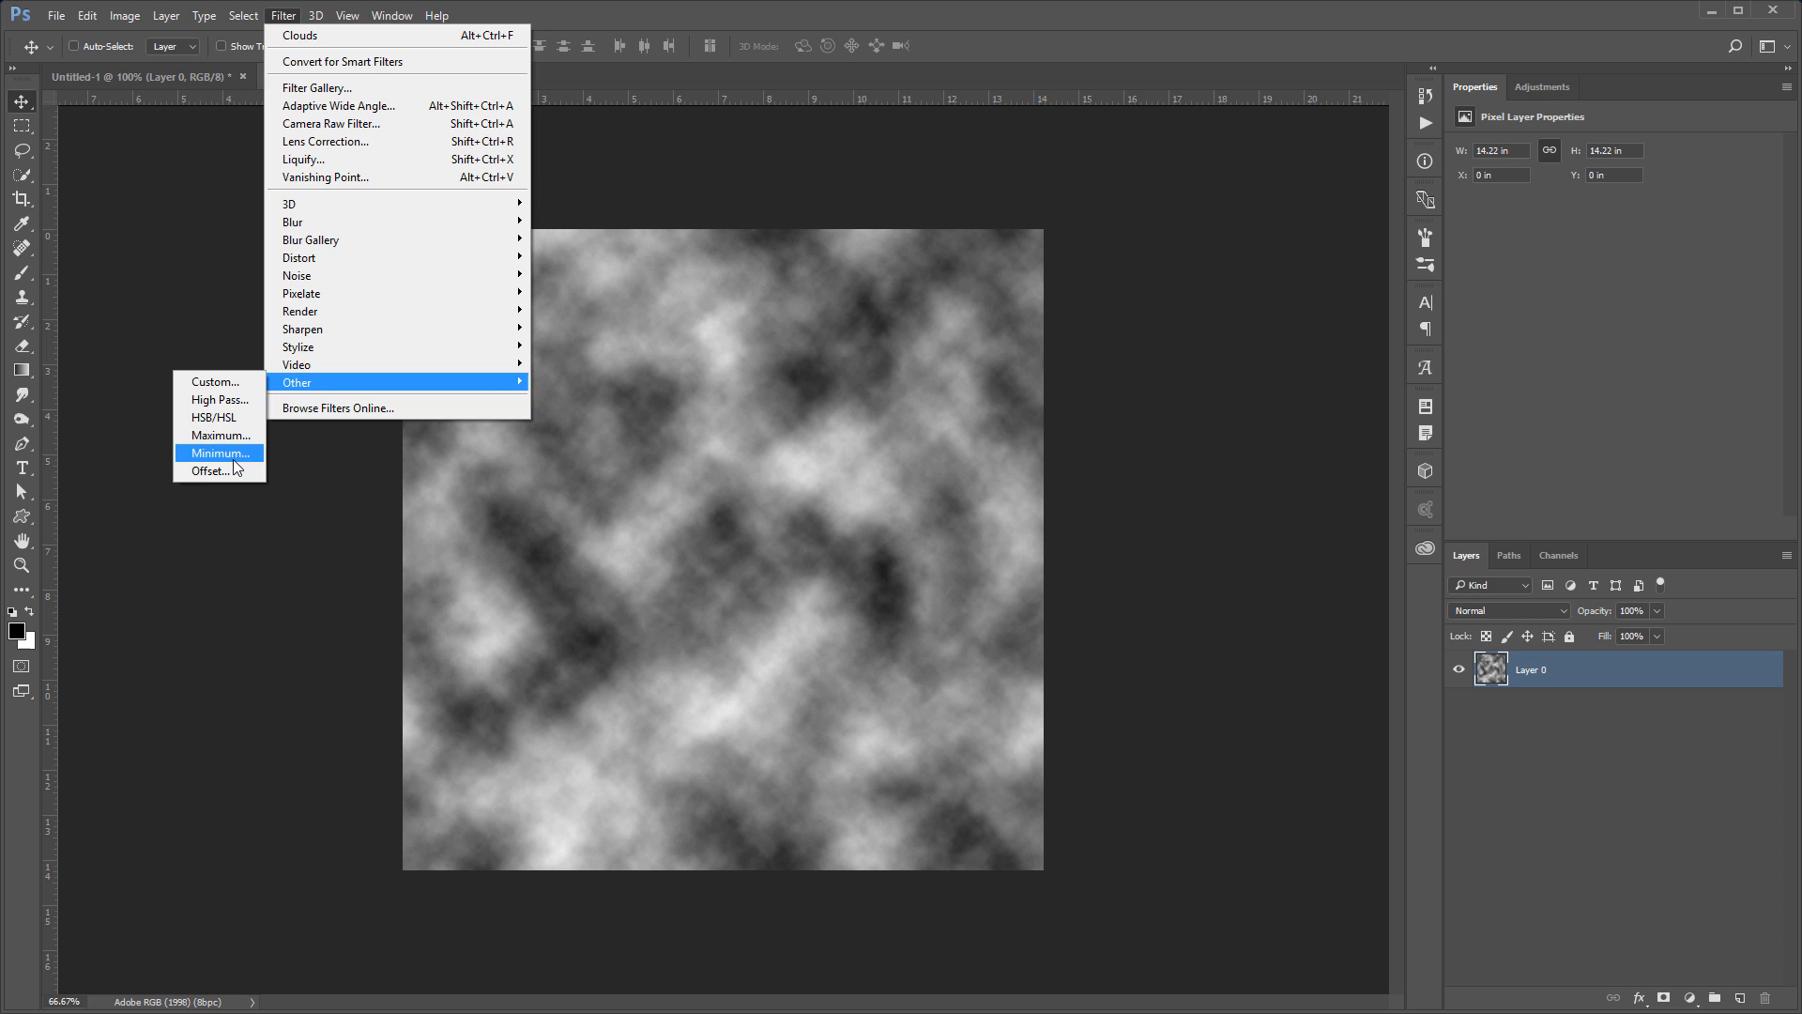
{"action": "left_click", "coordinate": [207, 470]}
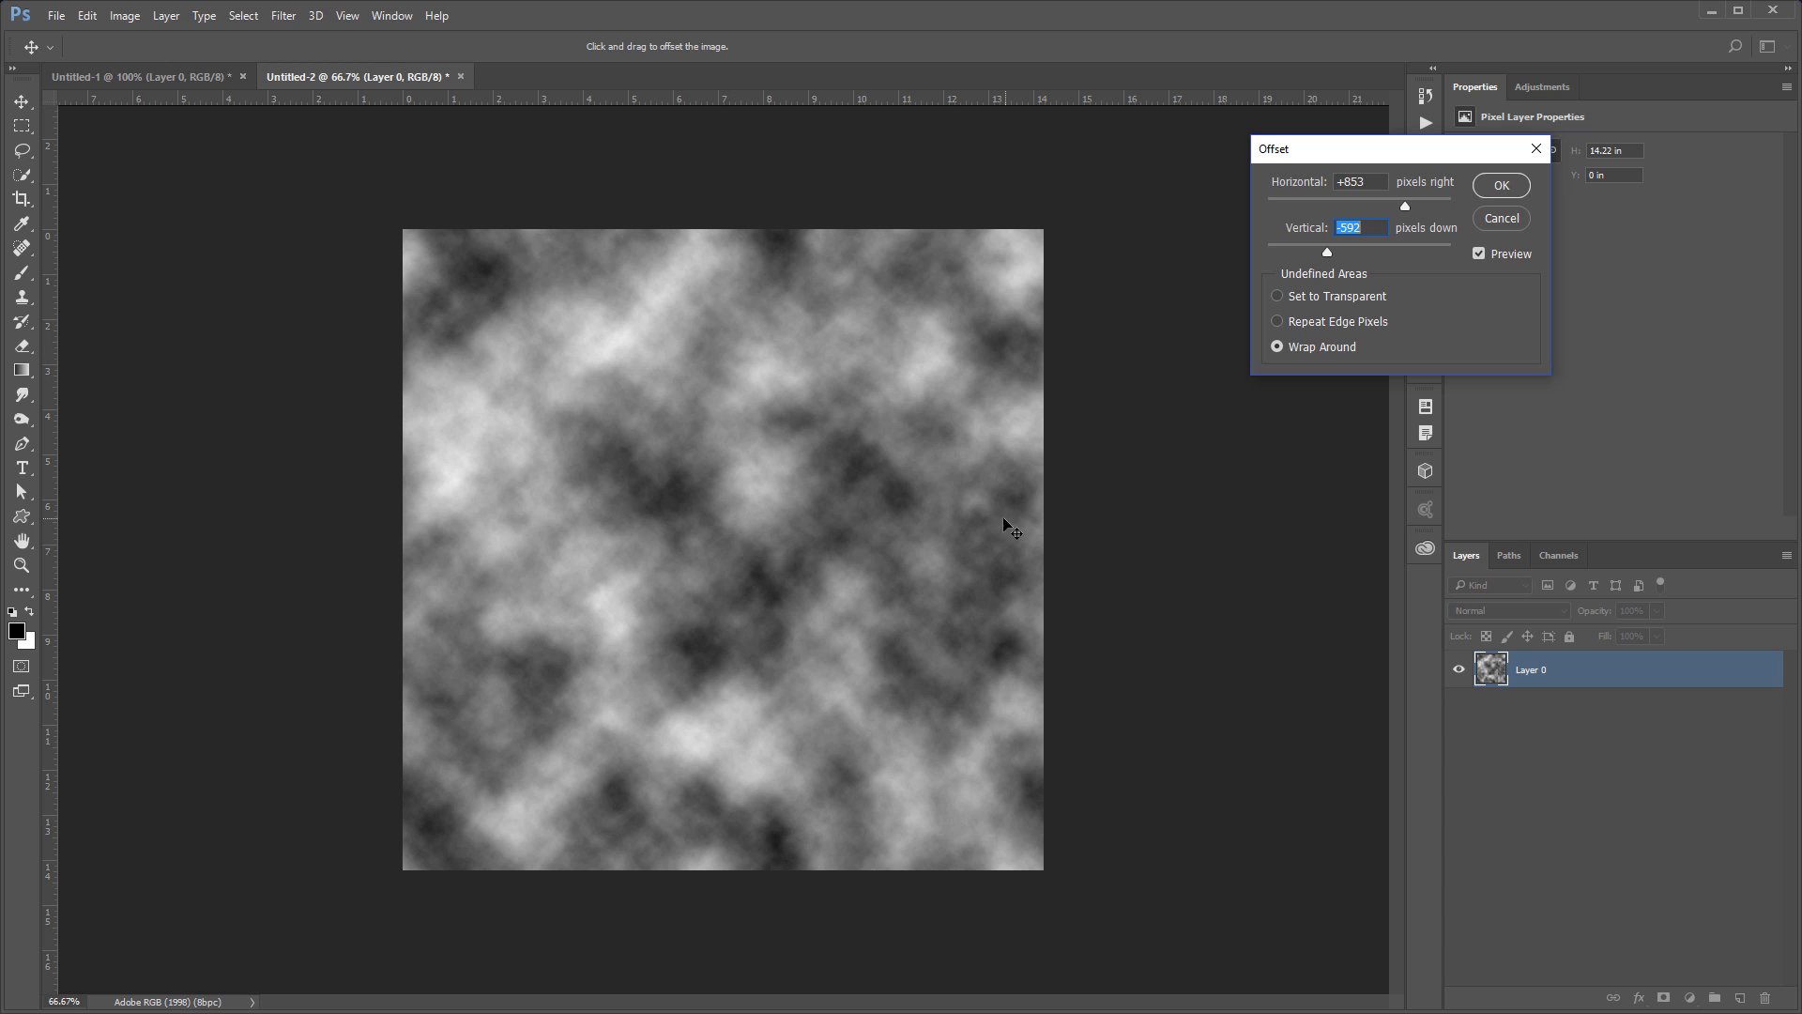
{"action": "mouse_move", "coordinate": [1440, 270]}
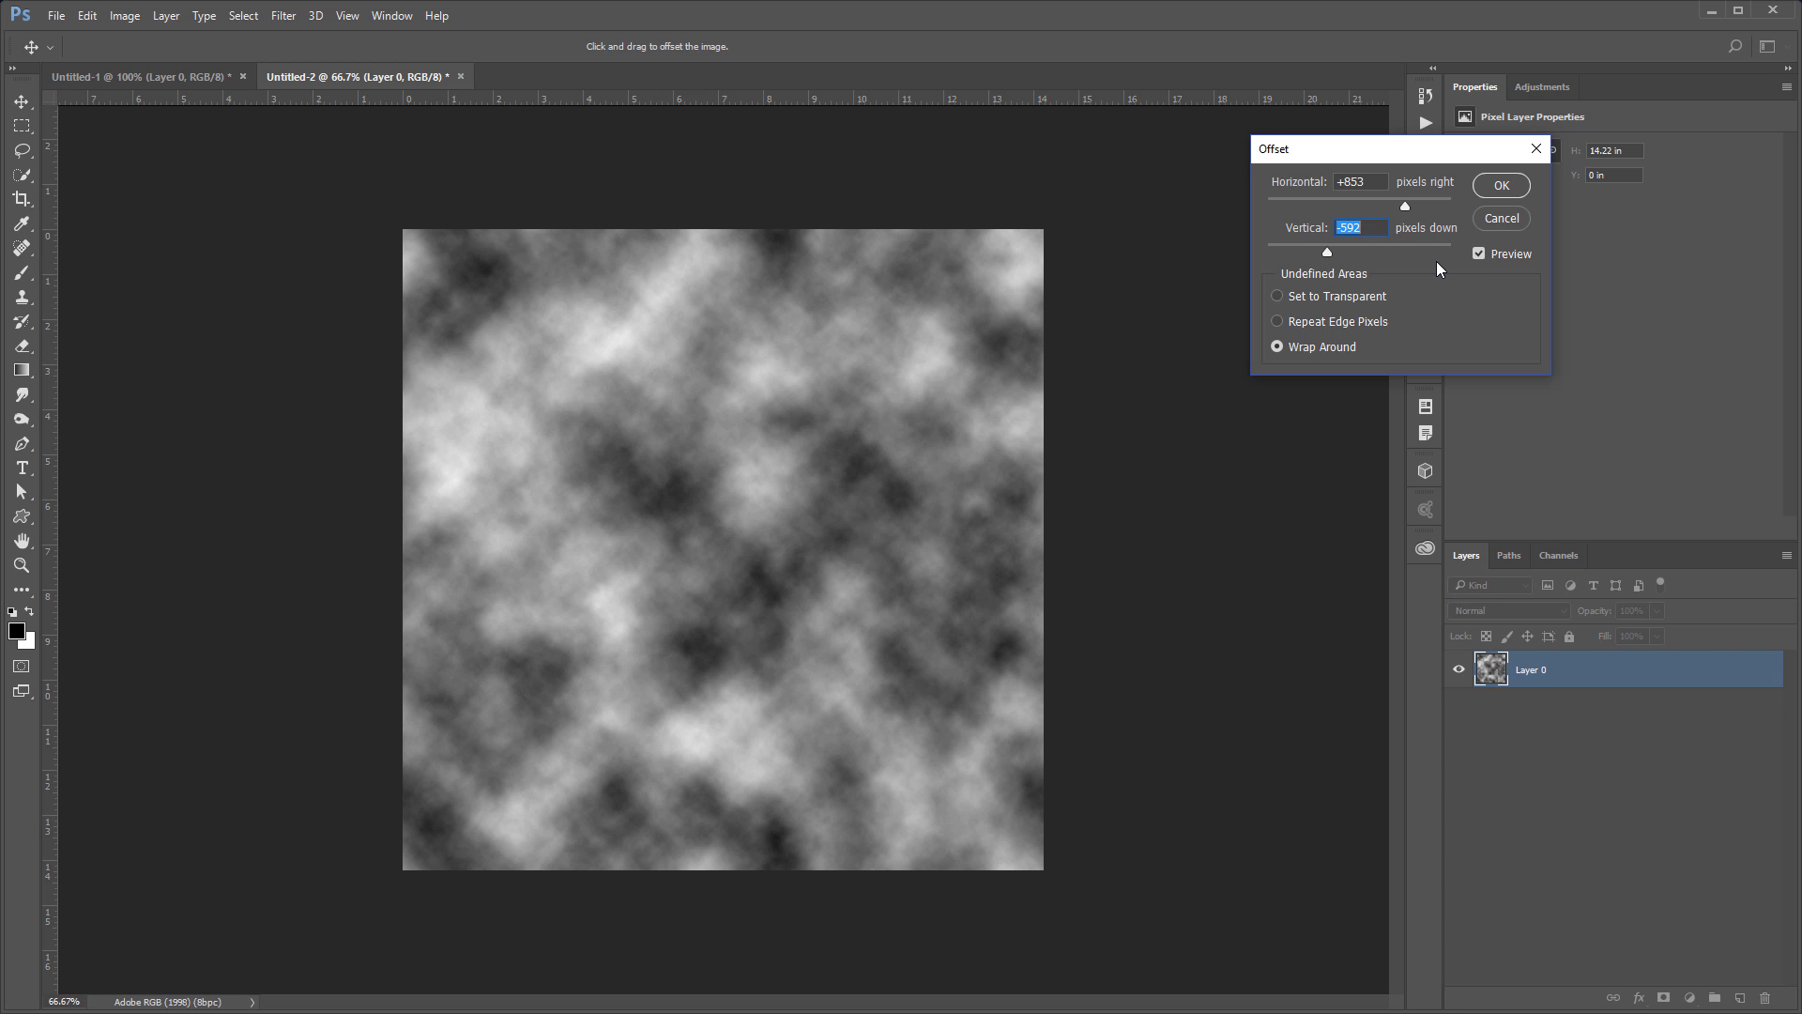
Step: In Untitled-1, preview a wrap-around Offset of +221 px horizontally, revealing a vertical seam
{"action": "left_click", "coordinate": [1500, 185]}
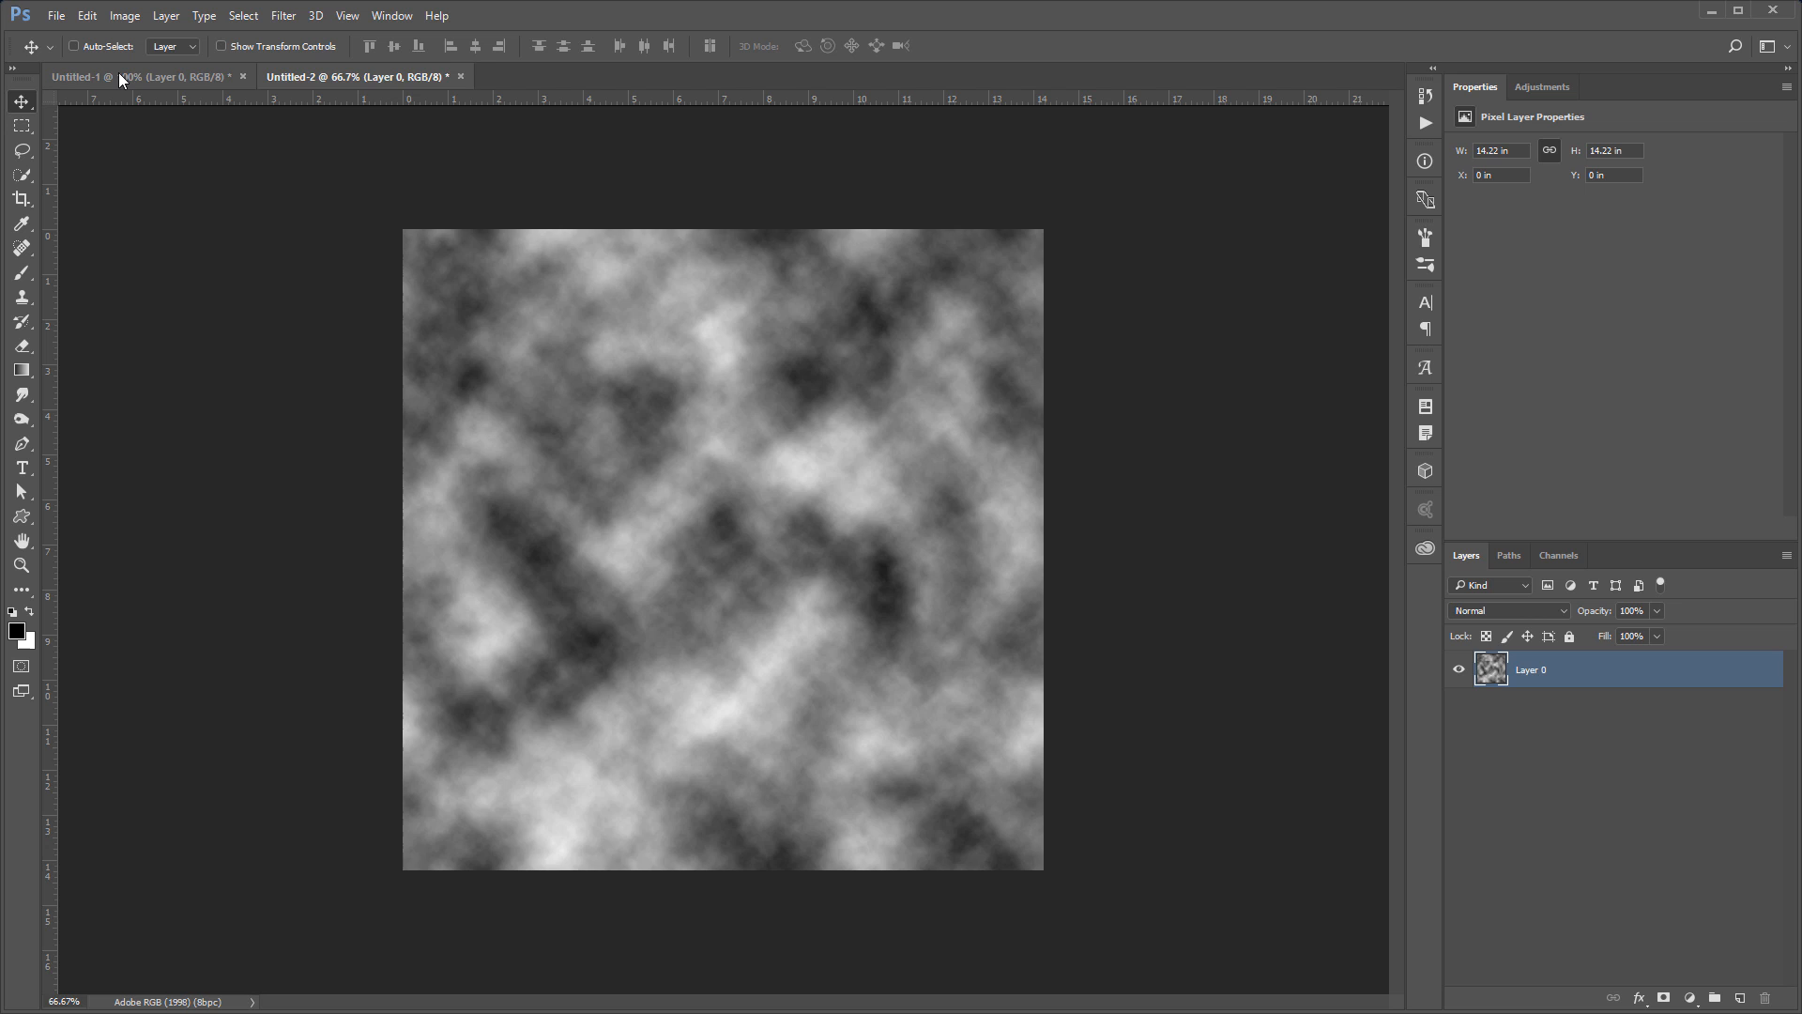
{"action": "left_click", "coordinate": [138, 76]}
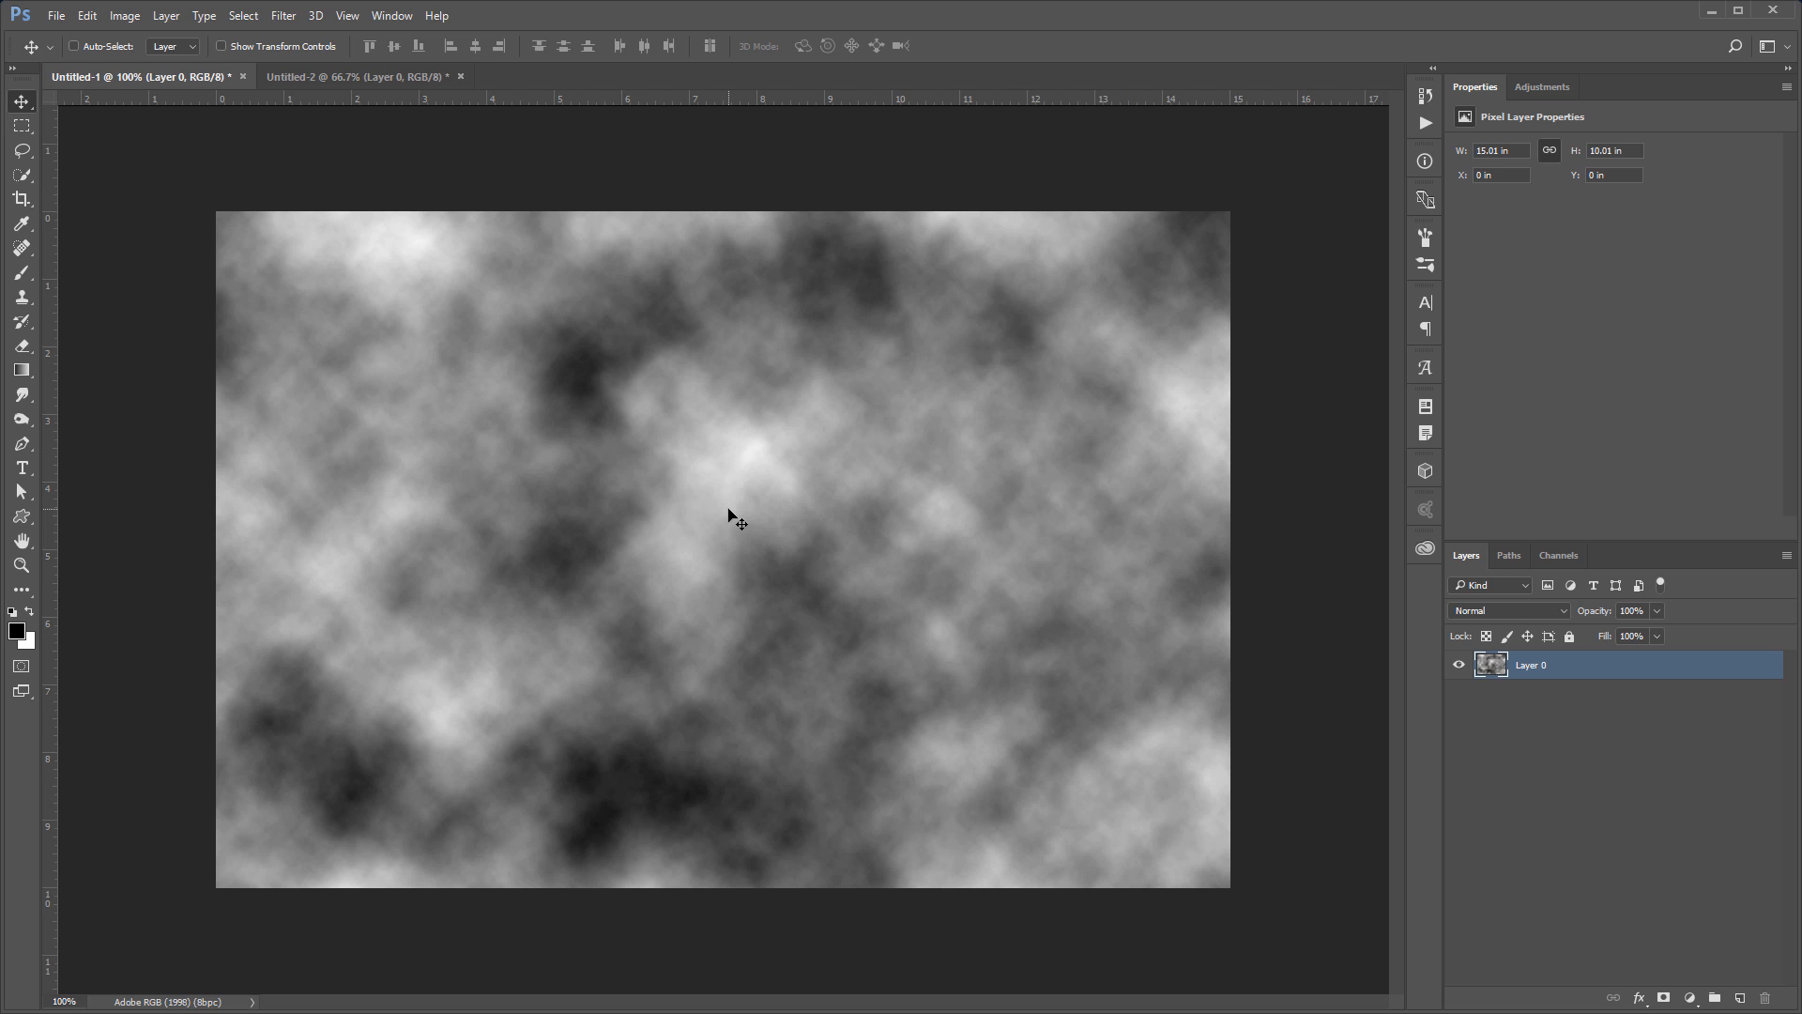
{"action": "left_click", "coordinate": [283, 15]}
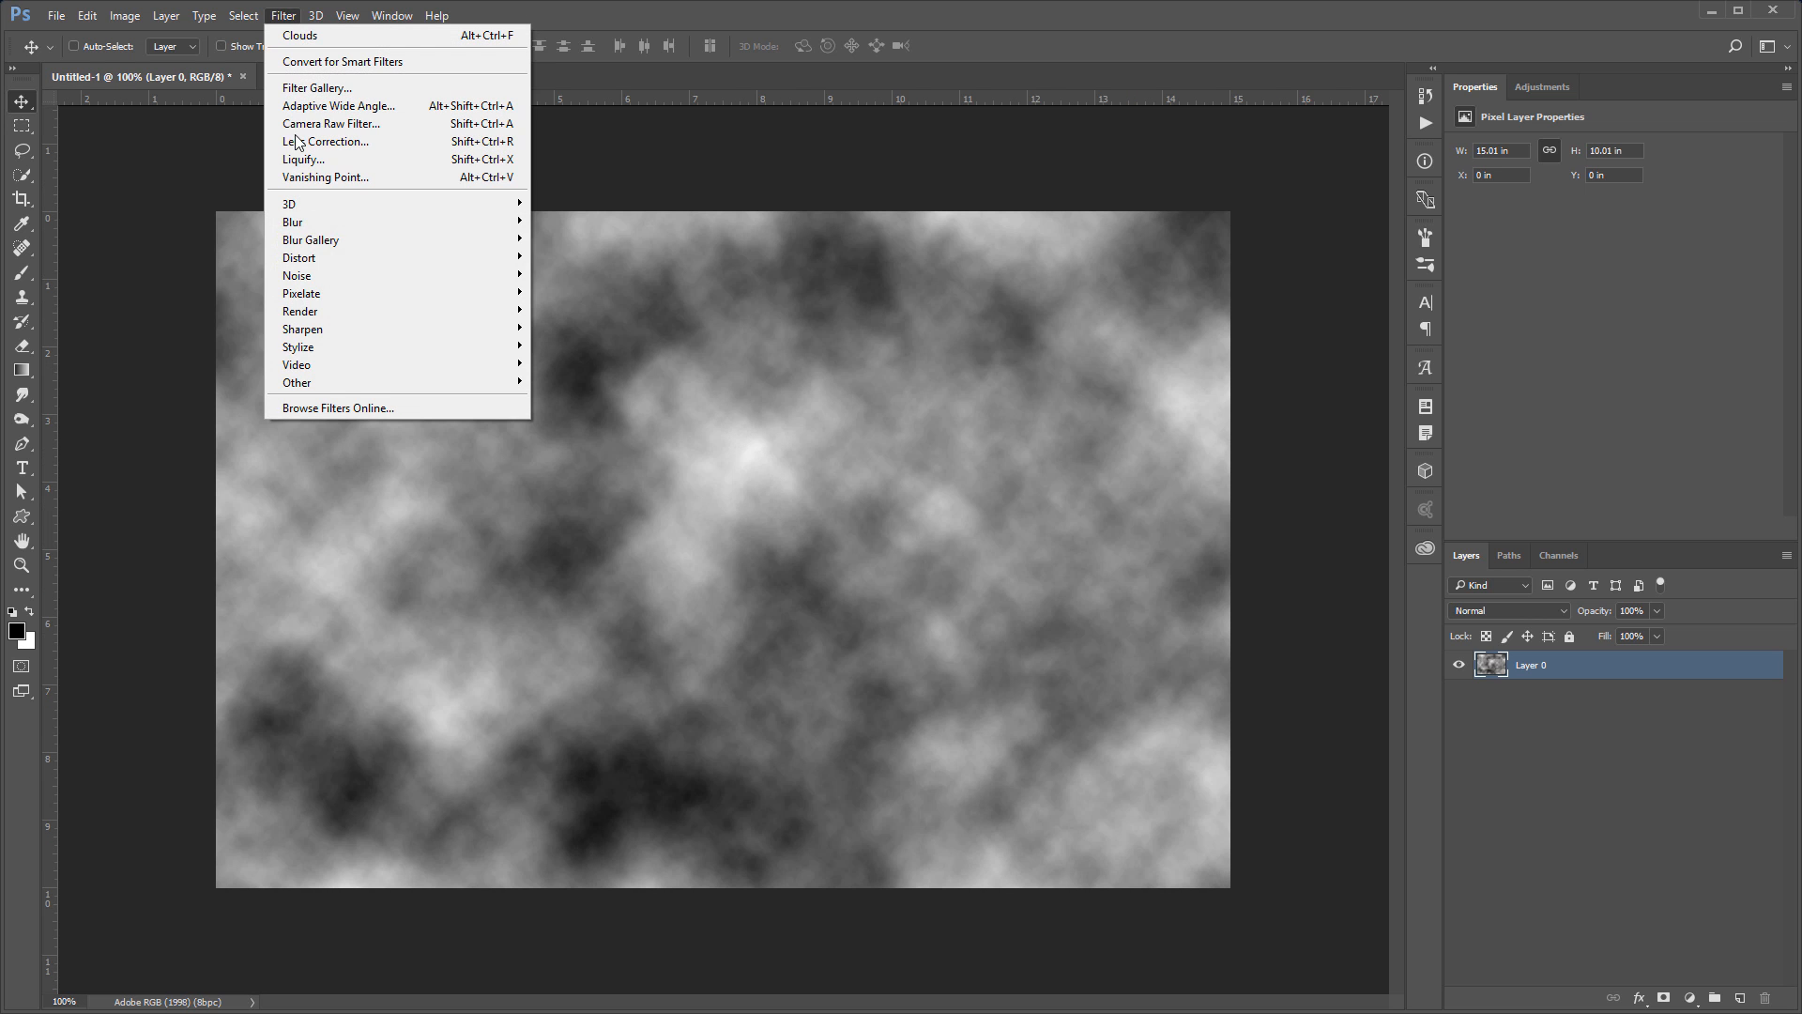
{"action": "mouse_move", "coordinate": [334, 382]}
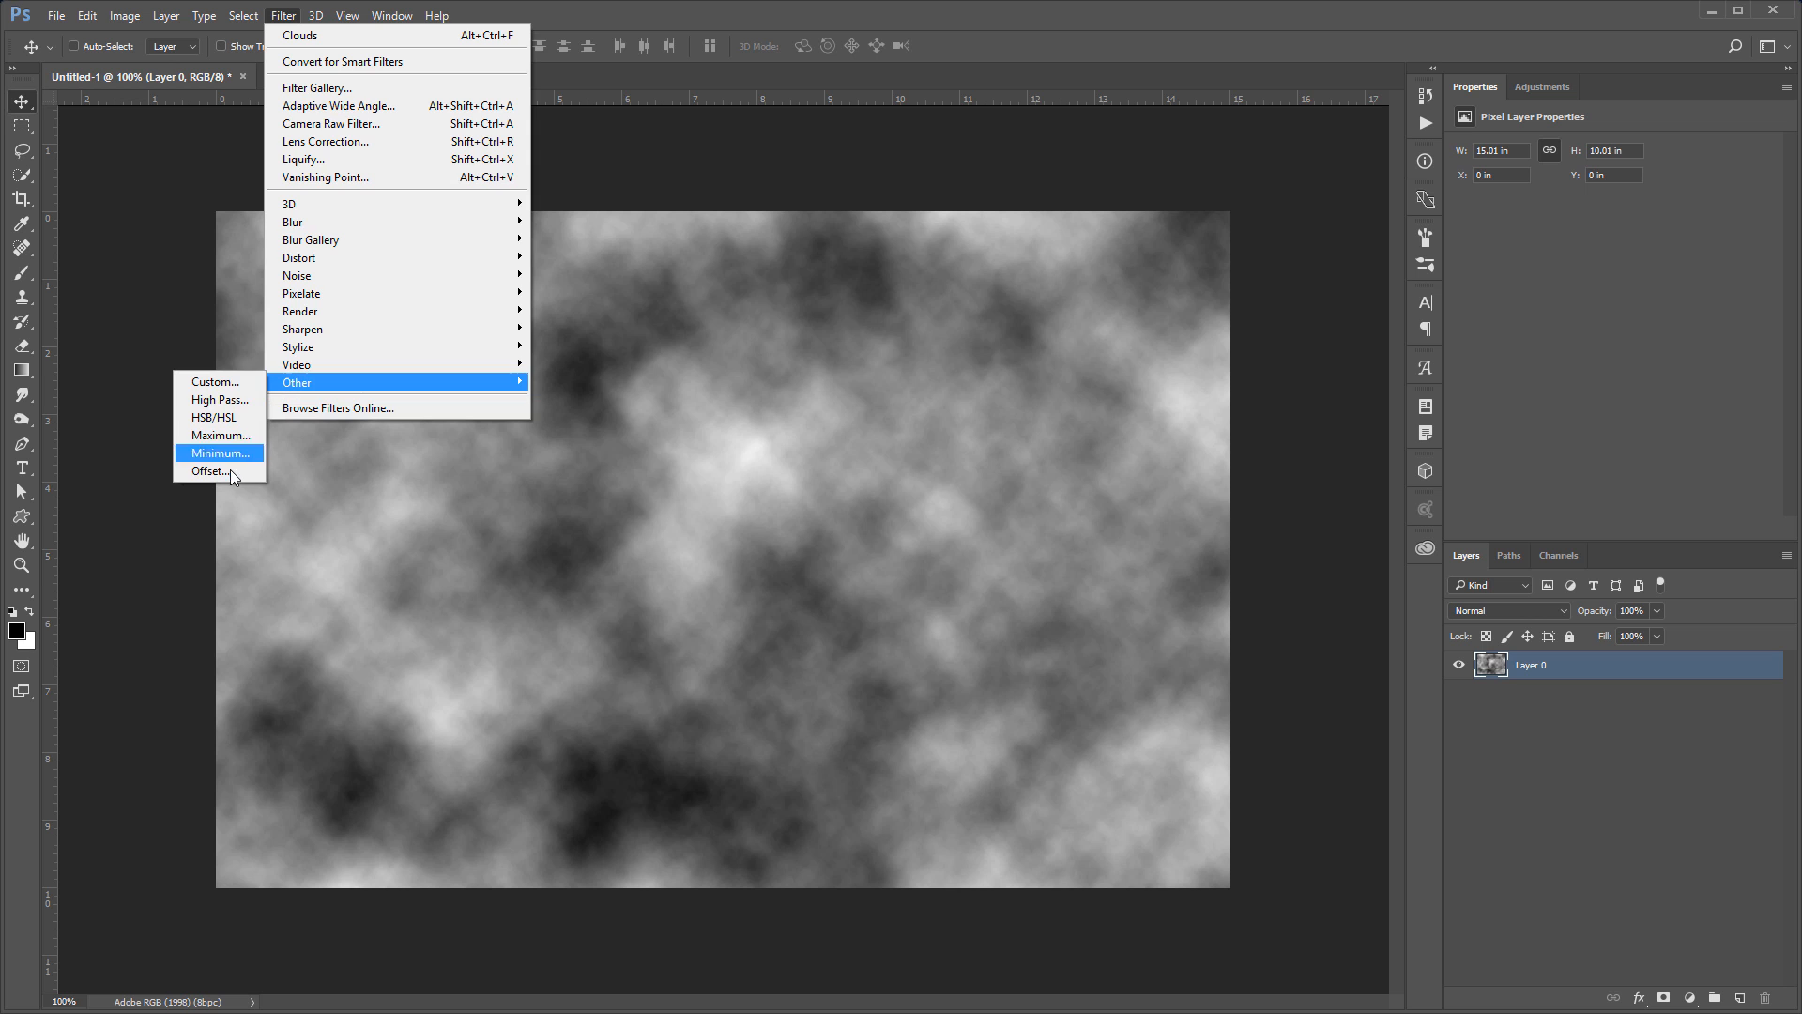
{"action": "left_click", "coordinate": [210, 471]}
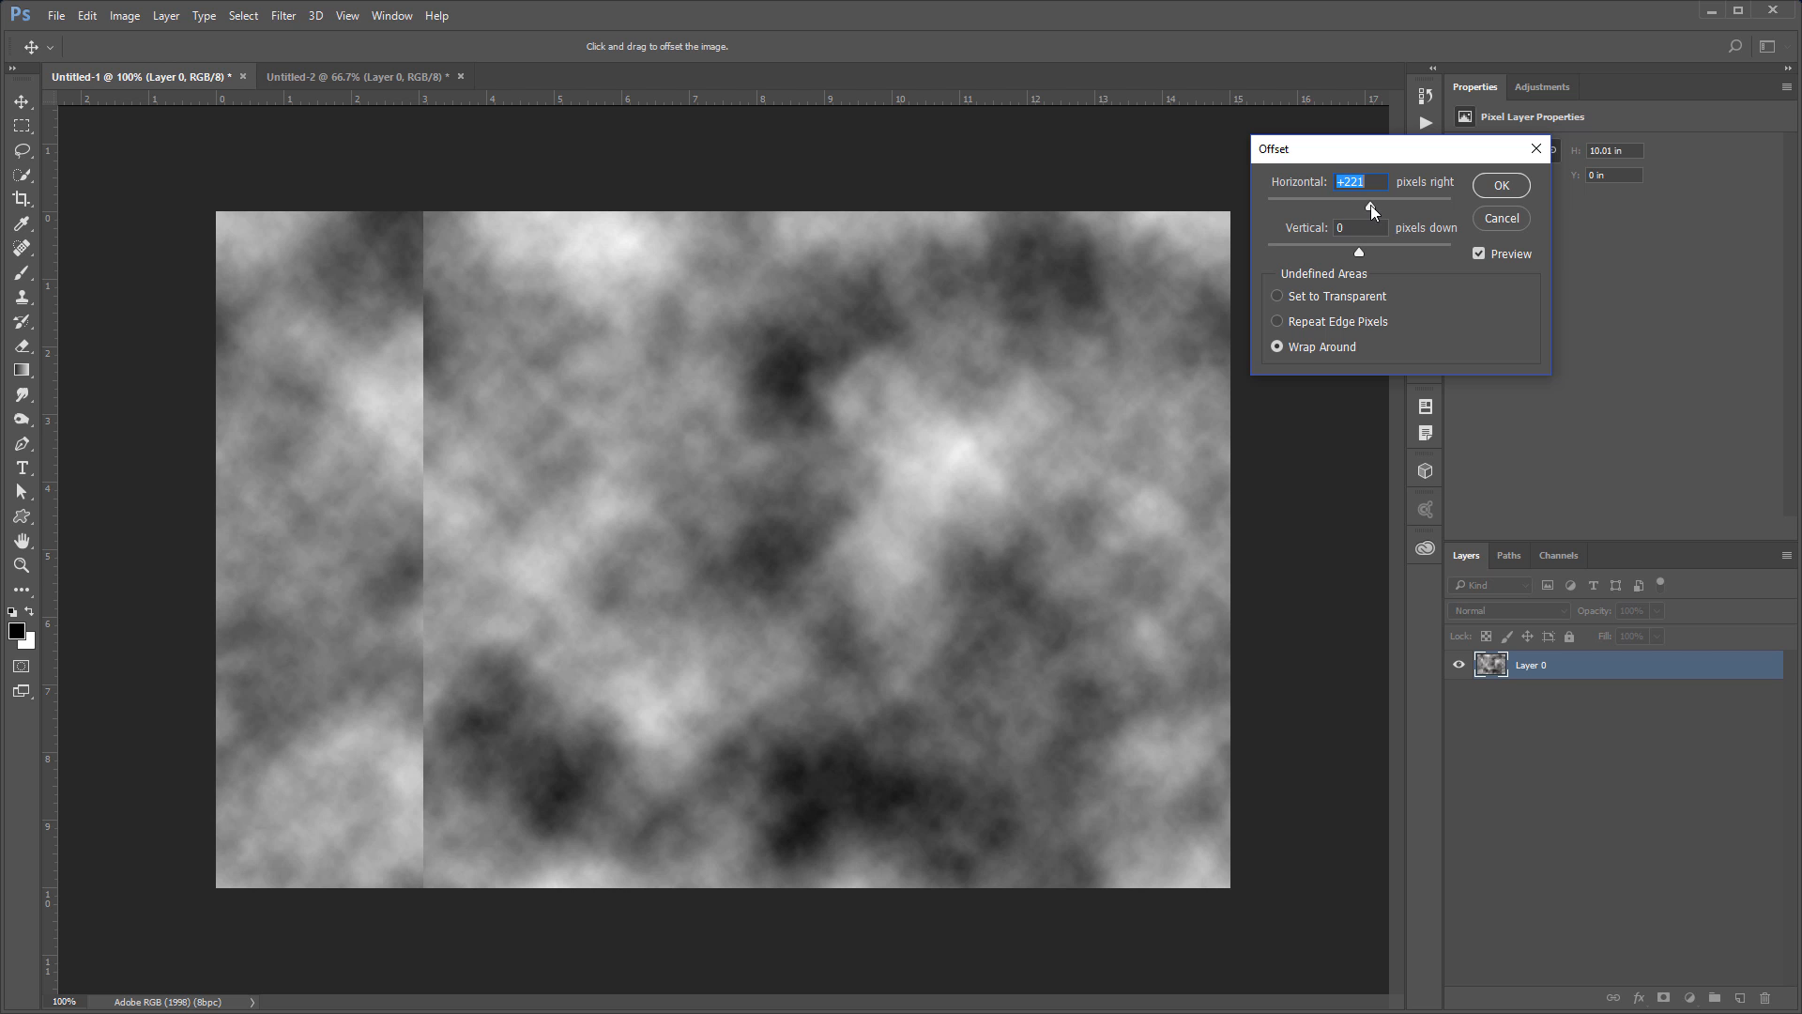
{"action": "mouse_move", "coordinate": [1363, 204]}
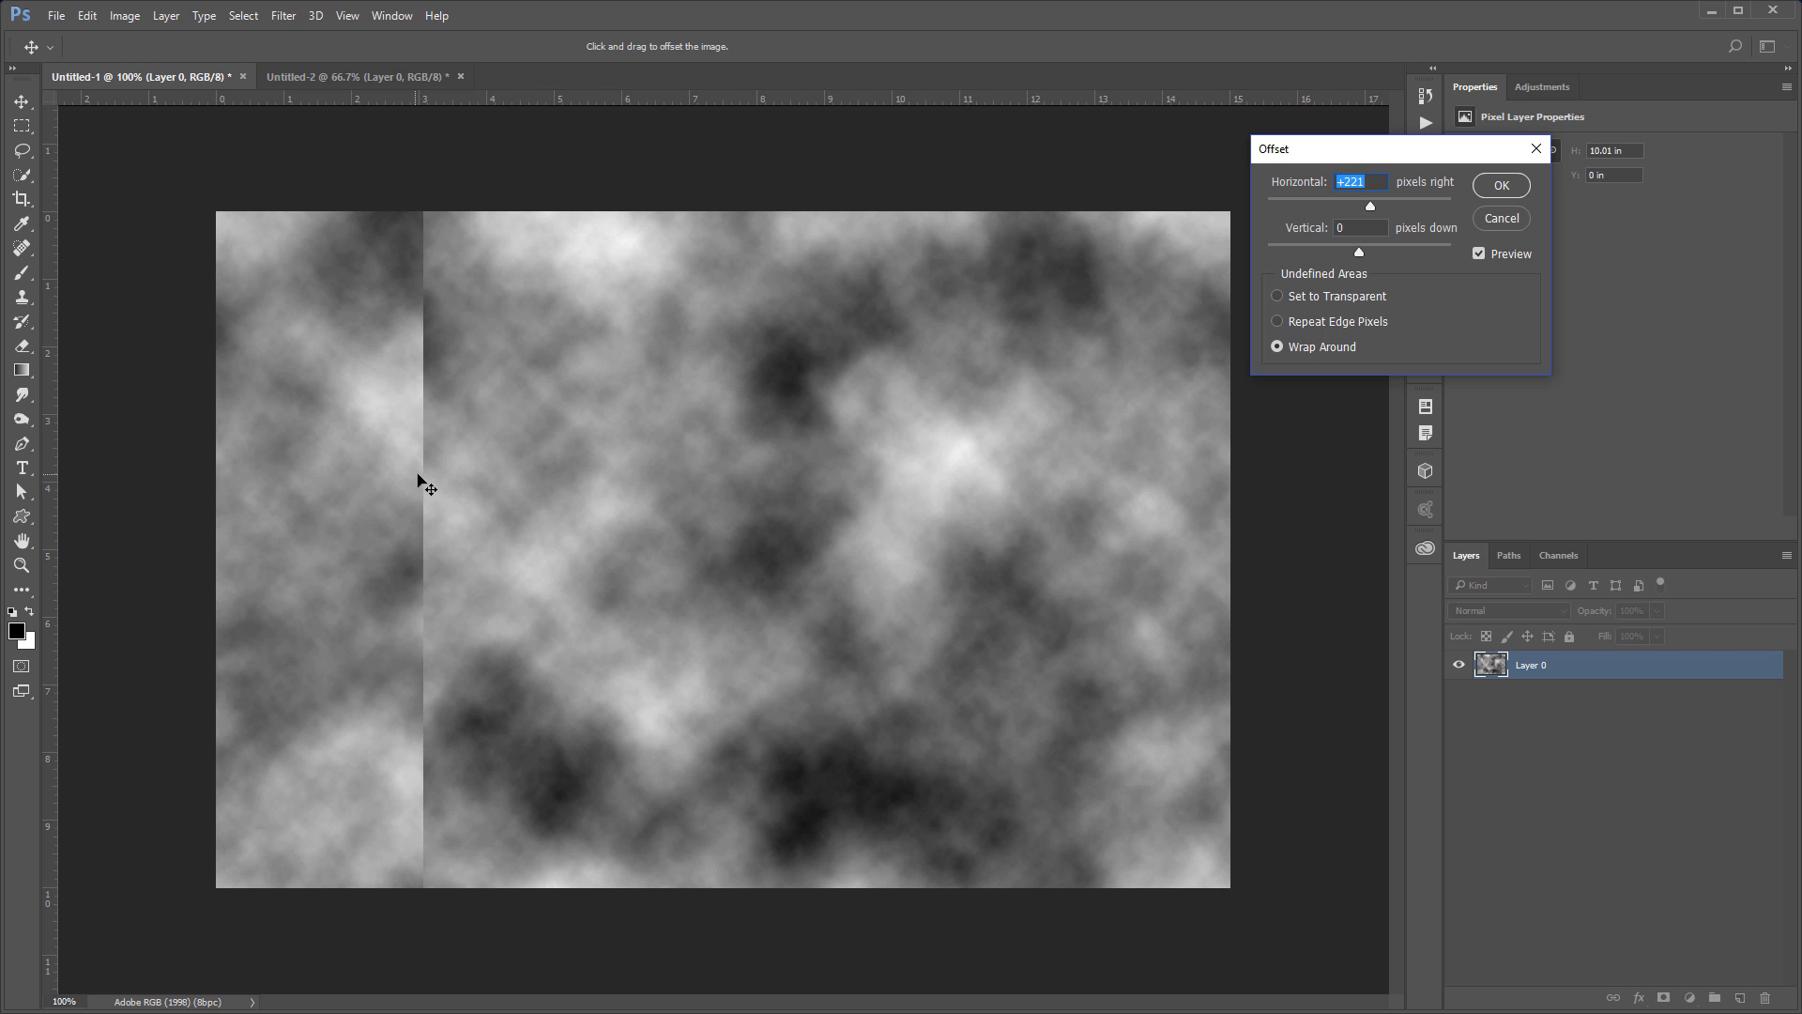
{"action": "mouse_move", "coordinate": [428, 297]}
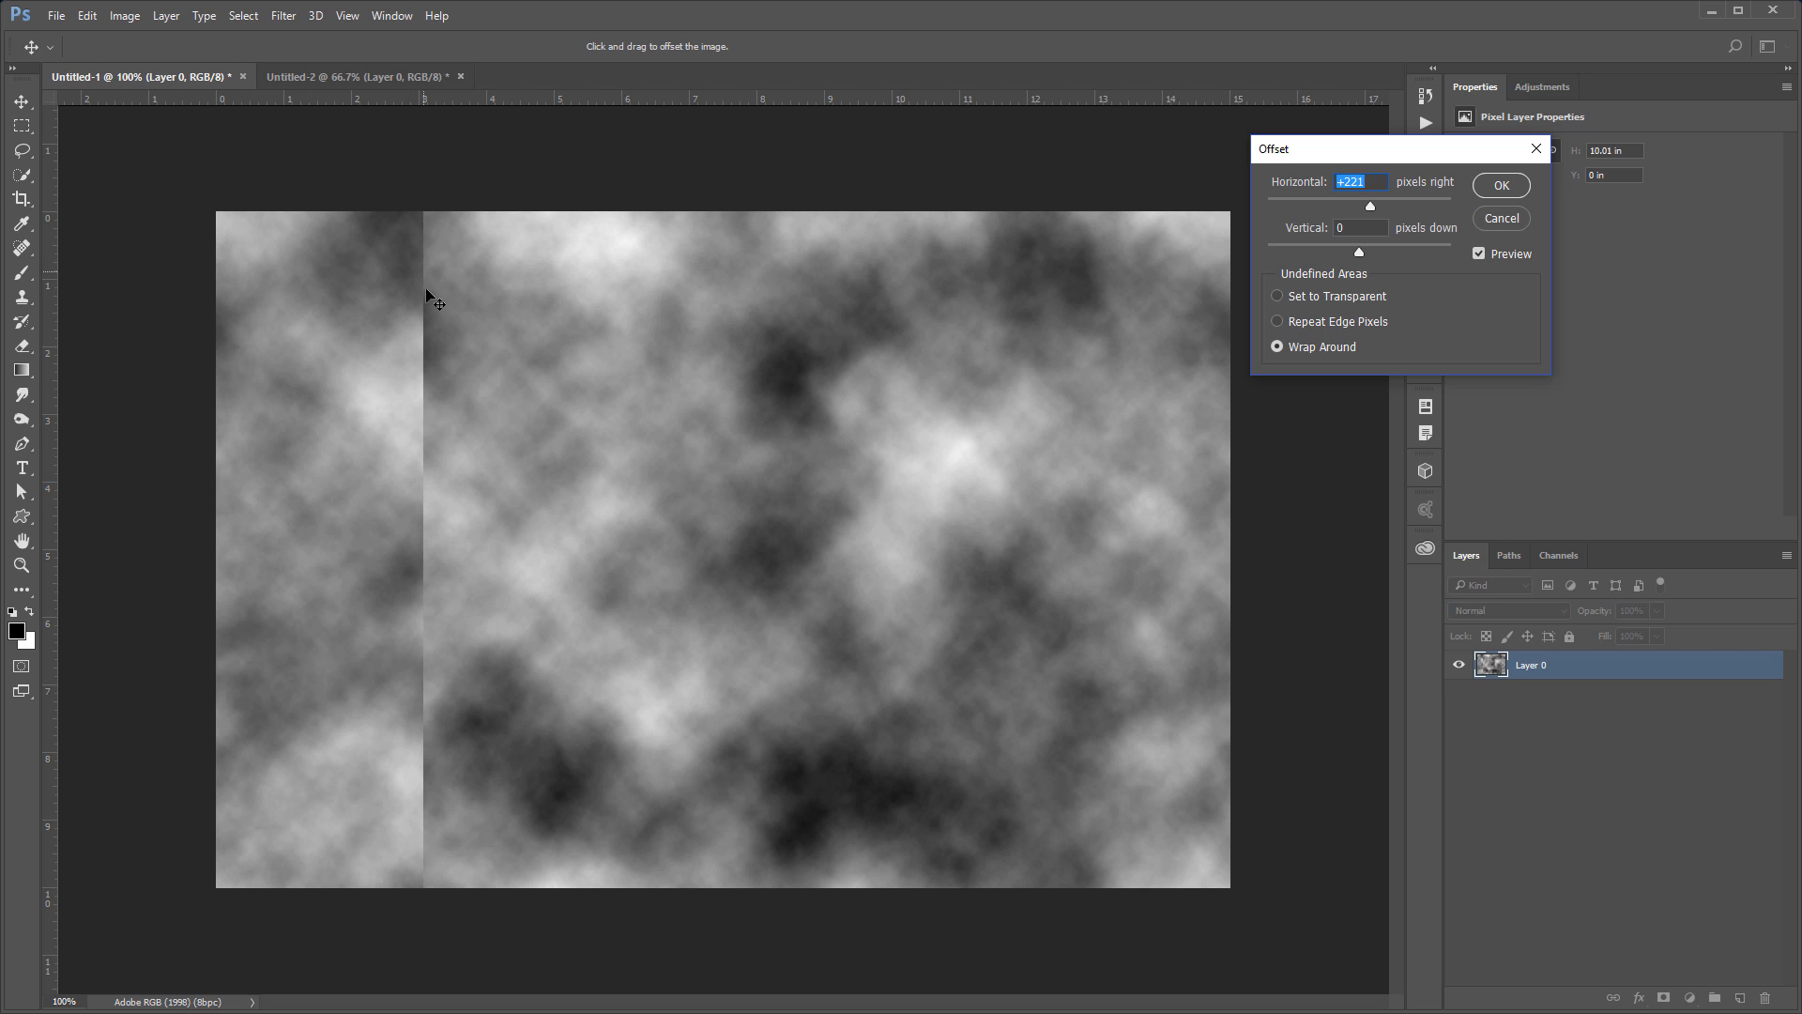
{"action": "mouse_move", "coordinate": [450, 365]}
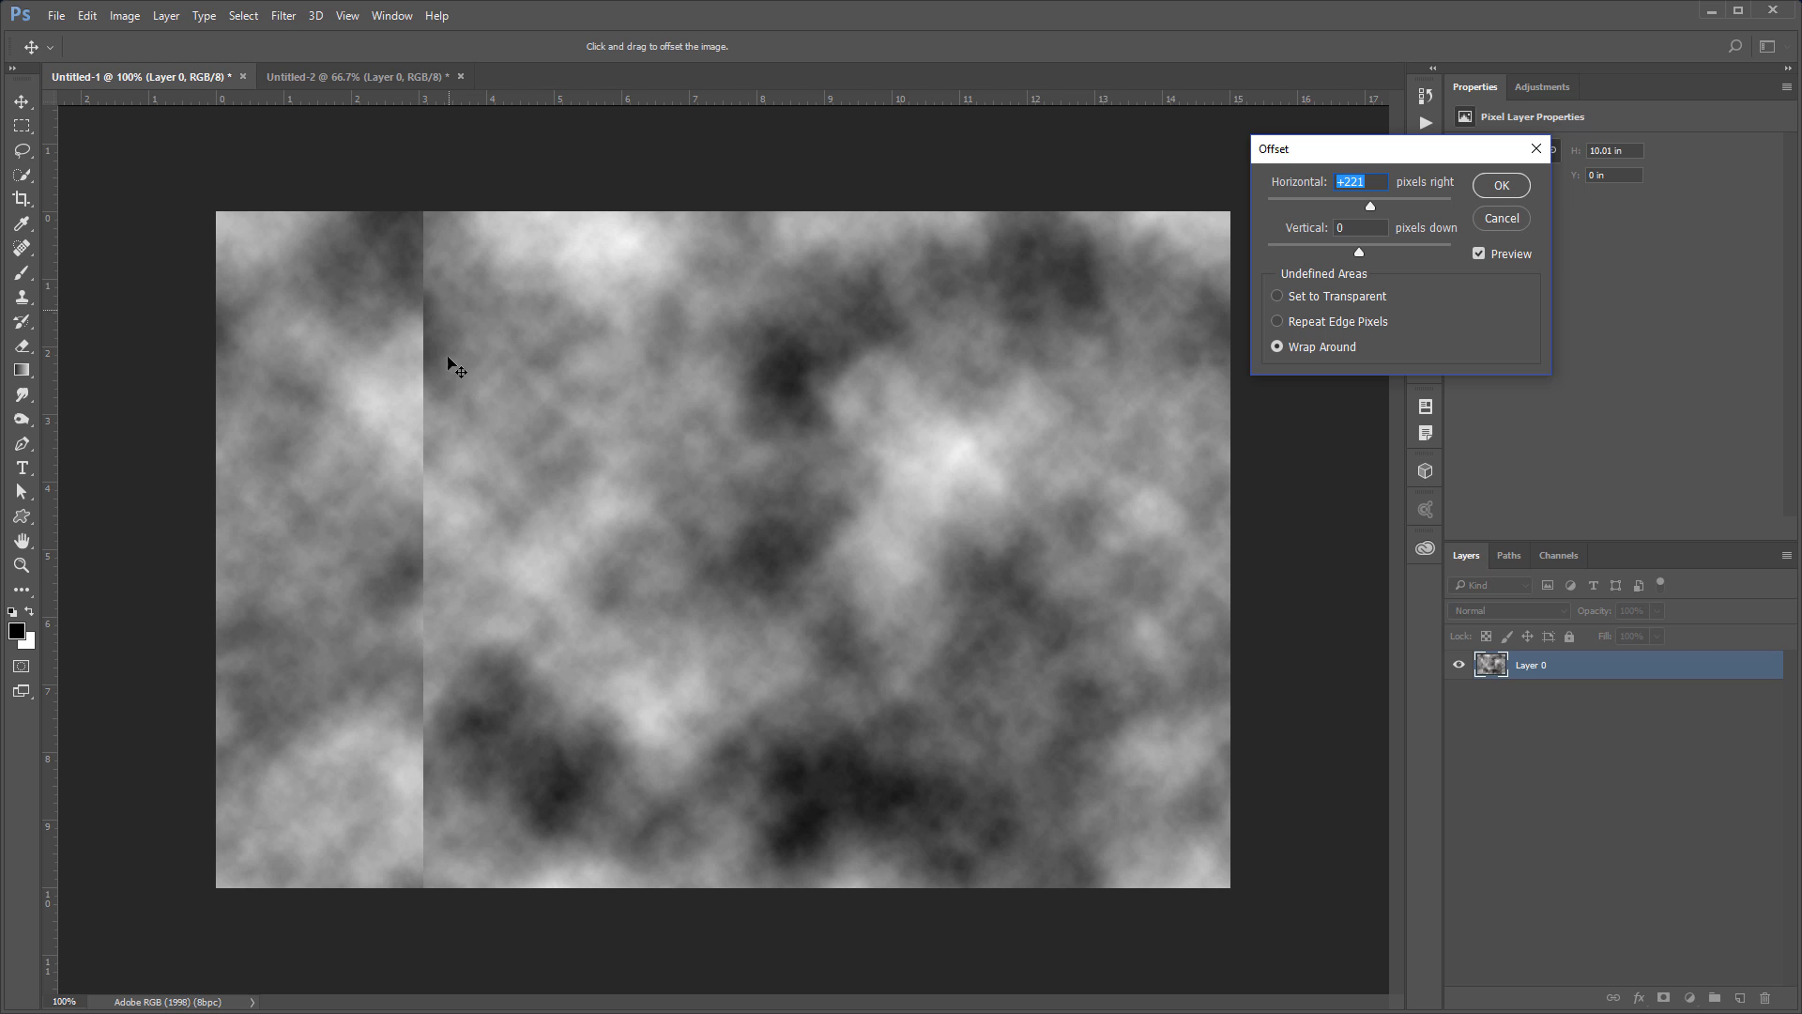
{"action": "mouse_move", "coordinate": [225, 476]}
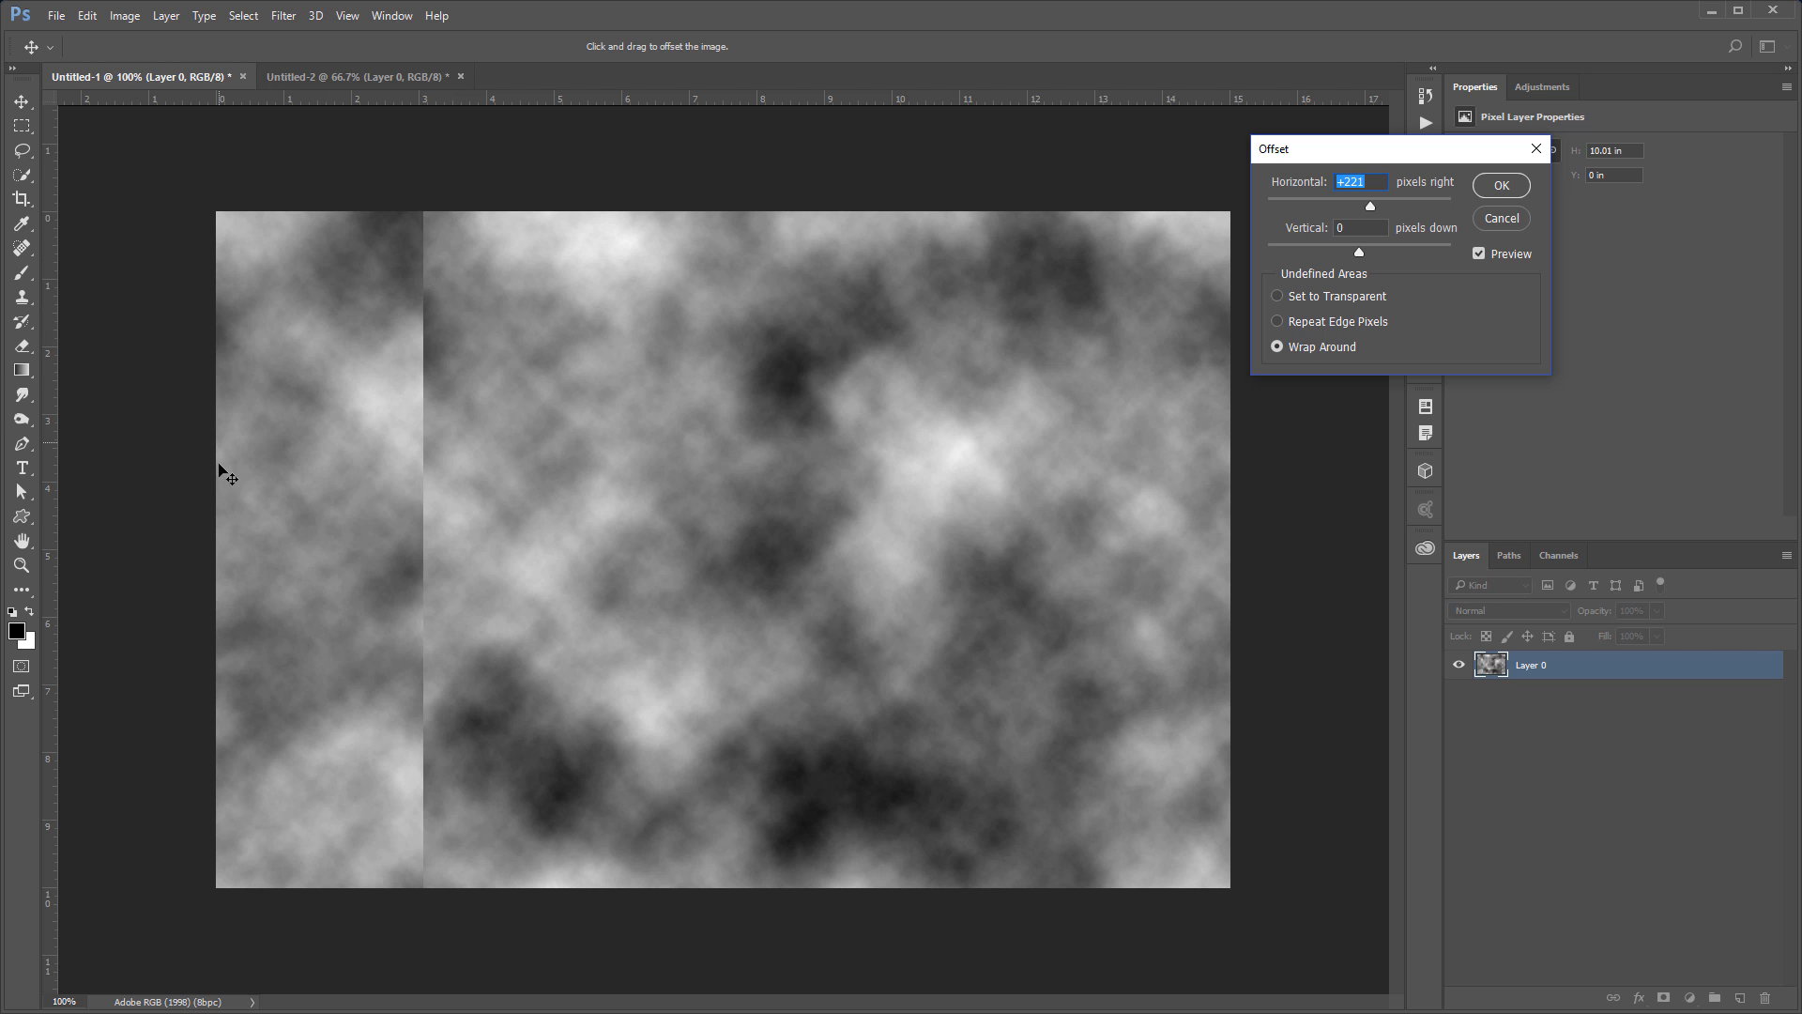
{"action": "mouse_move", "coordinate": [370, 410]}
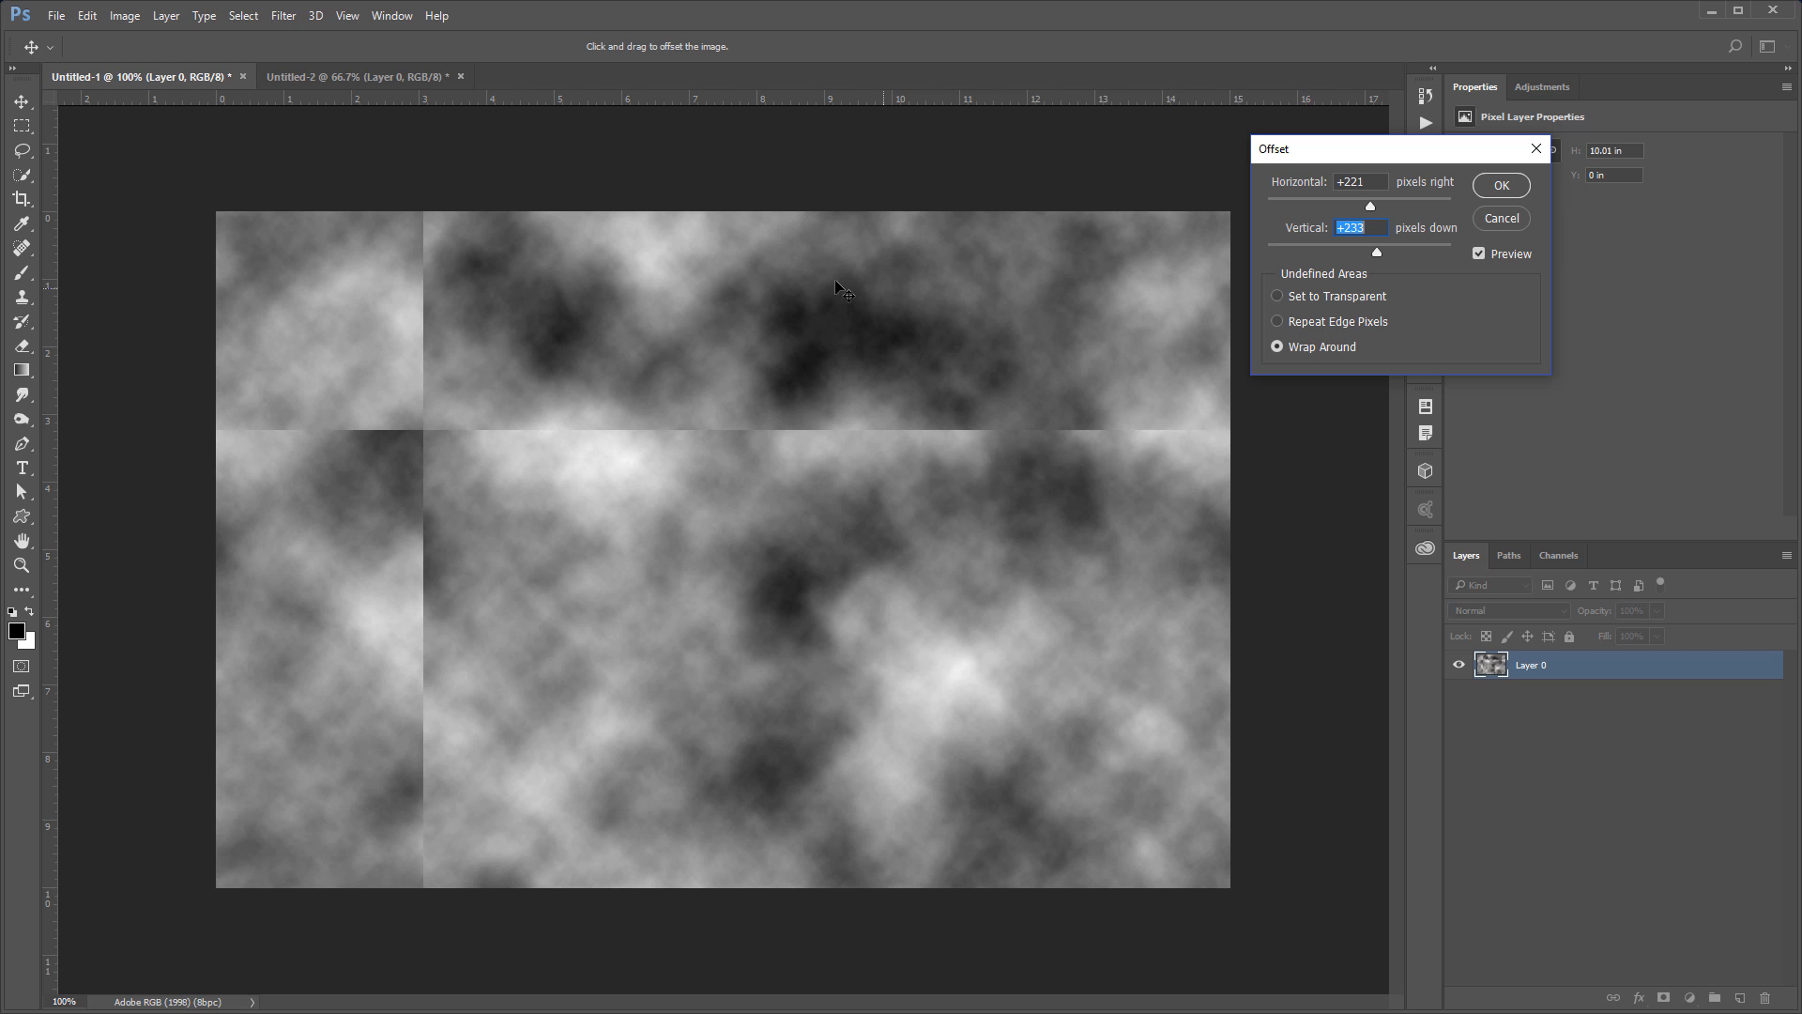
{"action": "mouse_move", "coordinate": [718, 416]}
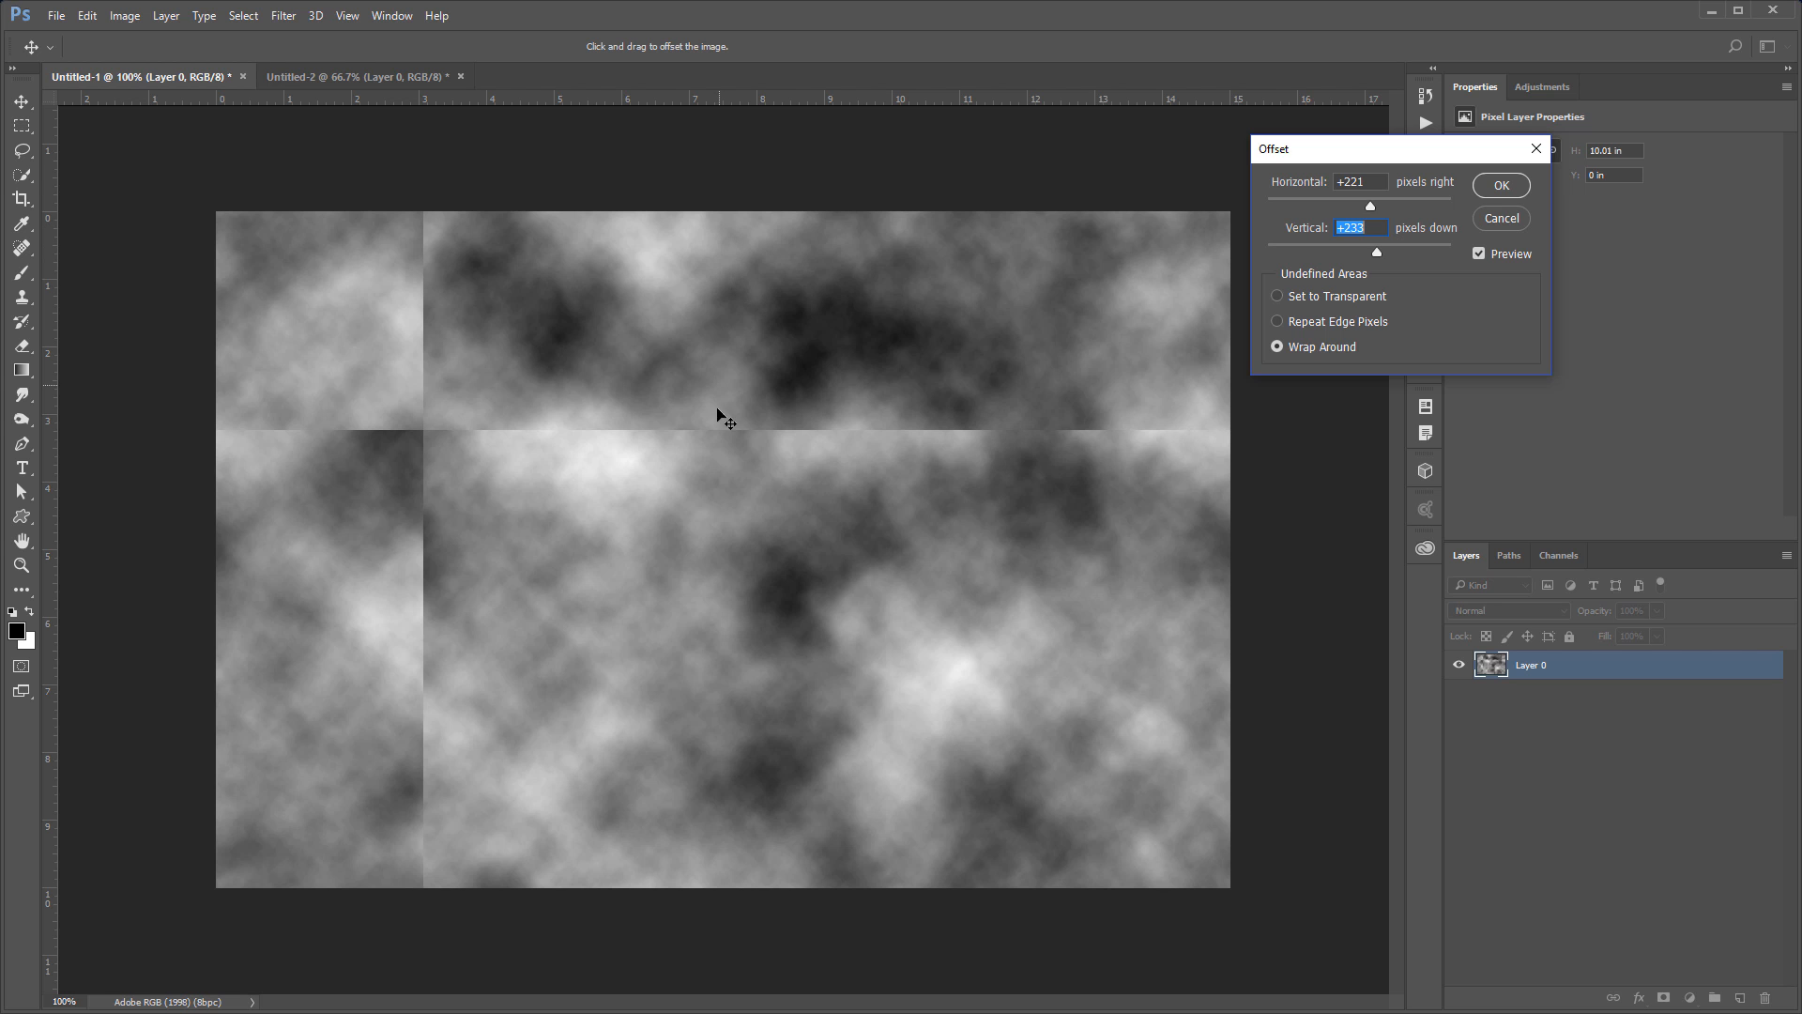
{"action": "mouse_move", "coordinate": [230, 452]}
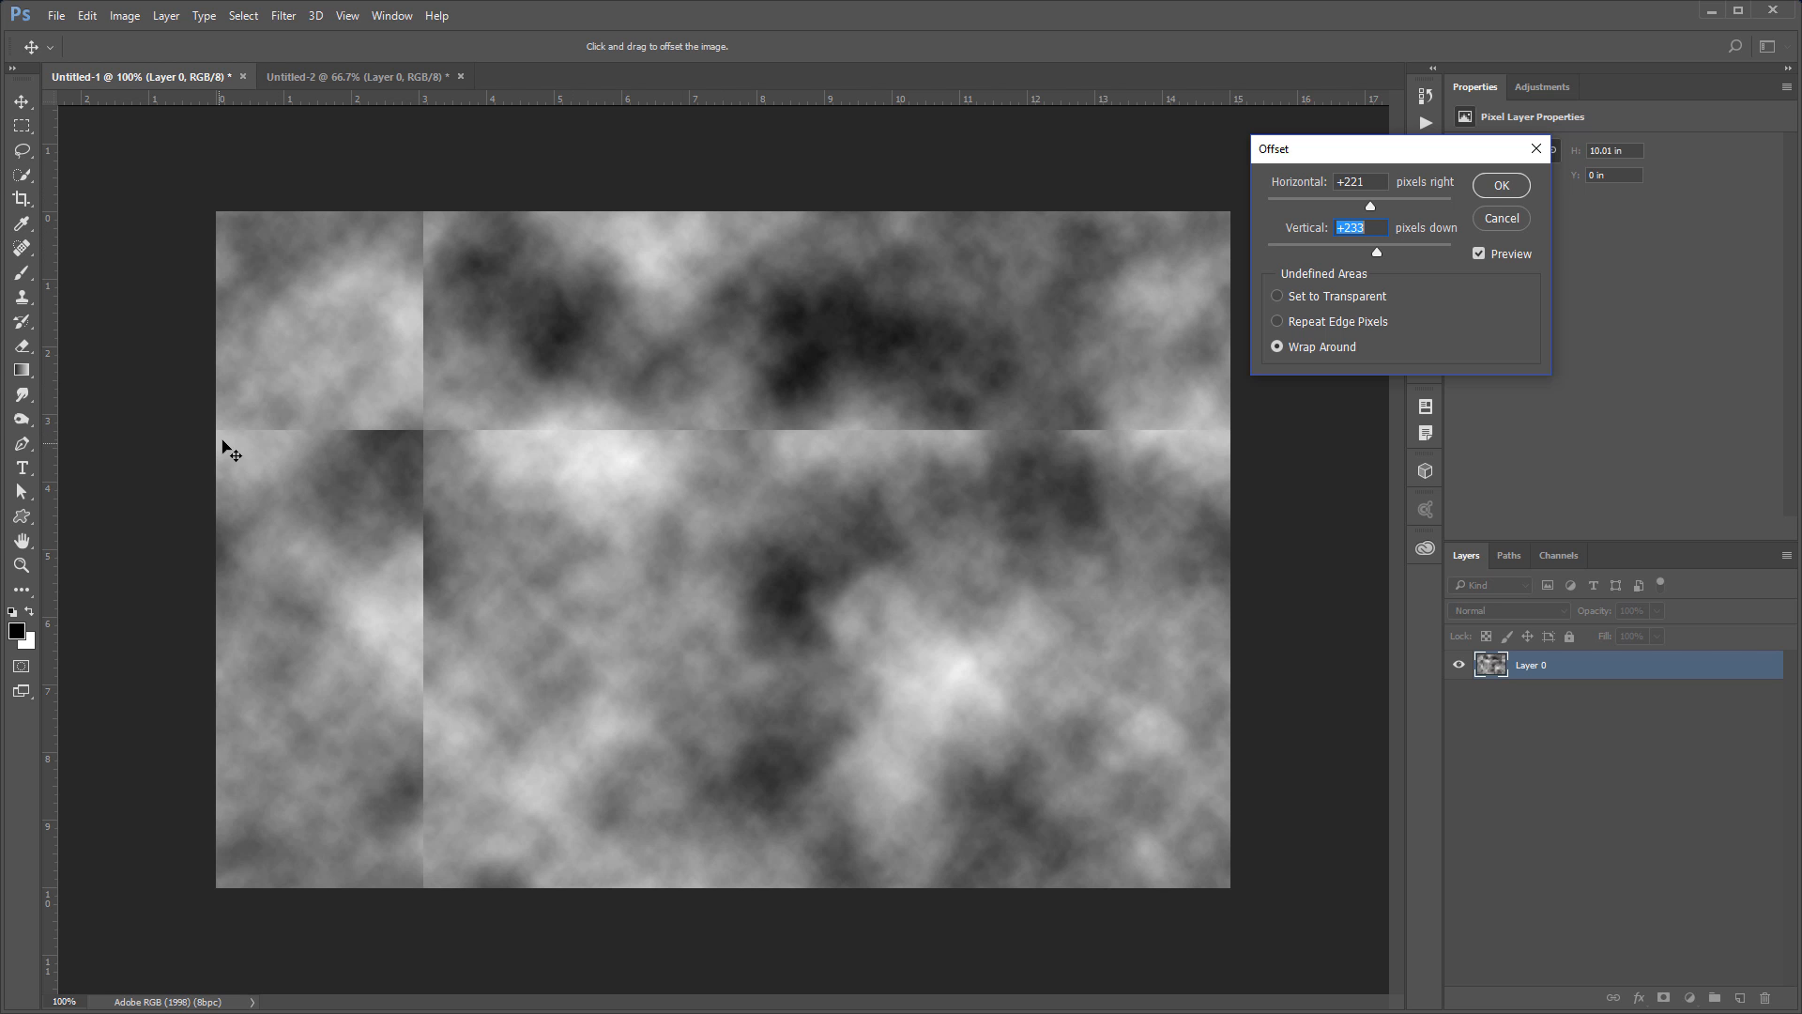
{"action": "mouse_move", "coordinate": [836, 271]}
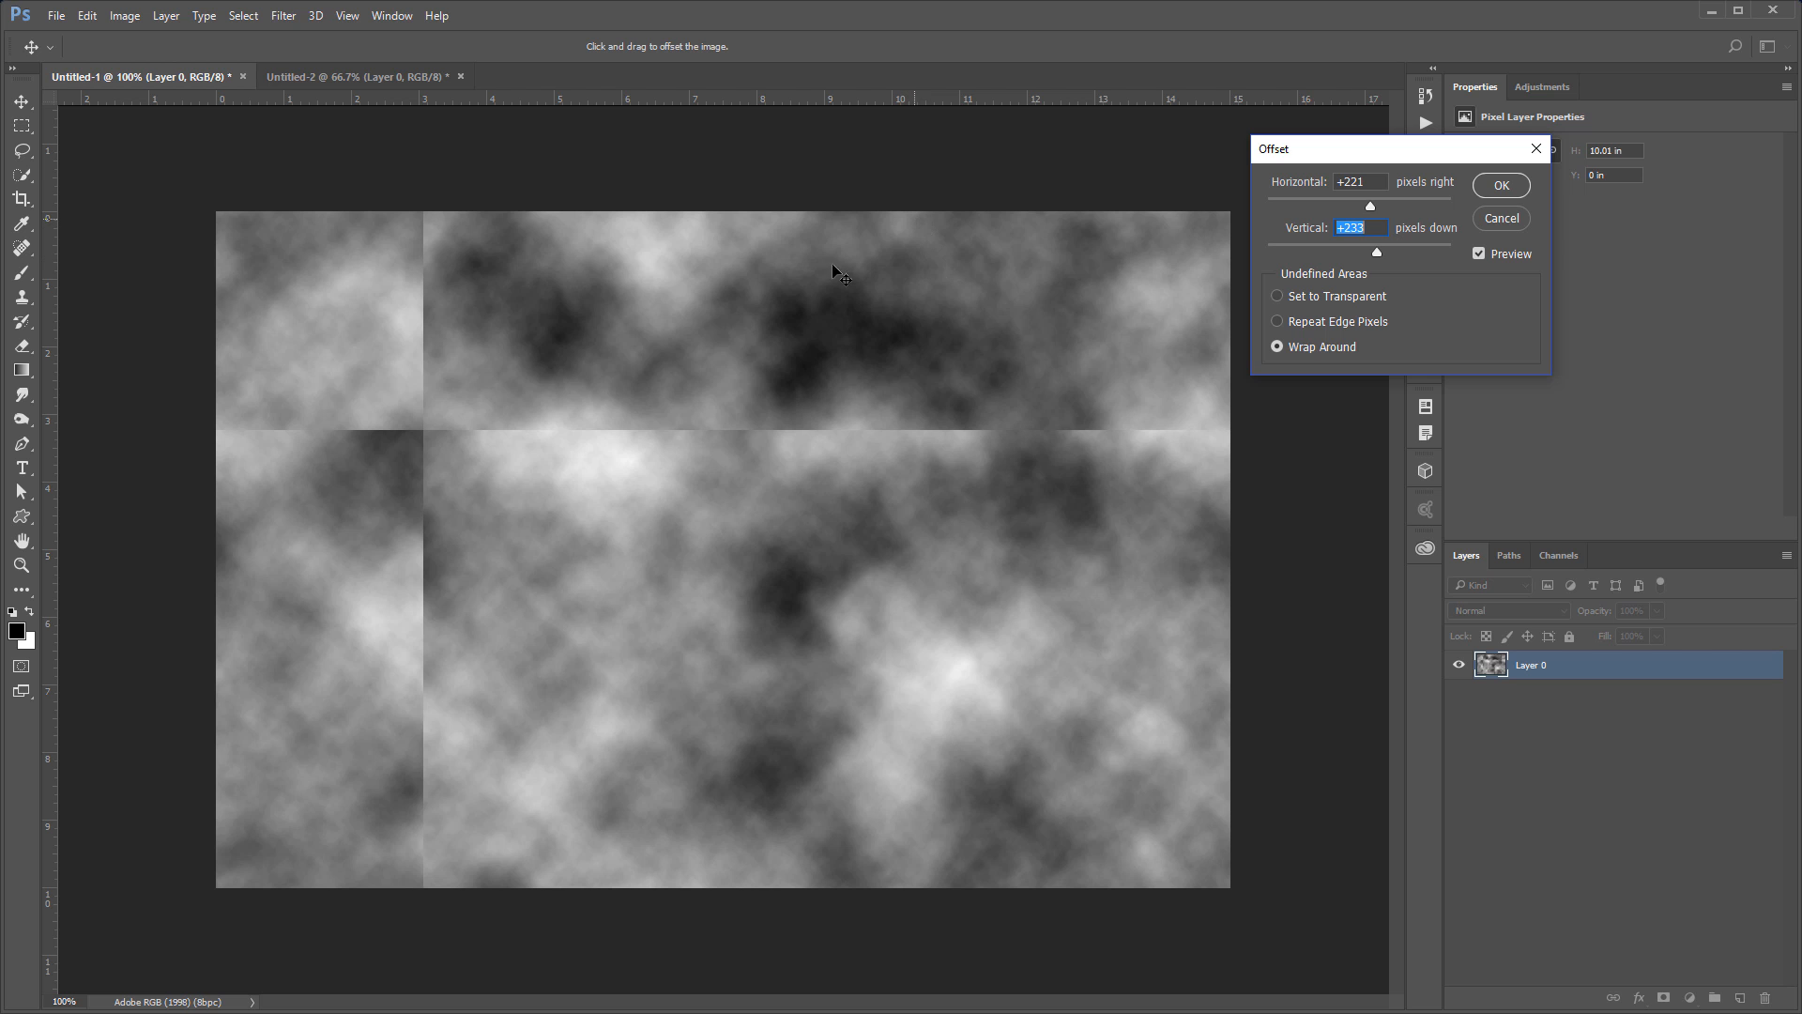
{"action": "mouse_move", "coordinate": [1361, 360]}
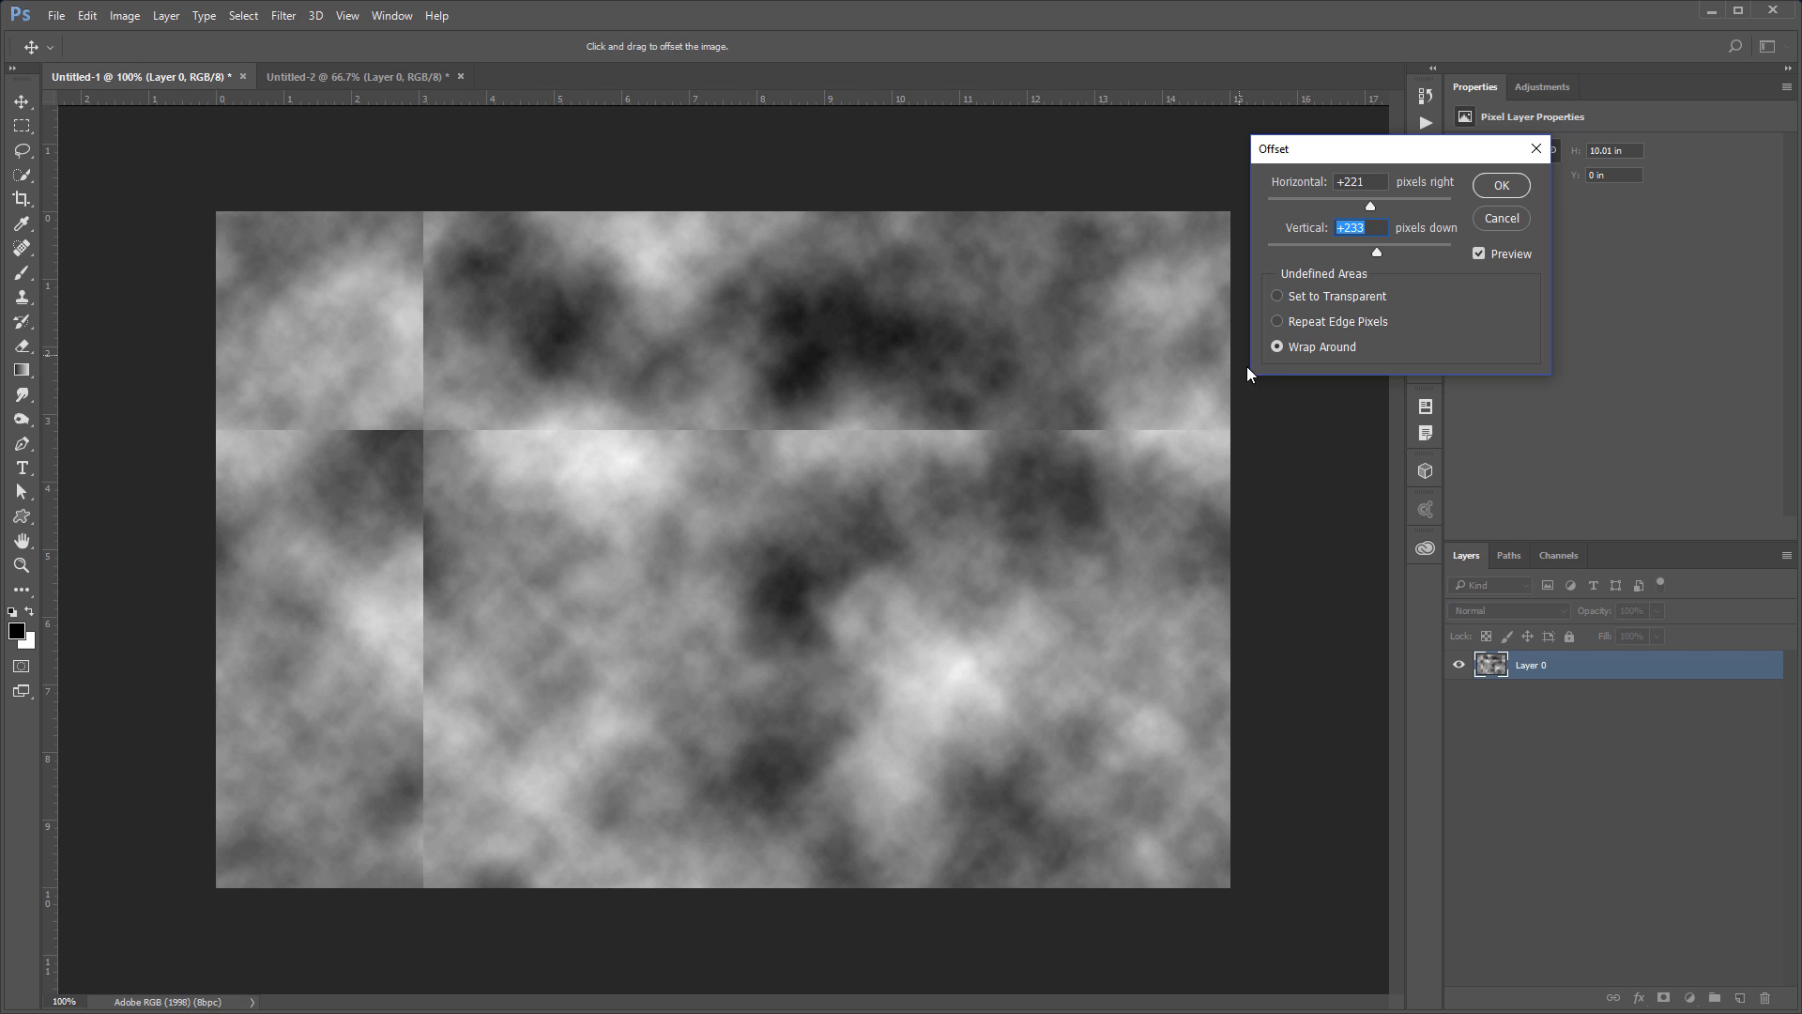
{"action": "mouse_move", "coordinate": [1285, 357]}
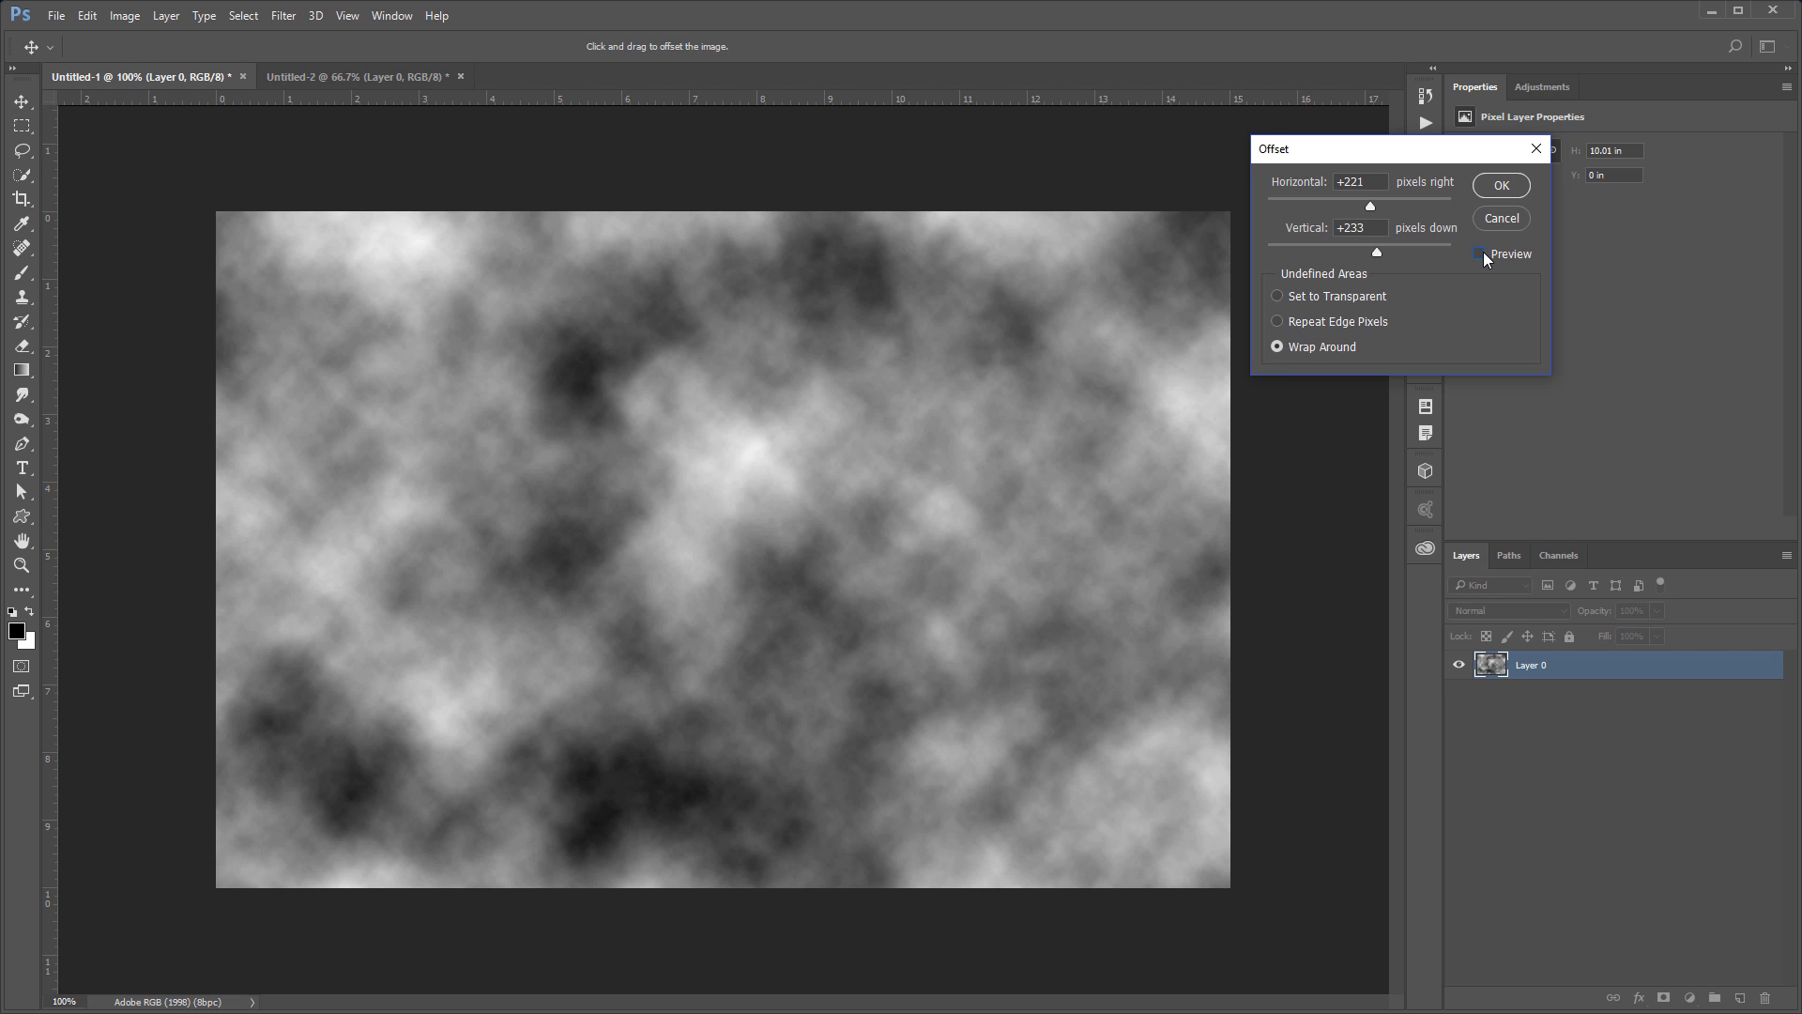
Step: Re-enable Preview and commit the 221 px right, 233 px down wrap-around Offset
{"action": "left_click", "coordinate": [1481, 255]}
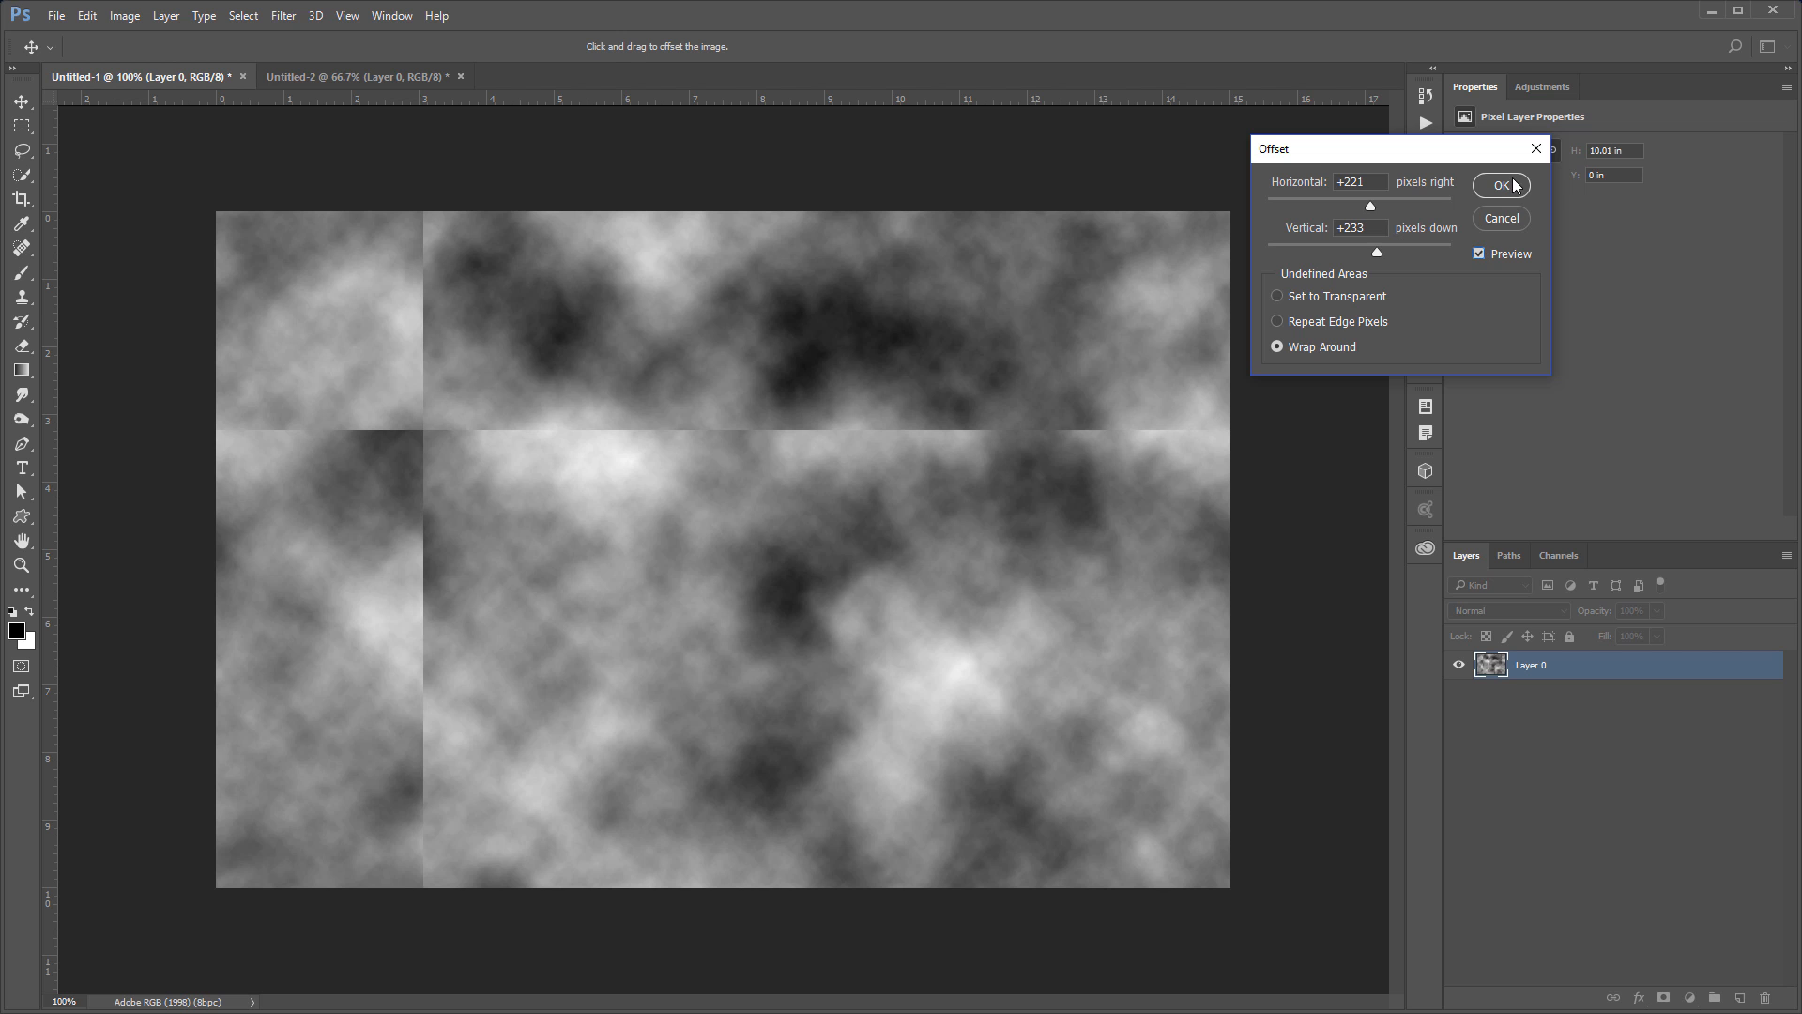
{"action": "left_click", "coordinate": [1500, 185]}
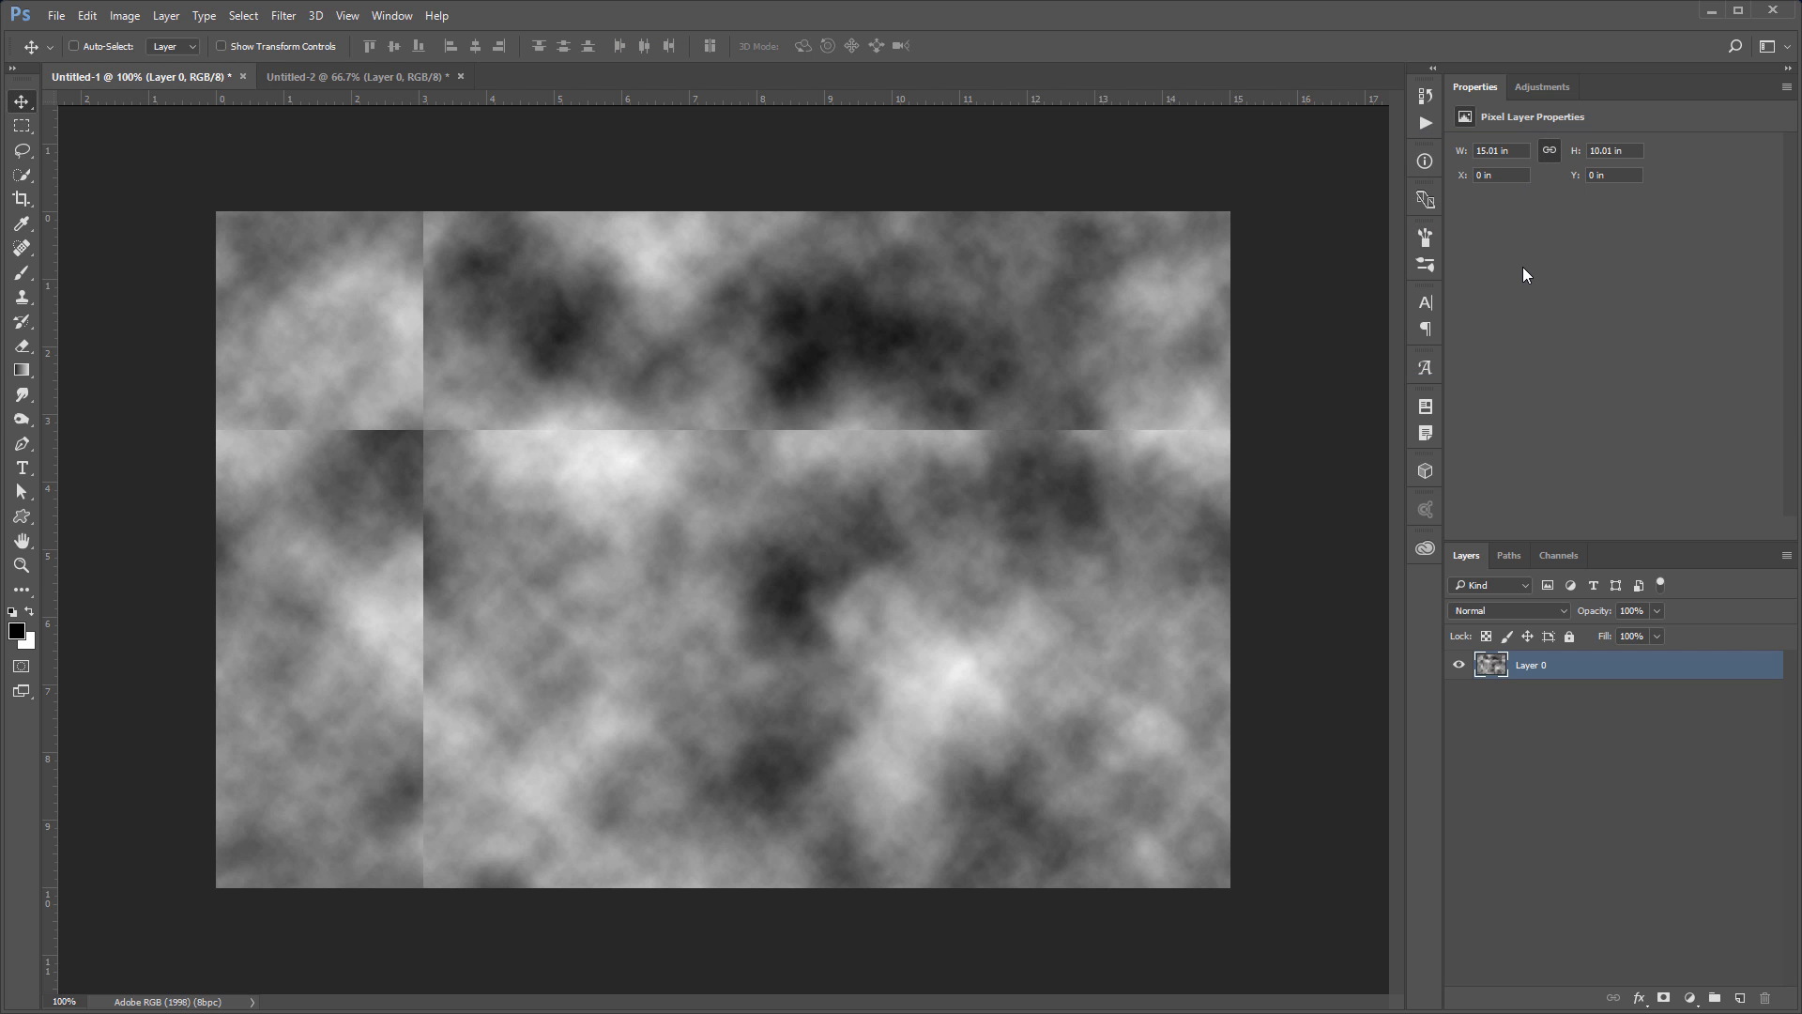
{"action": "mouse_move", "coordinate": [1515, 296]}
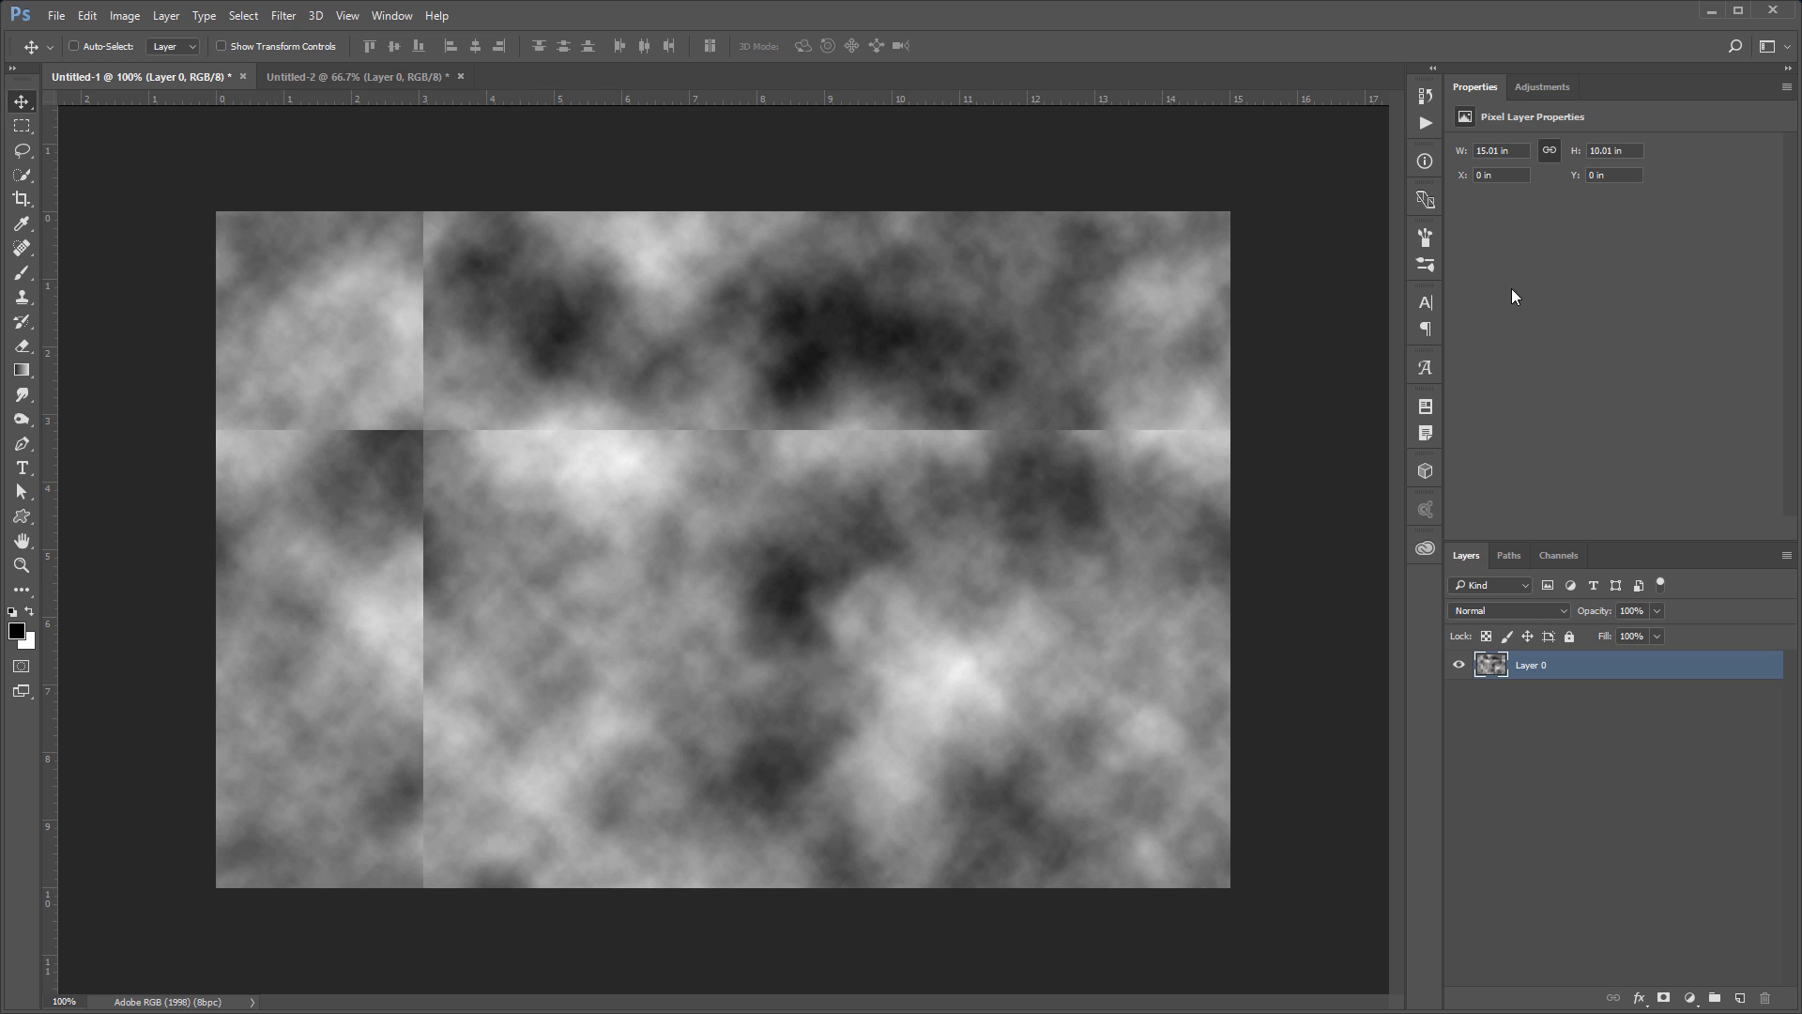
{"action": "mouse_move", "coordinate": [353, 481]}
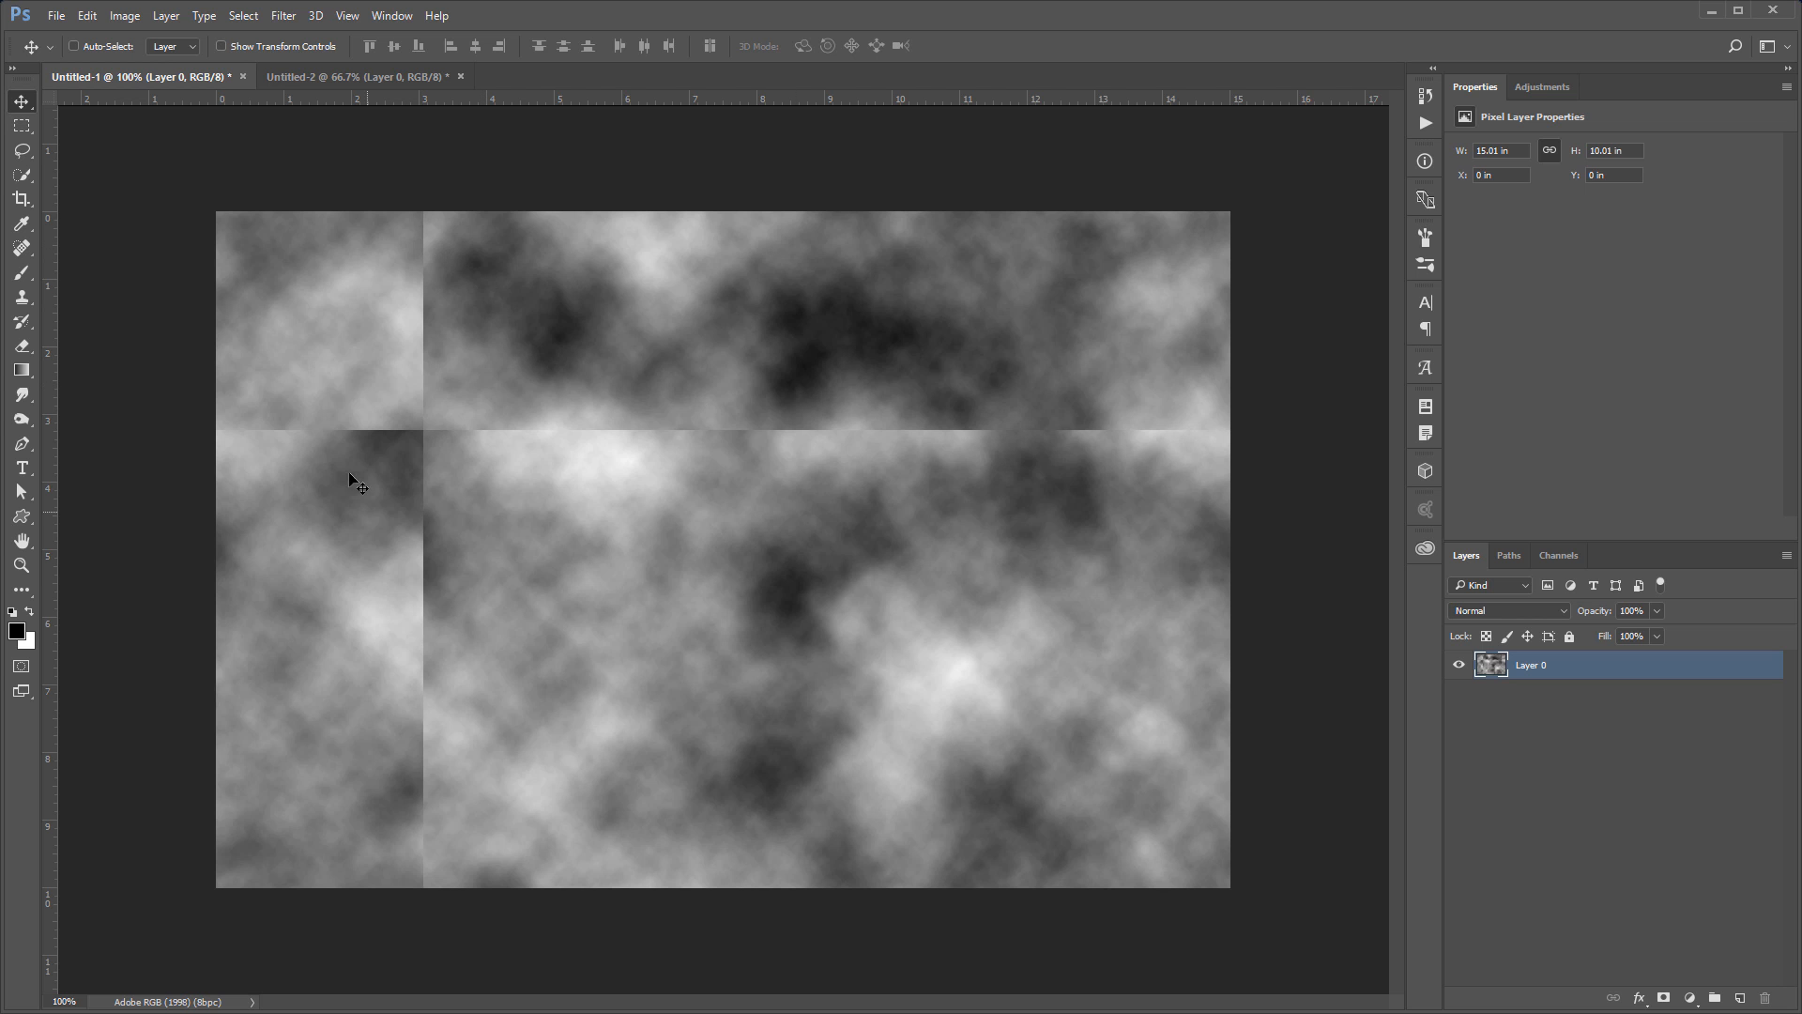
{"action": "mouse_move", "coordinate": [949, 457]}
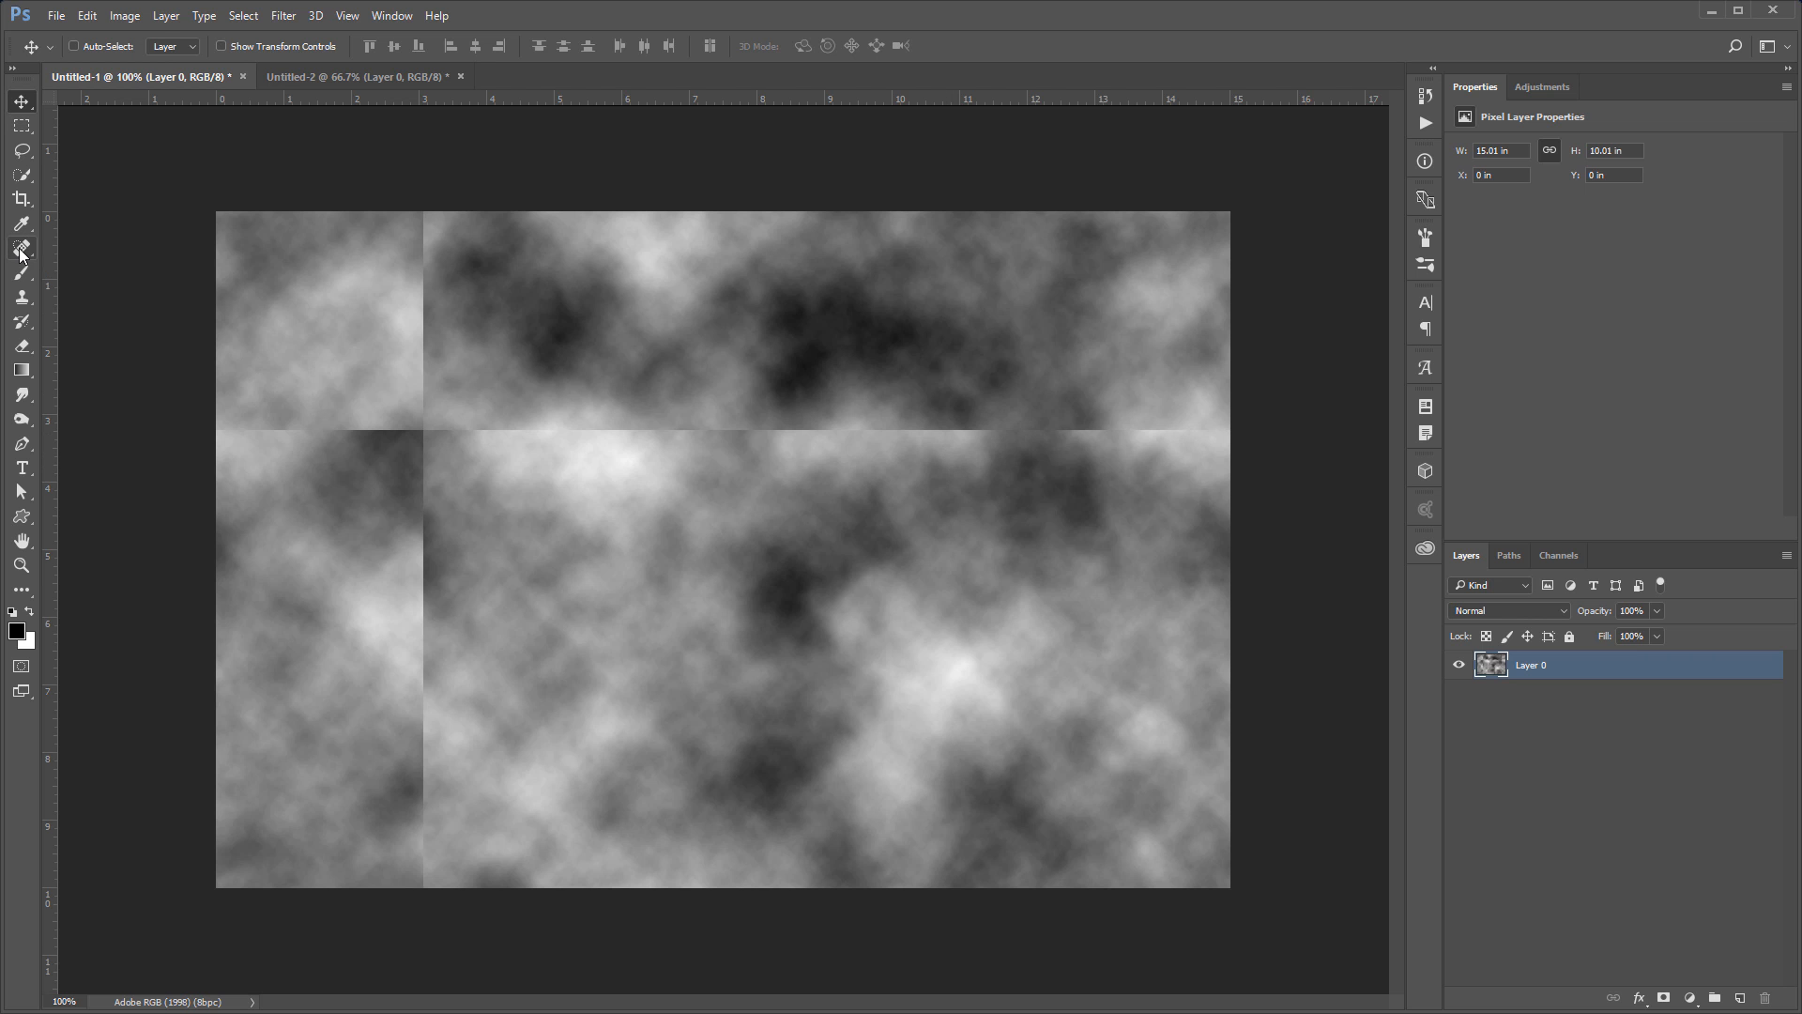
Step: Heal away the horizontal seam to the right of the vertical seam
{"action": "left_click", "coordinate": [20, 247]}
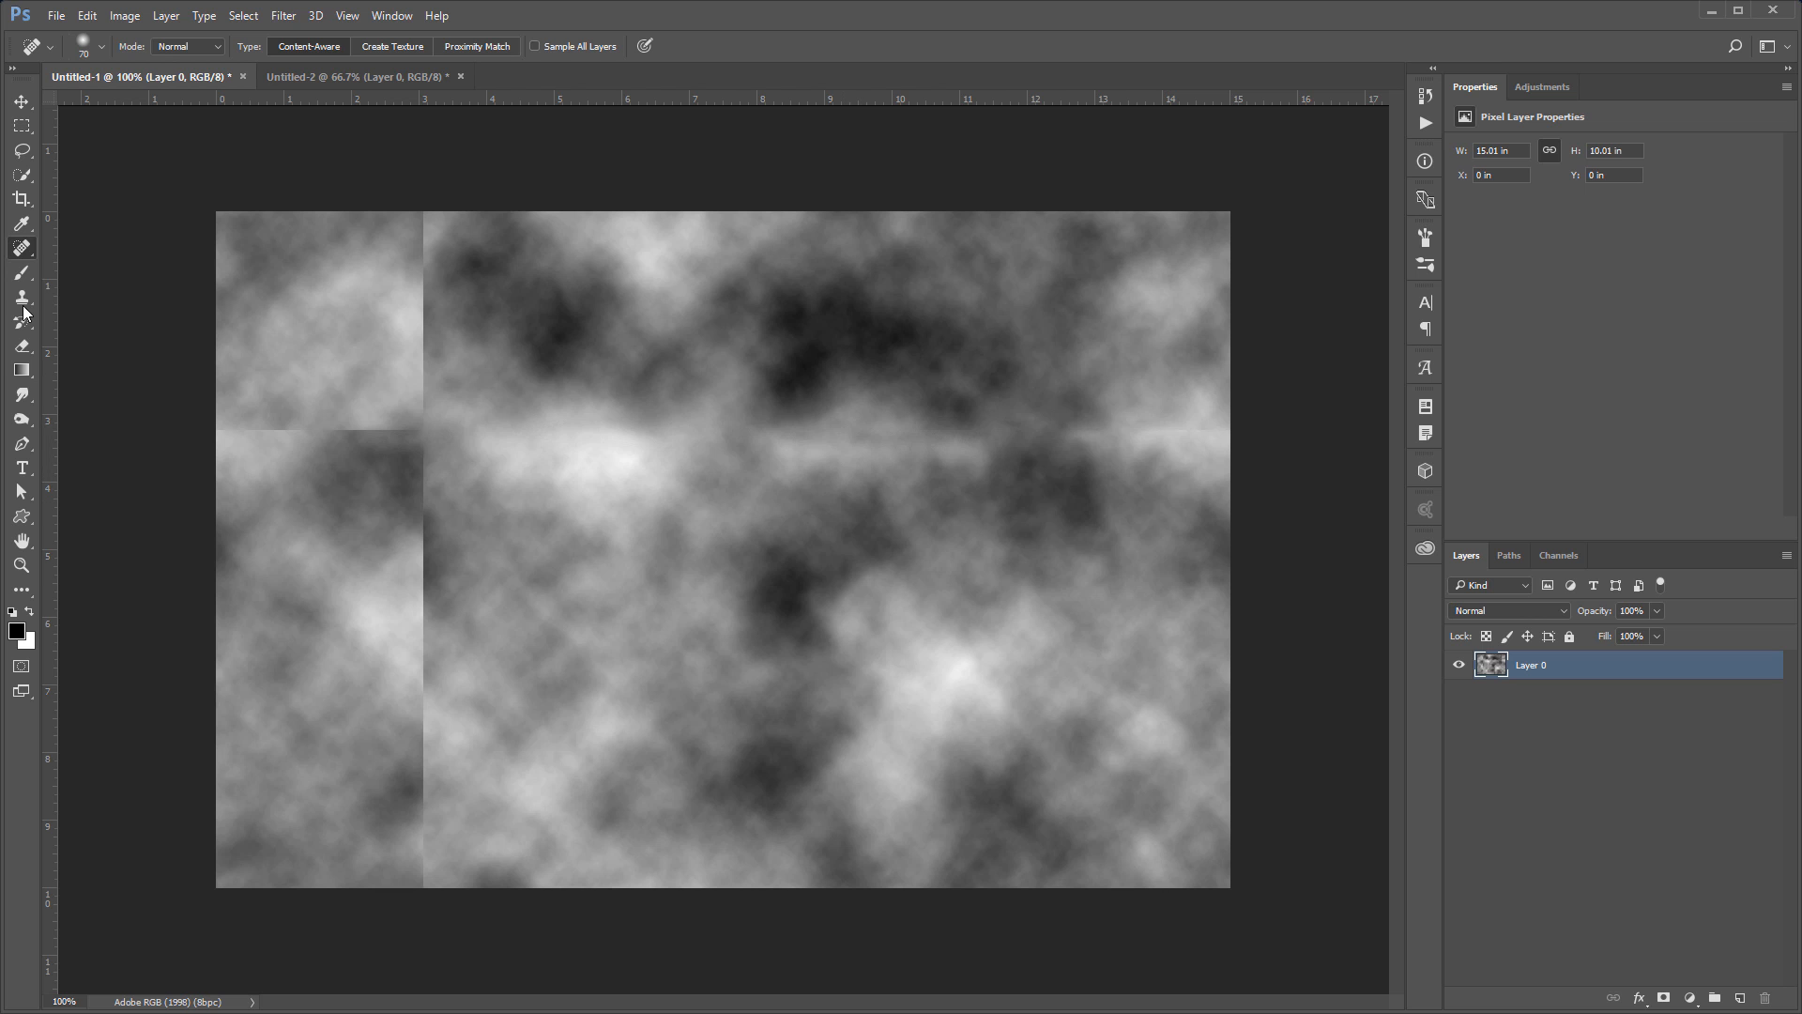
Step: Switch to the Clone Stamp Tool and clone texture over the vertical seam
{"action": "left_click", "coordinate": [21, 297]}
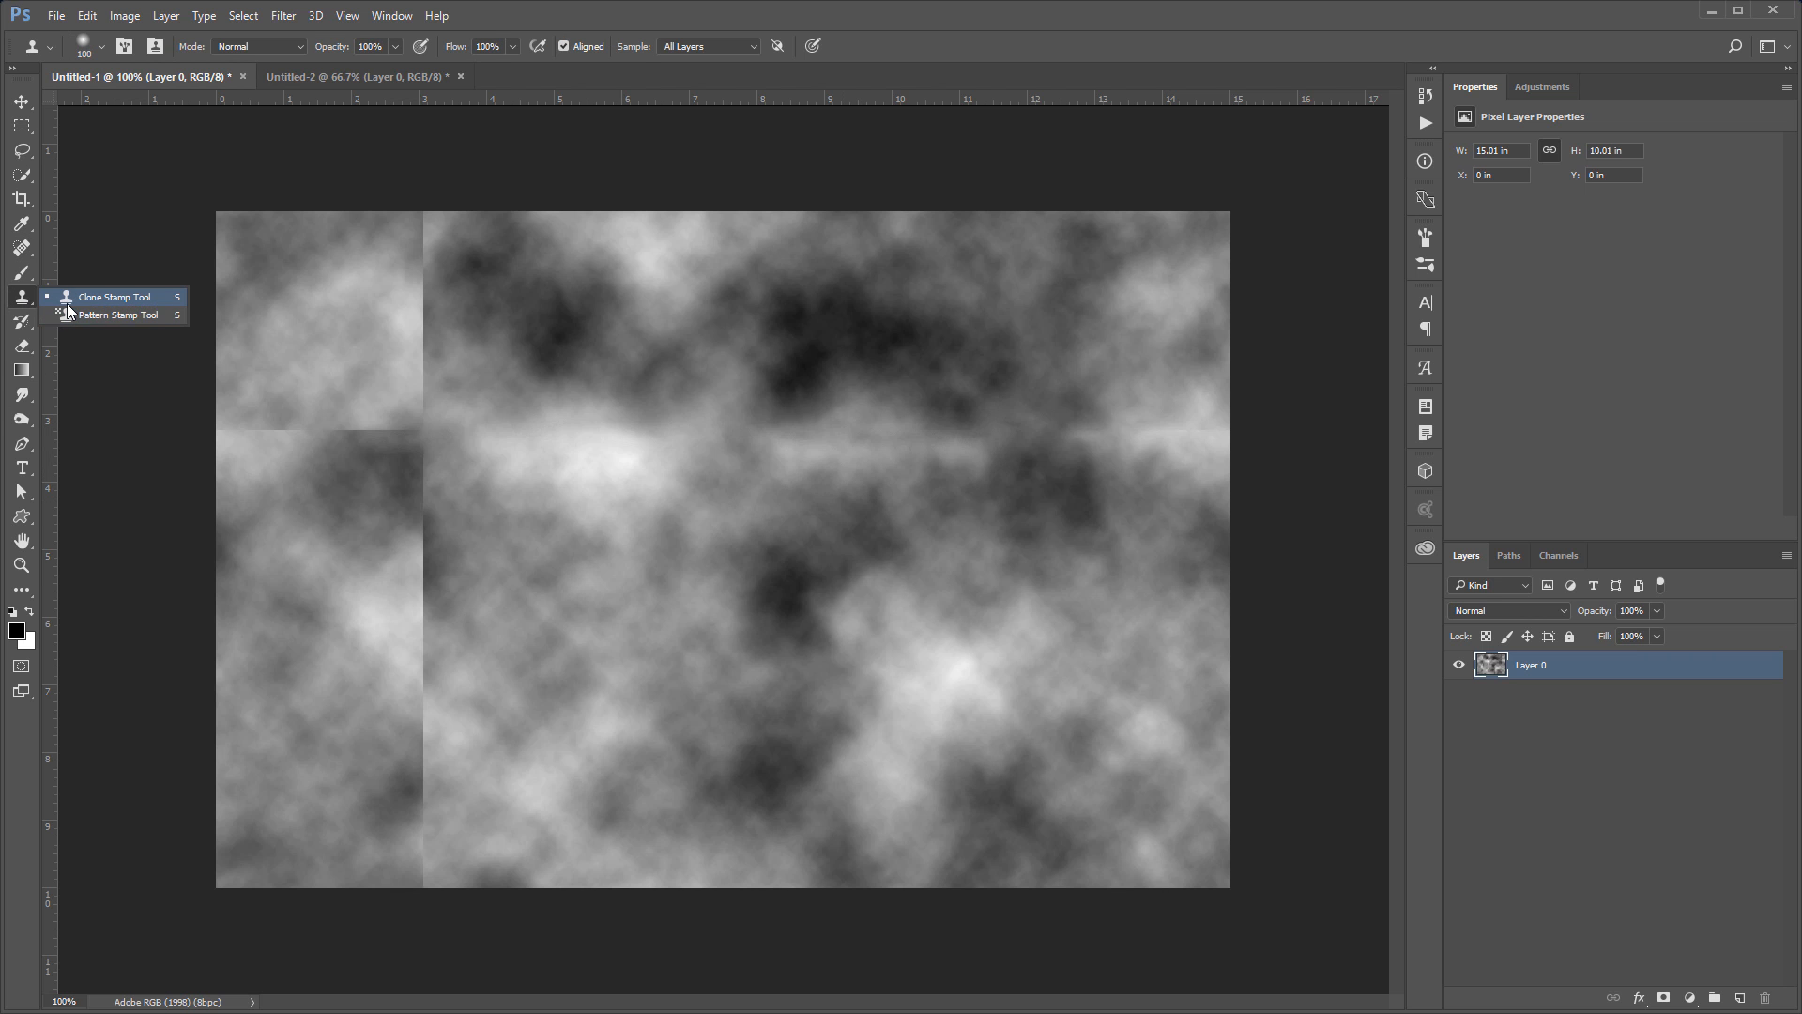
{"action": "left_click", "coordinate": [113, 296]}
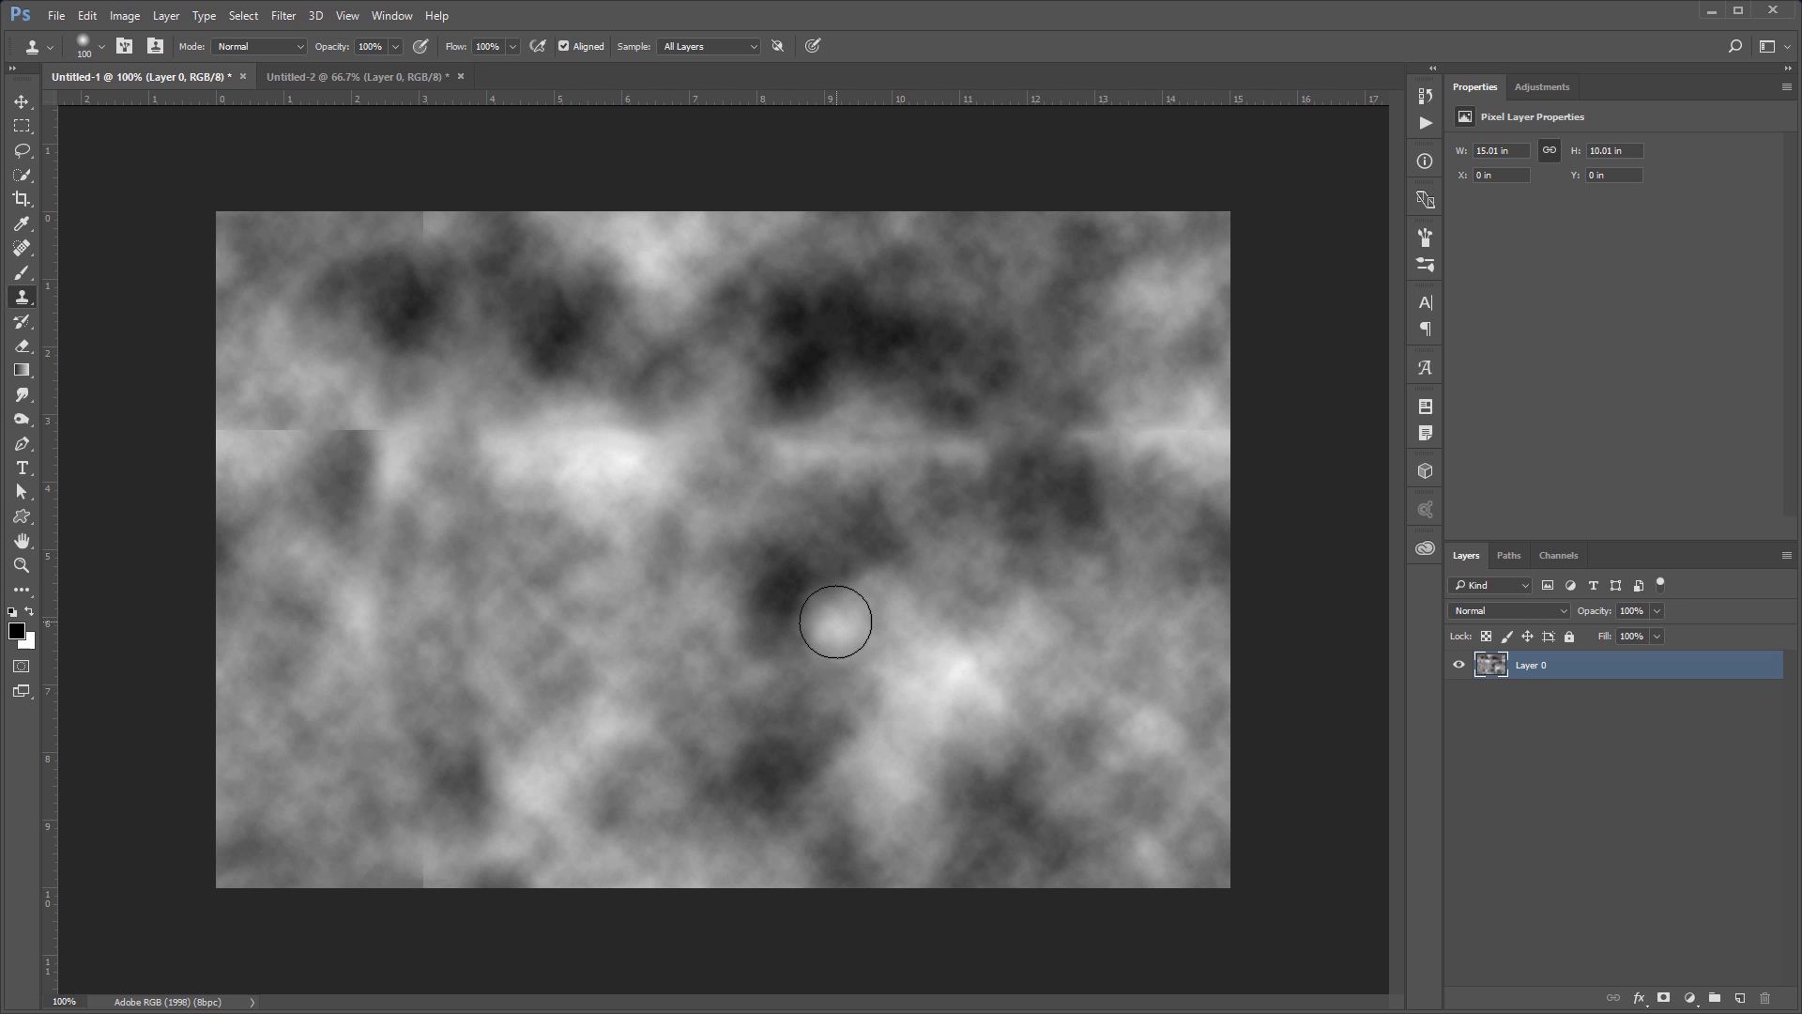
{"action": "left_click", "coordinate": [282, 15]}
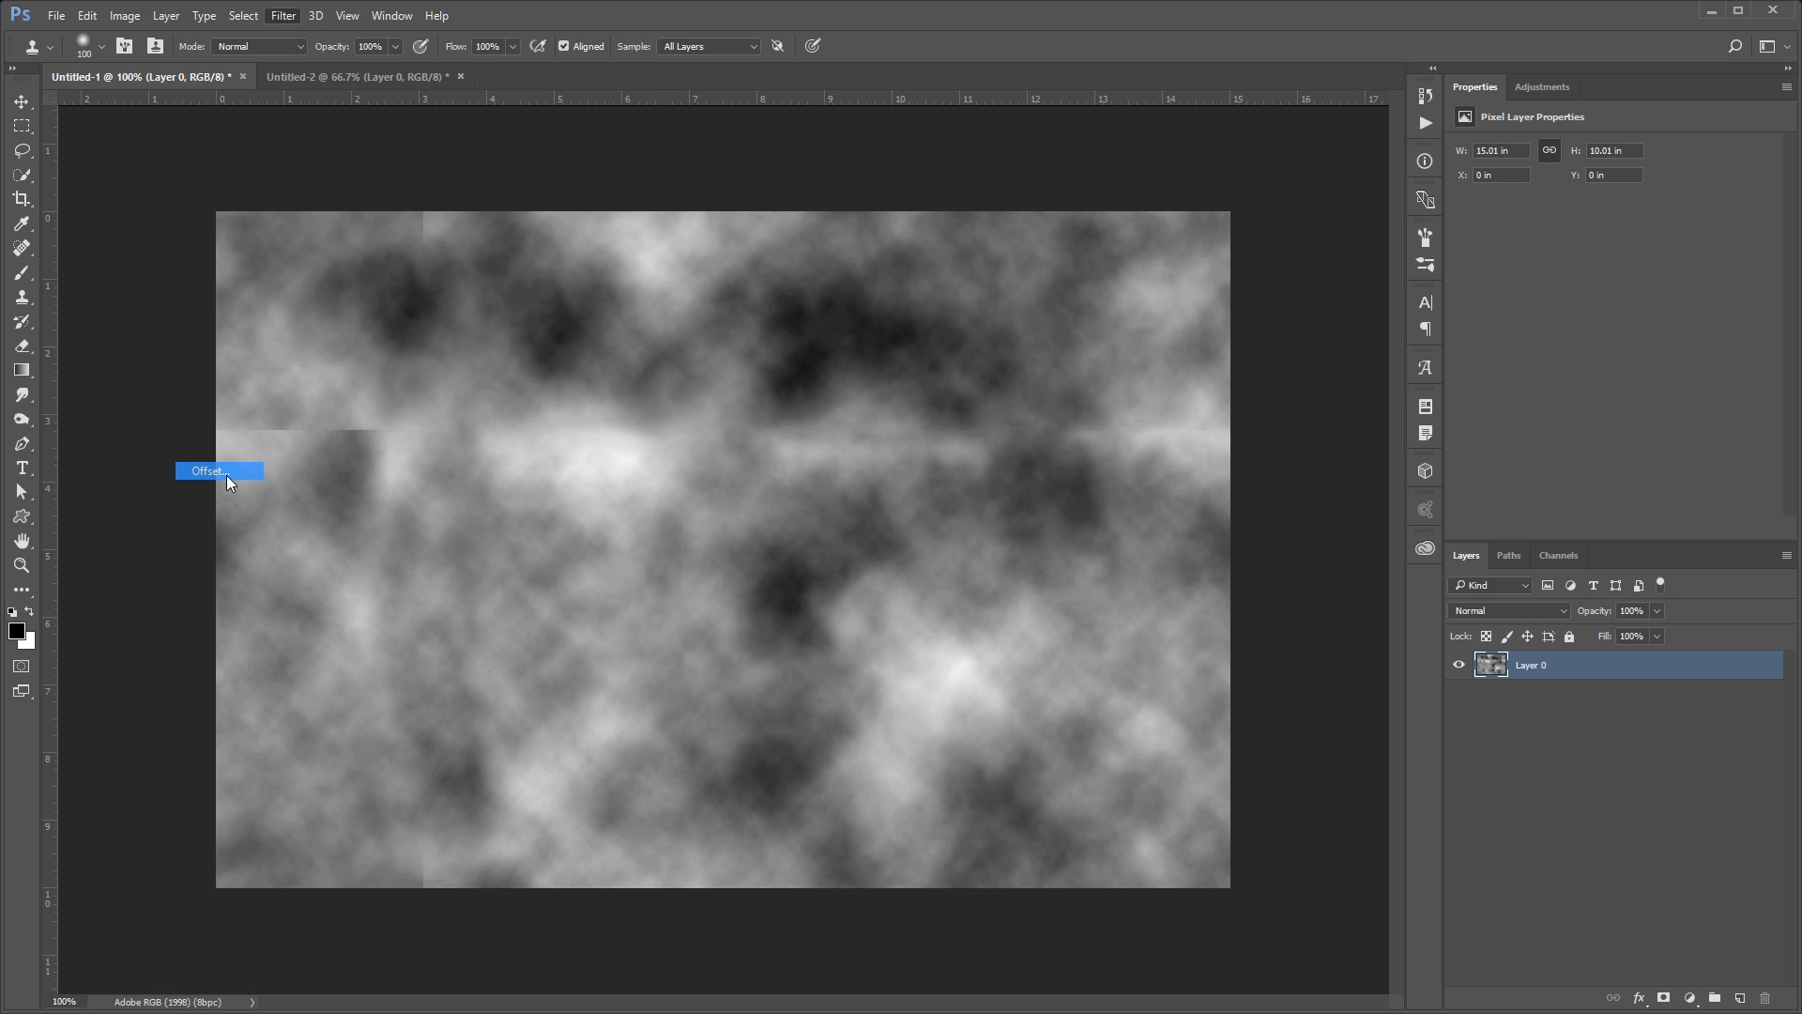
Step: Reapply the Offset filter with wrap-around to move the repaired seams
{"action": "left_click", "coordinate": [206, 471]}
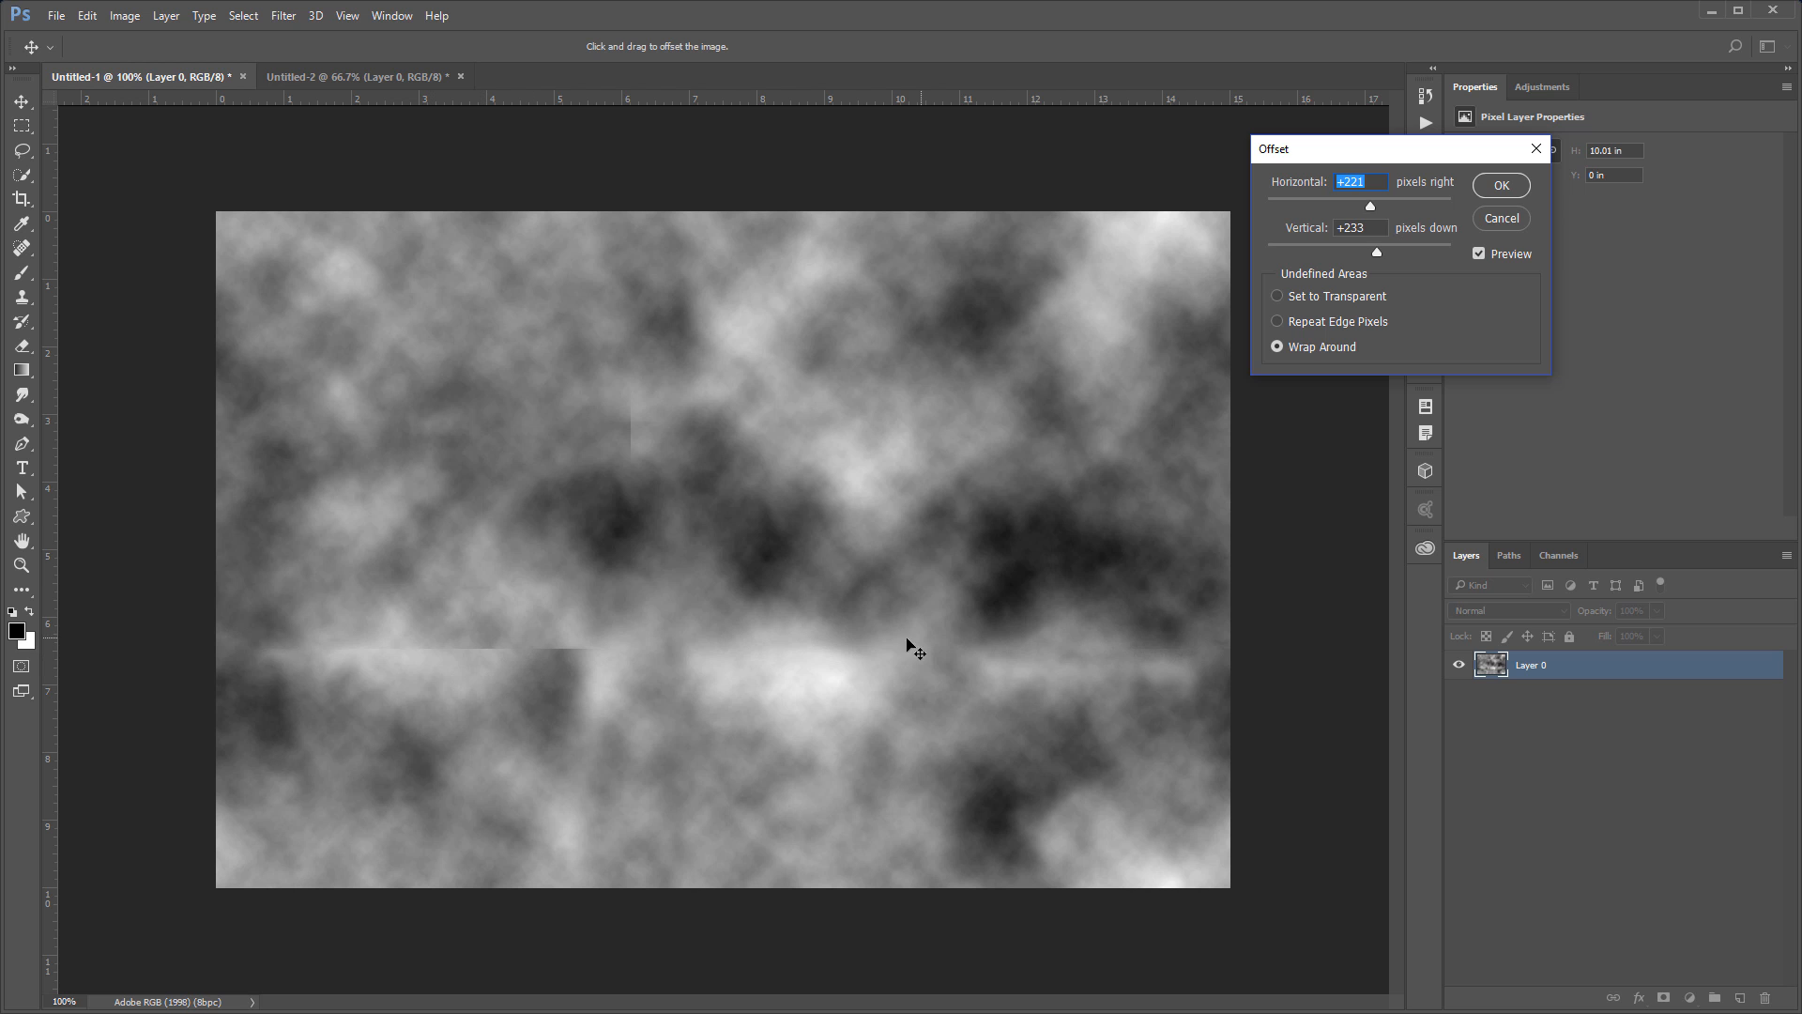
{"action": "left_click", "coordinate": [1500, 185]}
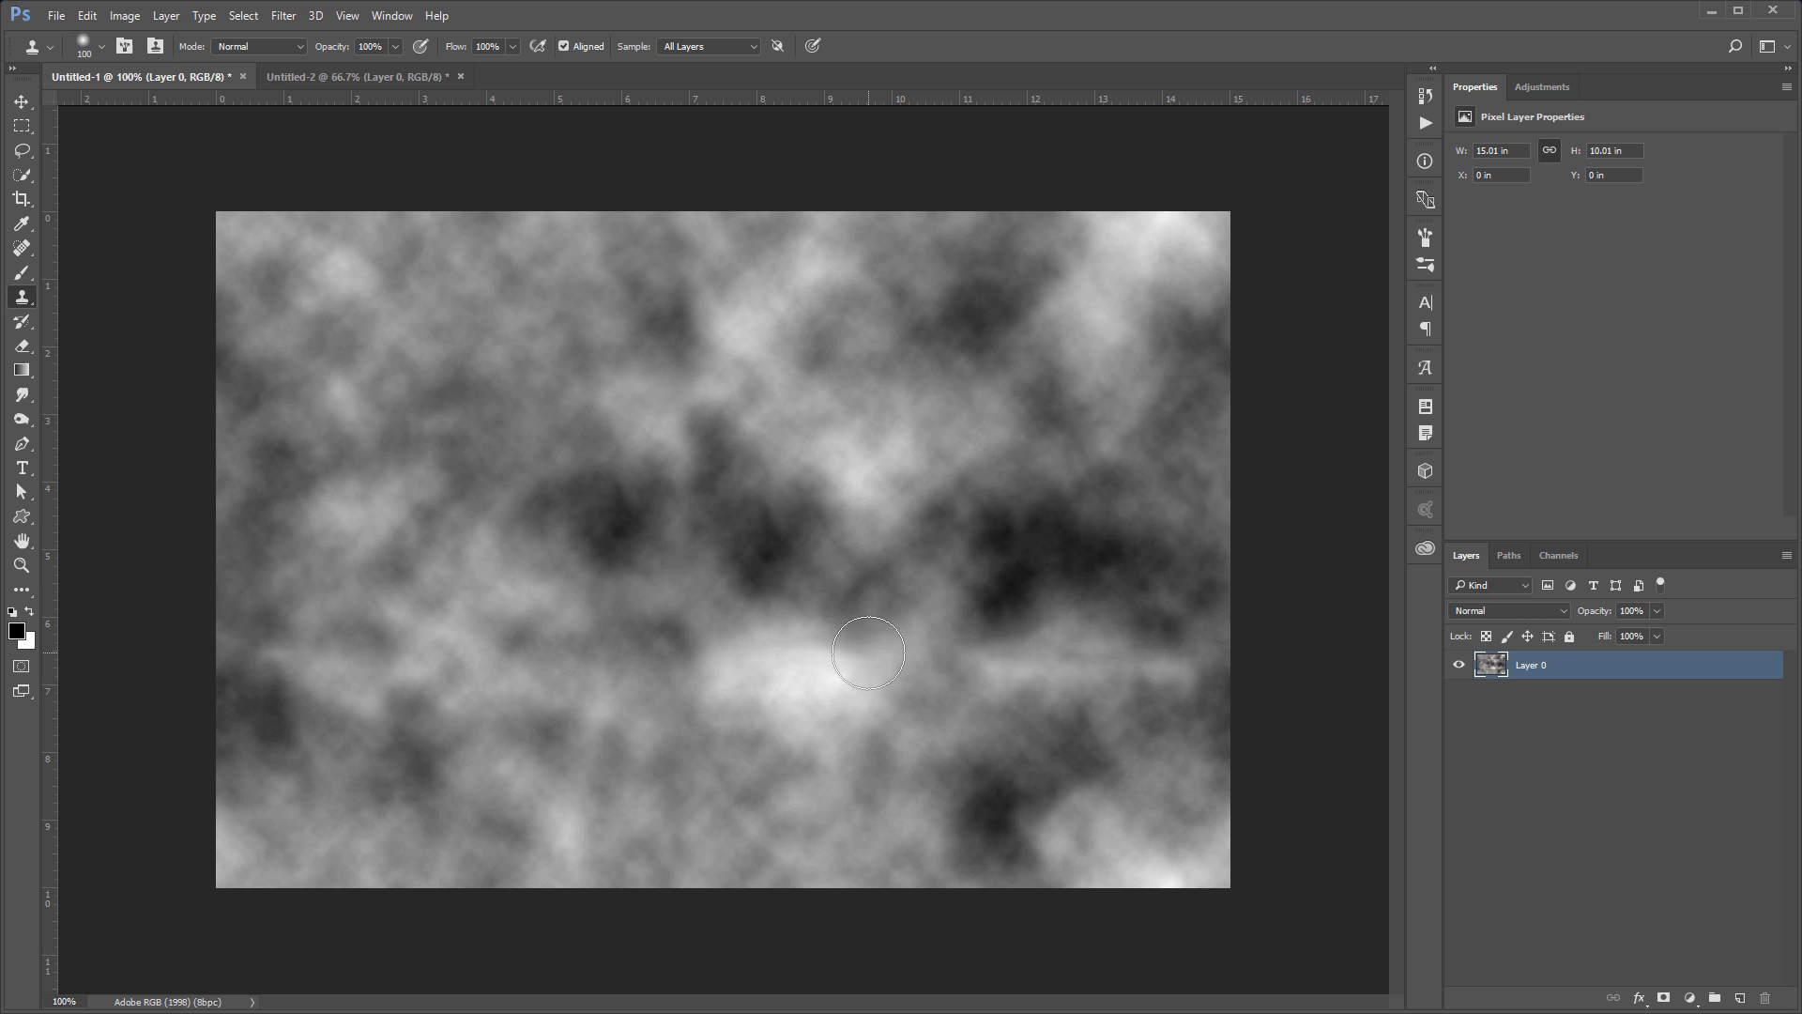
{"action": "mouse_move", "coordinate": [569, 629]}
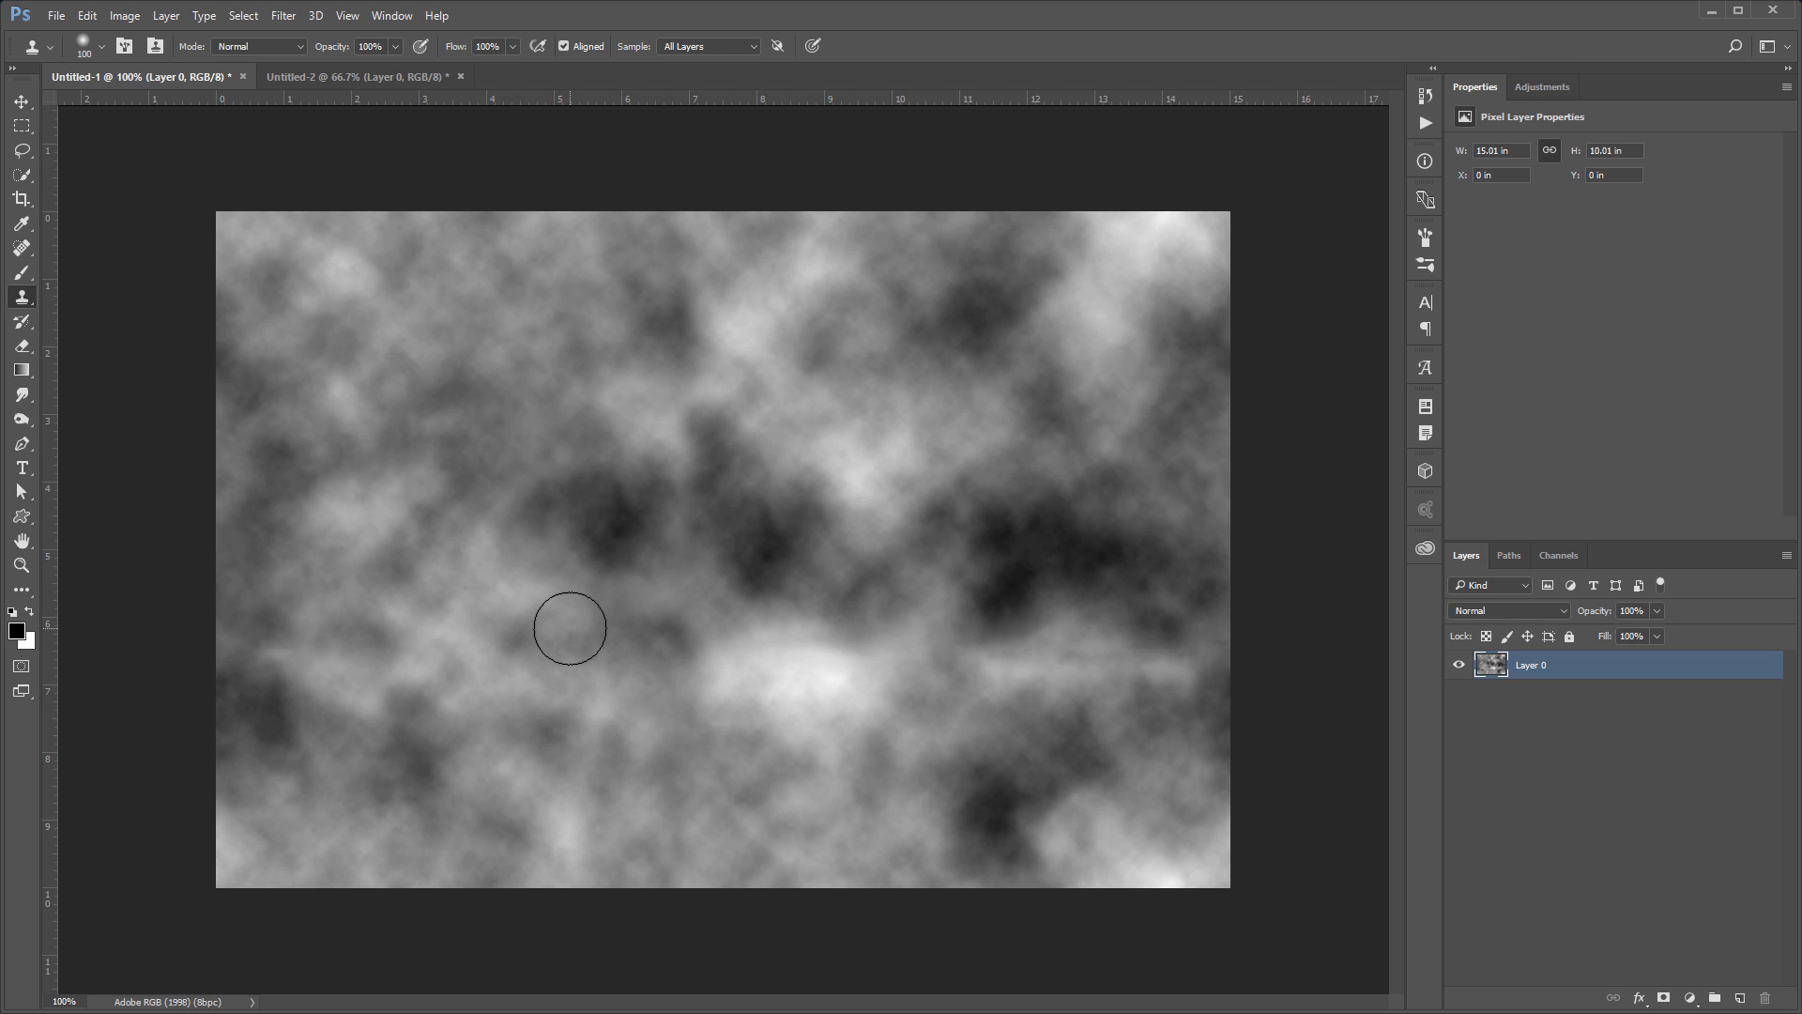